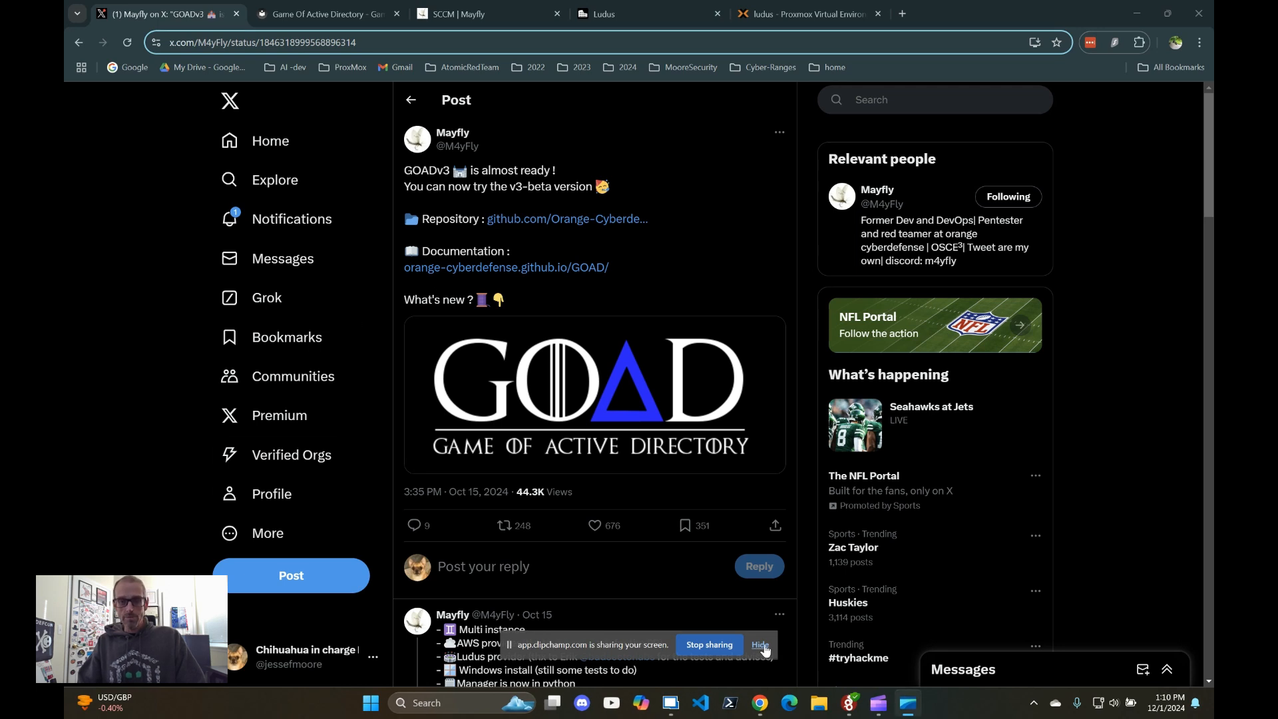
Step: Read the GOADv3 announcement post on X and follow its link to the GOAD documentation
{"action": "left_click", "coordinate": [759, 645]}
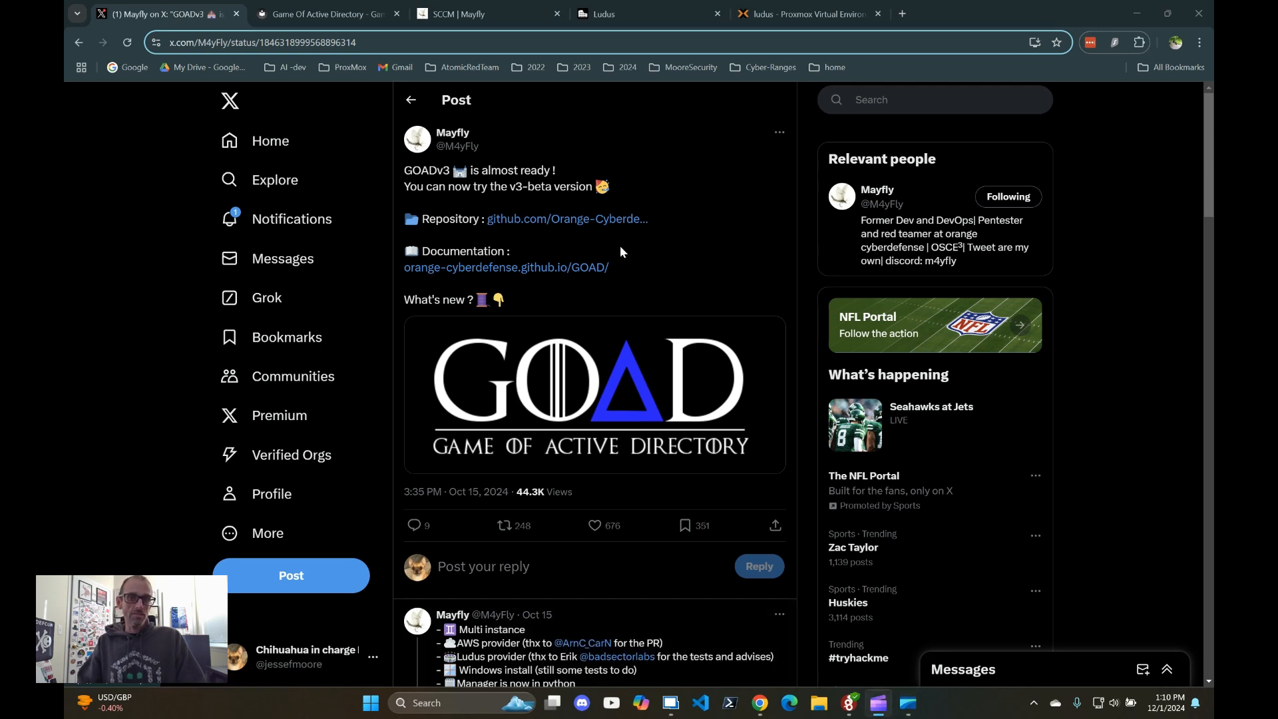
{"action": "double_click", "coordinate": [424, 171]}
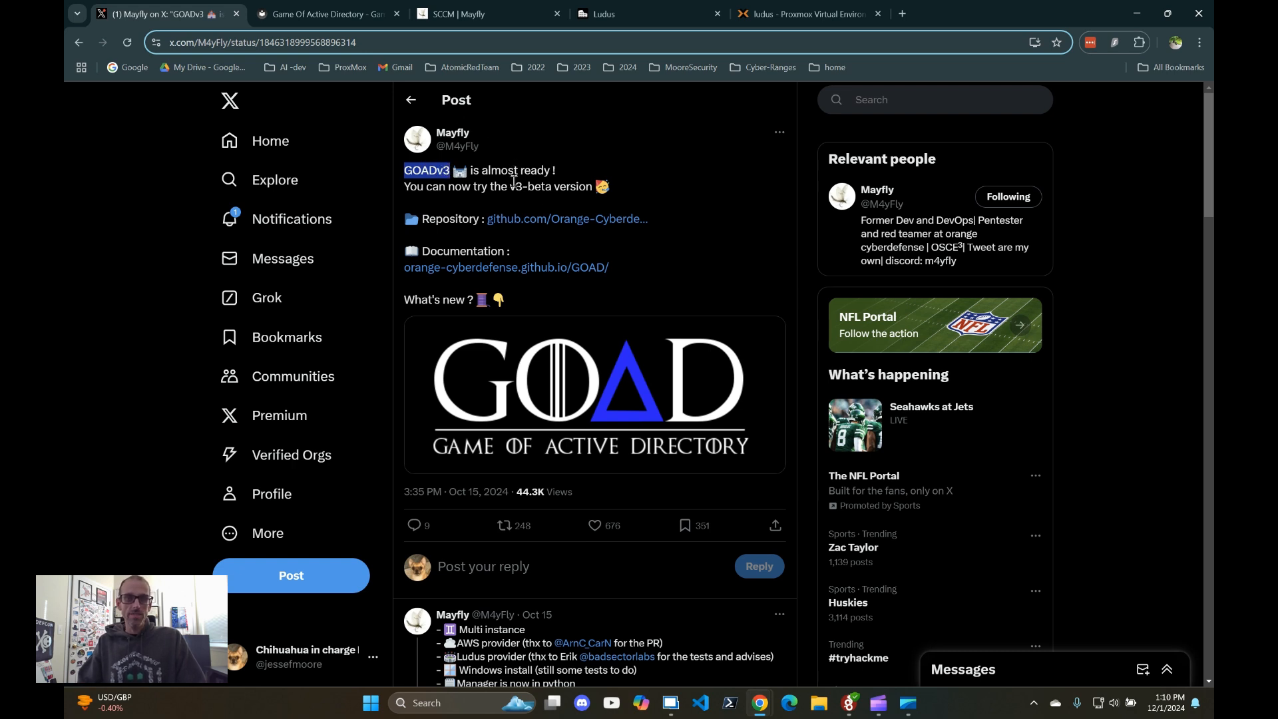
{"action": "mouse_move", "coordinate": [665, 259]}
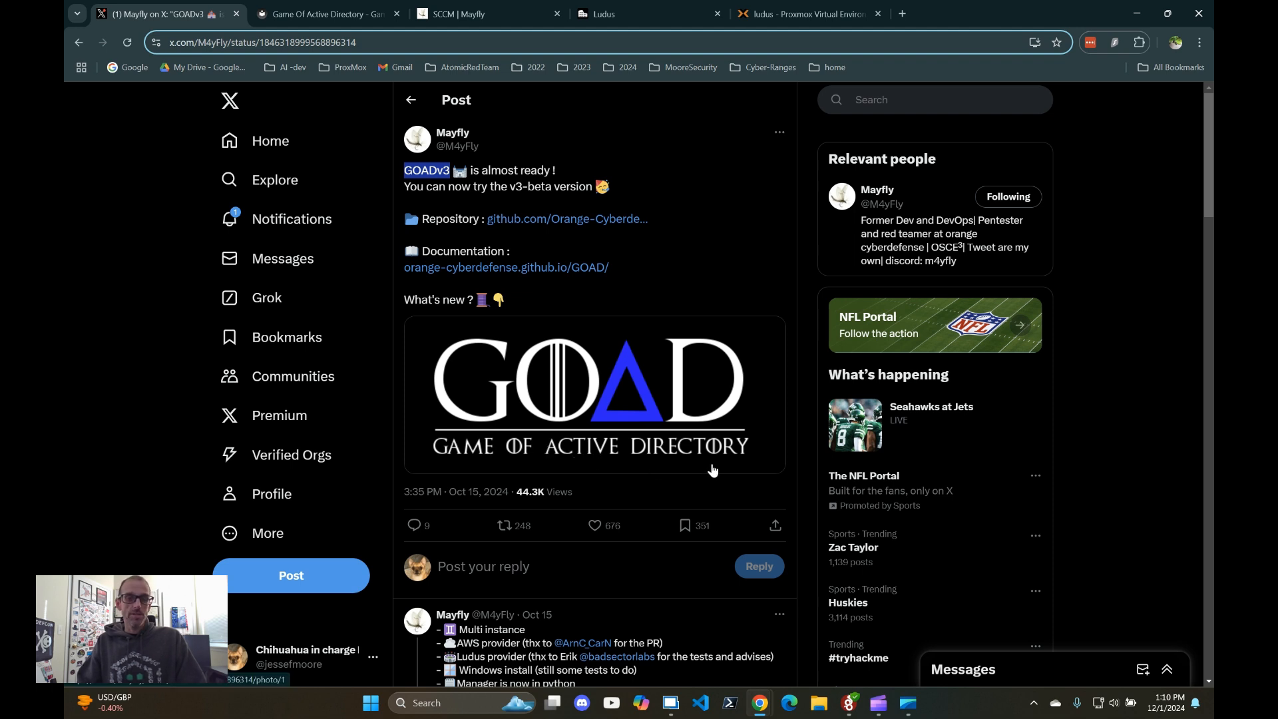
{"action": "mouse_move", "coordinate": [738, 410]}
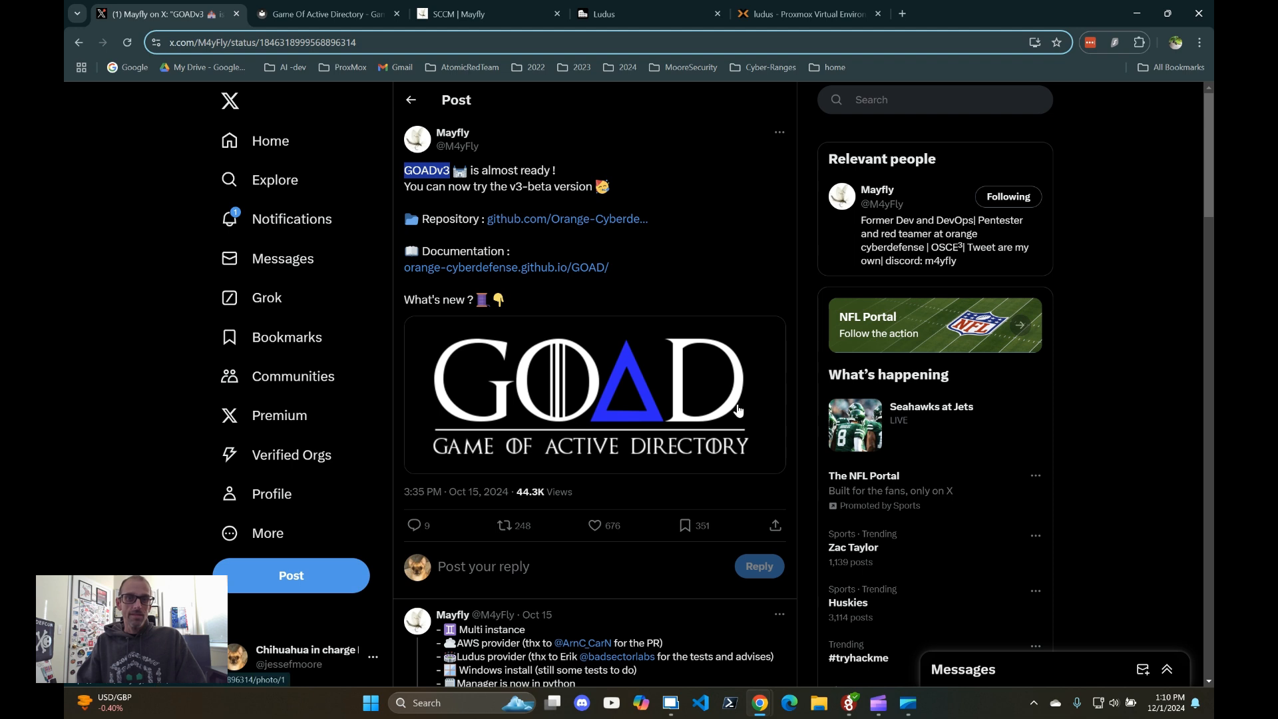
{"action": "mouse_move", "coordinate": [618, 275]}
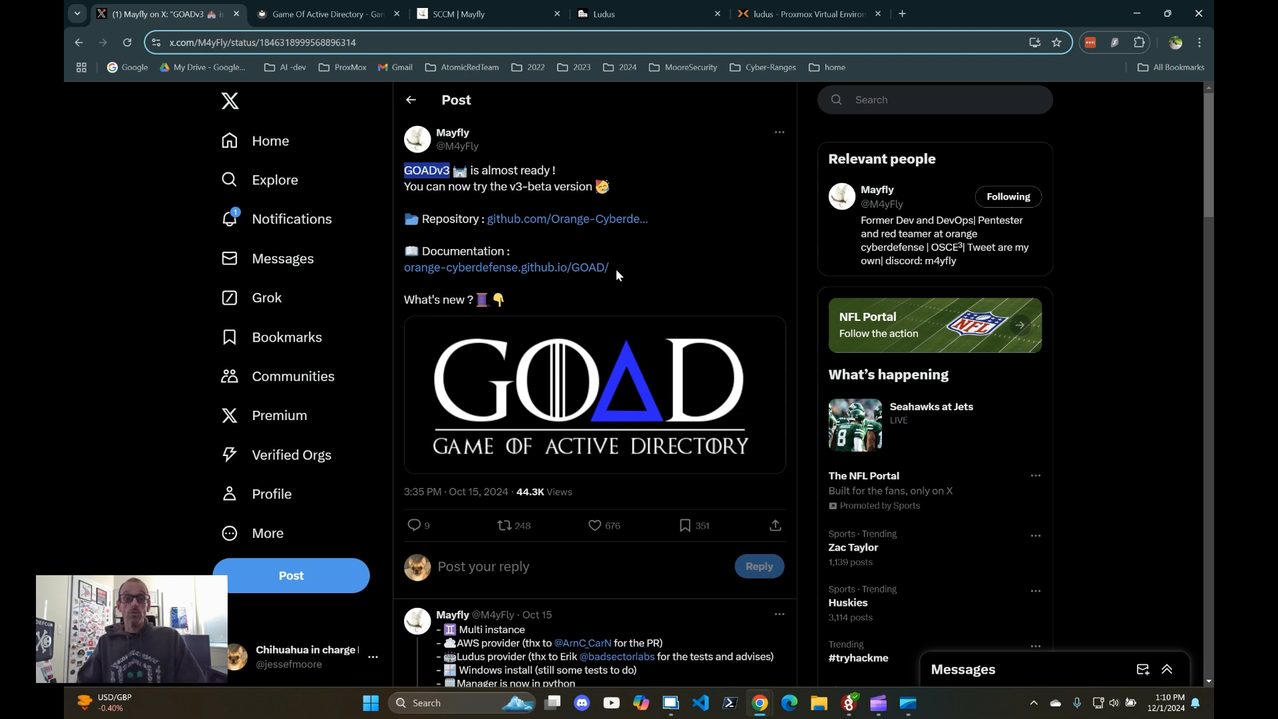
{"action": "scroll", "scroll_direction": "down", "scroll_amount": 3}
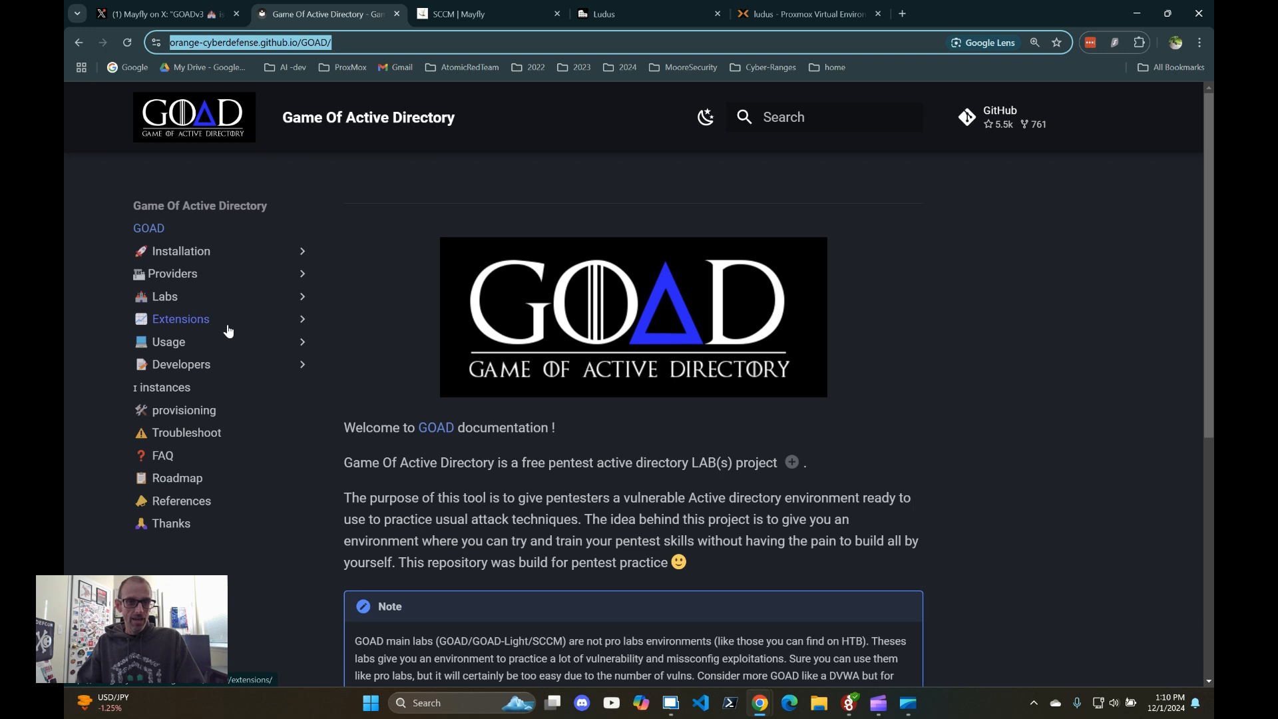
{"action": "left_click", "coordinate": [181, 251]}
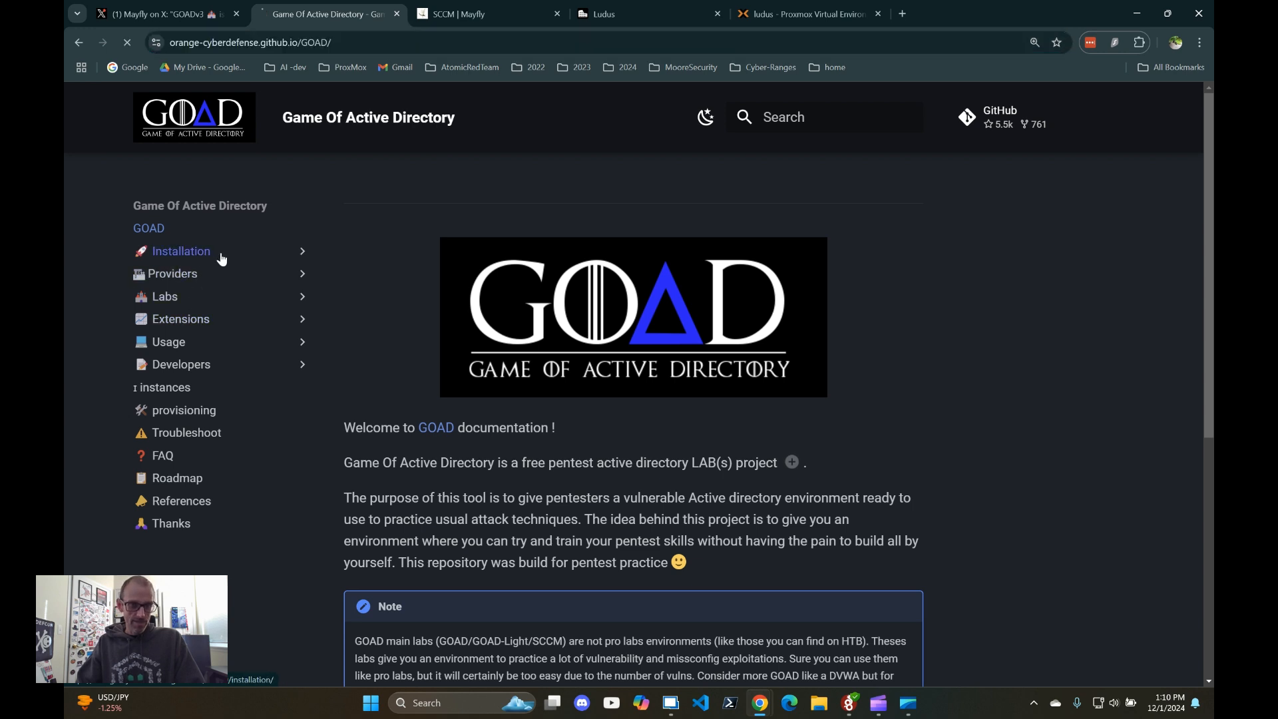
{"action": "left_click", "coordinate": [181, 251]}
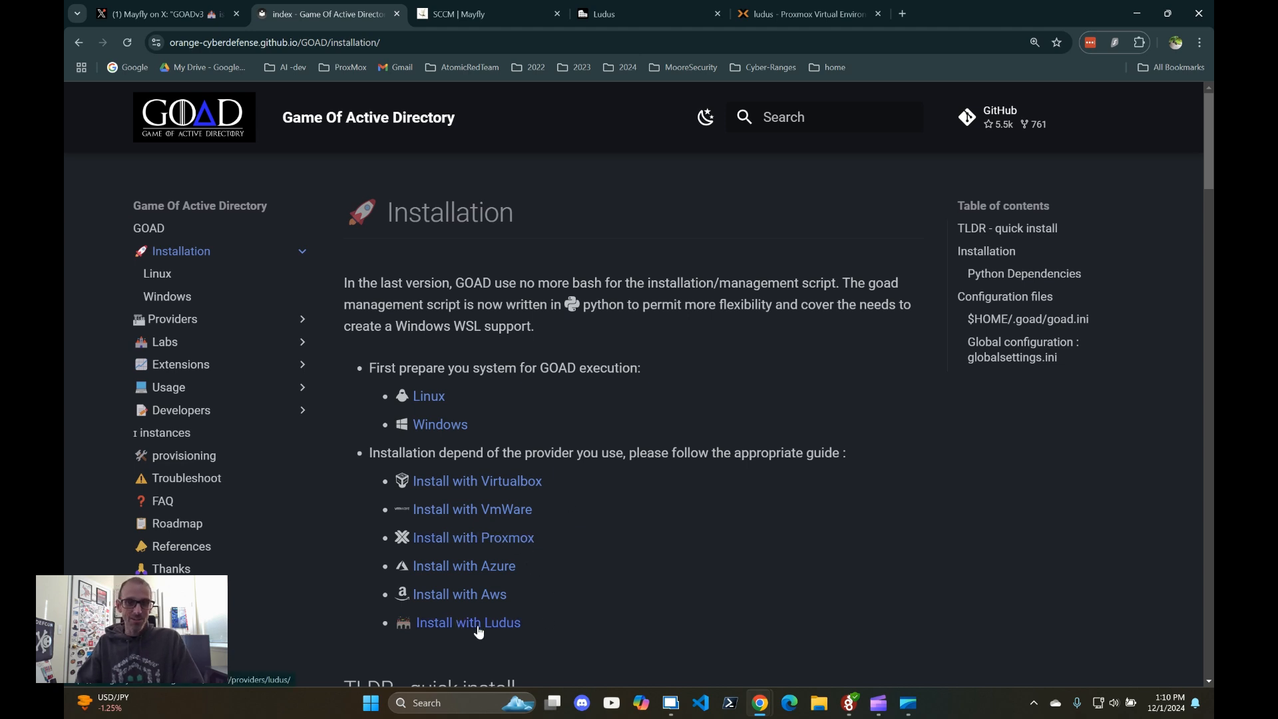
{"action": "left_click", "coordinate": [468, 622]}
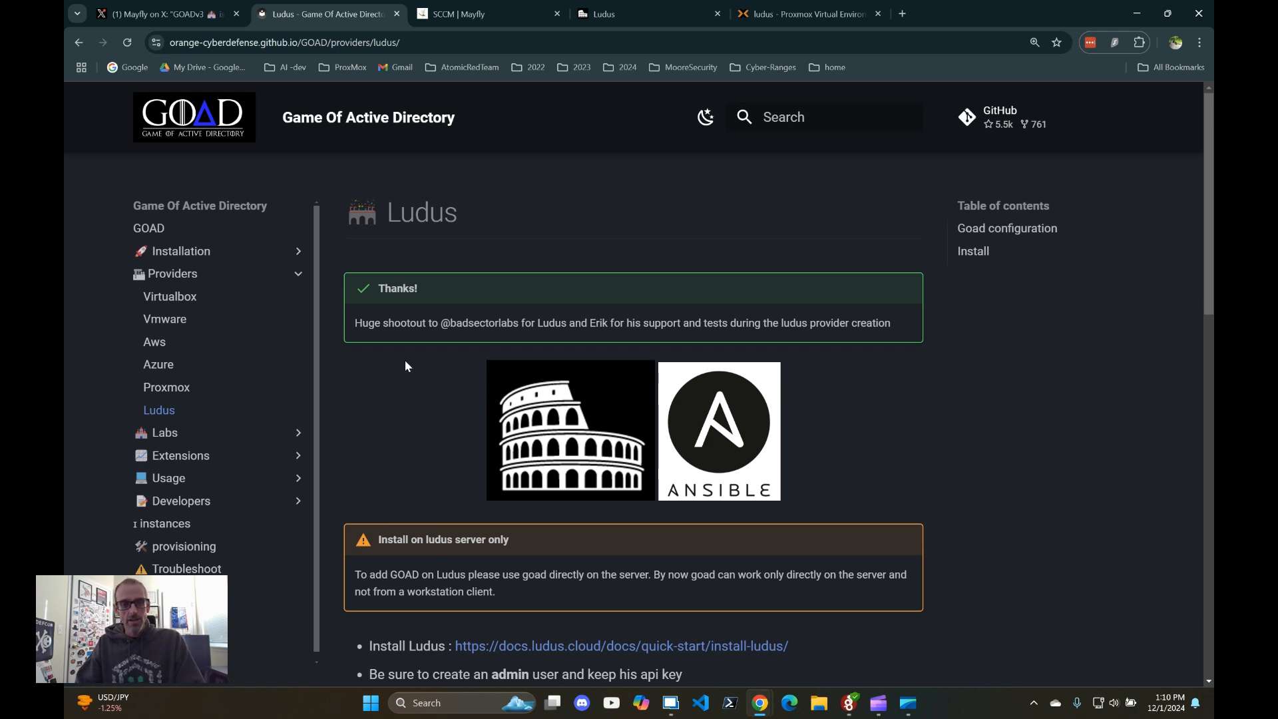
{"action": "double_click", "coordinate": [478, 323]}
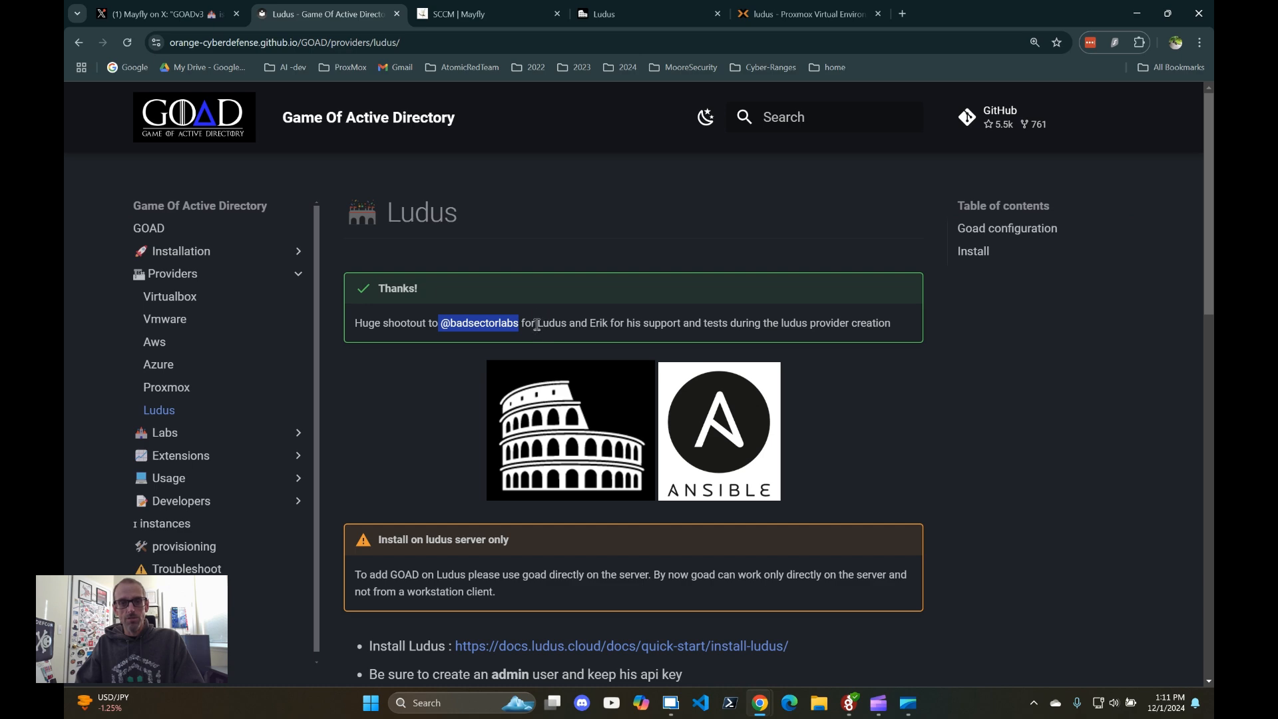
{"action": "double_click", "coordinate": [551, 322]}
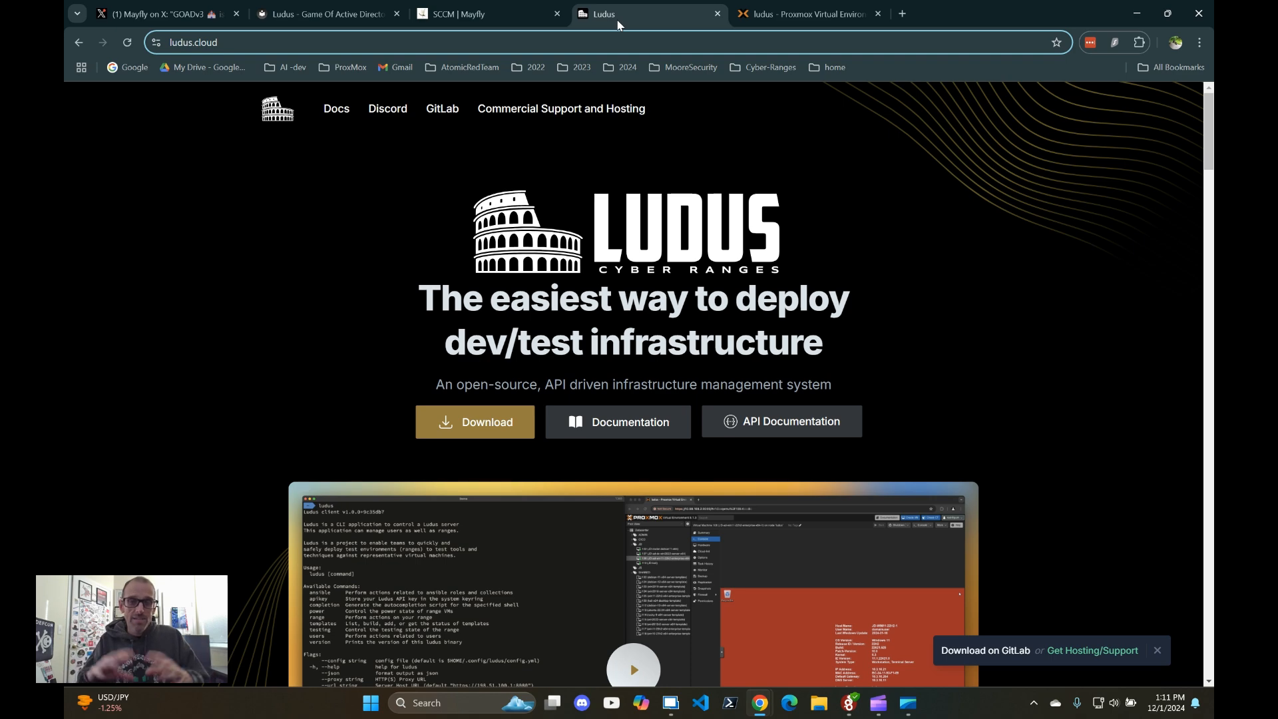
{"action": "mouse_move", "coordinate": [337, 118]}
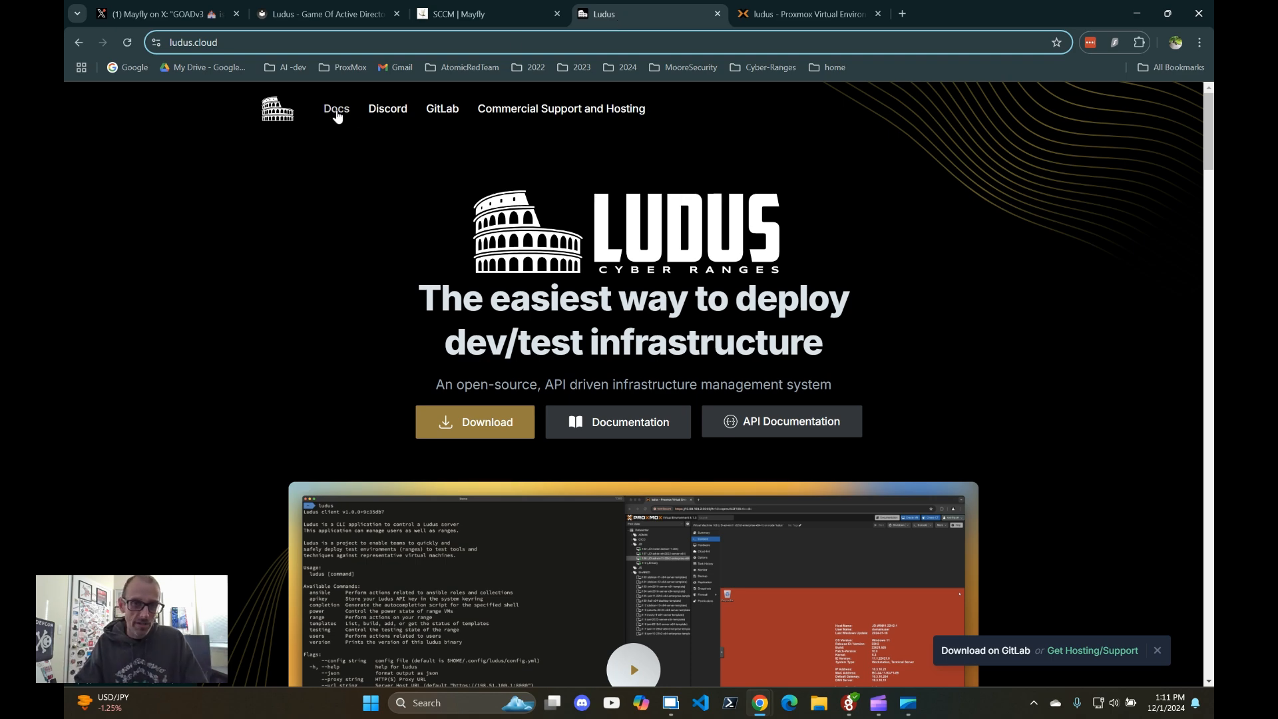
Step: Open Ludus Docs and its Environment Guides page listing GOAD, GOAD-NHA and GOAD-SCCM
{"action": "left_click", "coordinate": [336, 109]}
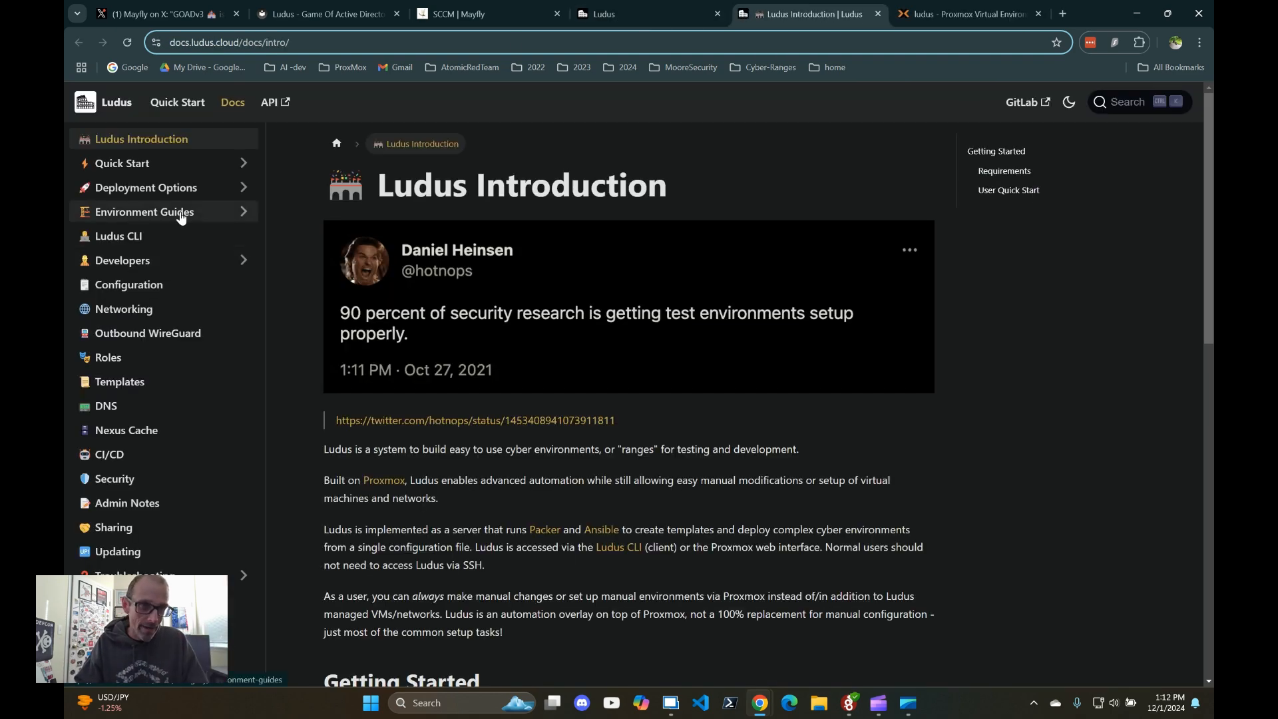
{"action": "left_click", "coordinate": [144, 212]}
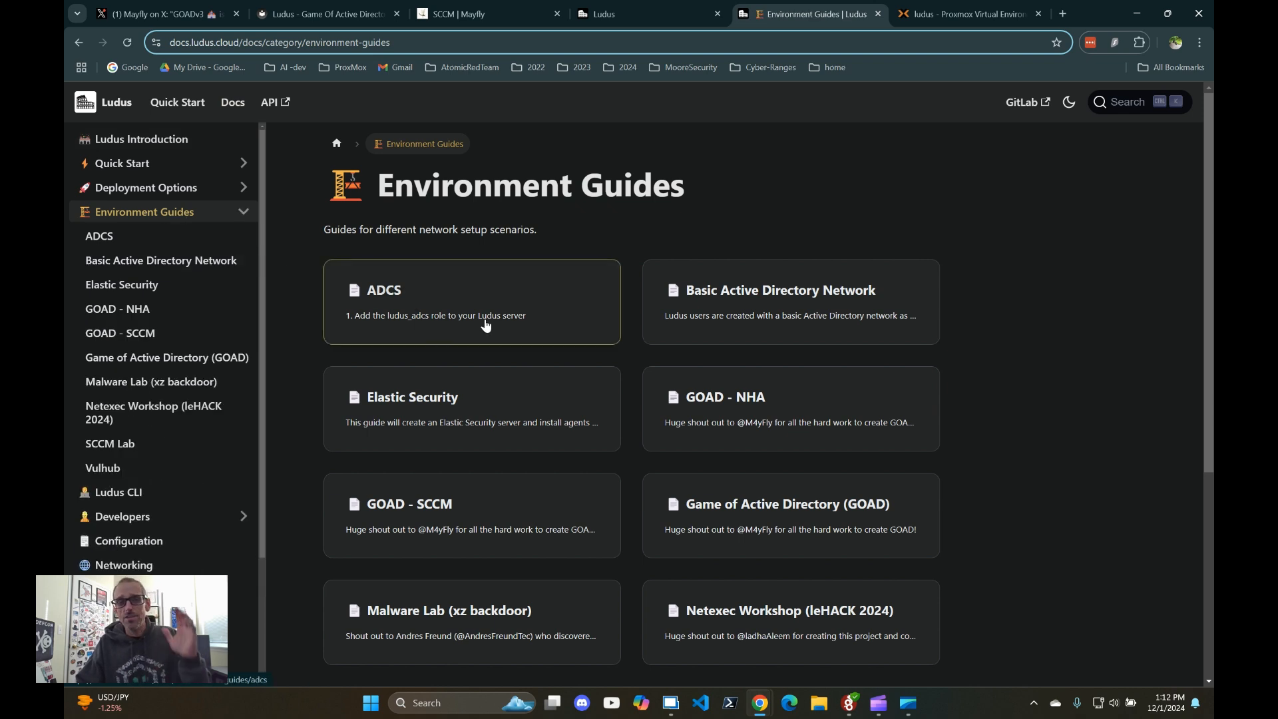
{"action": "mouse_move", "coordinate": [507, 335]}
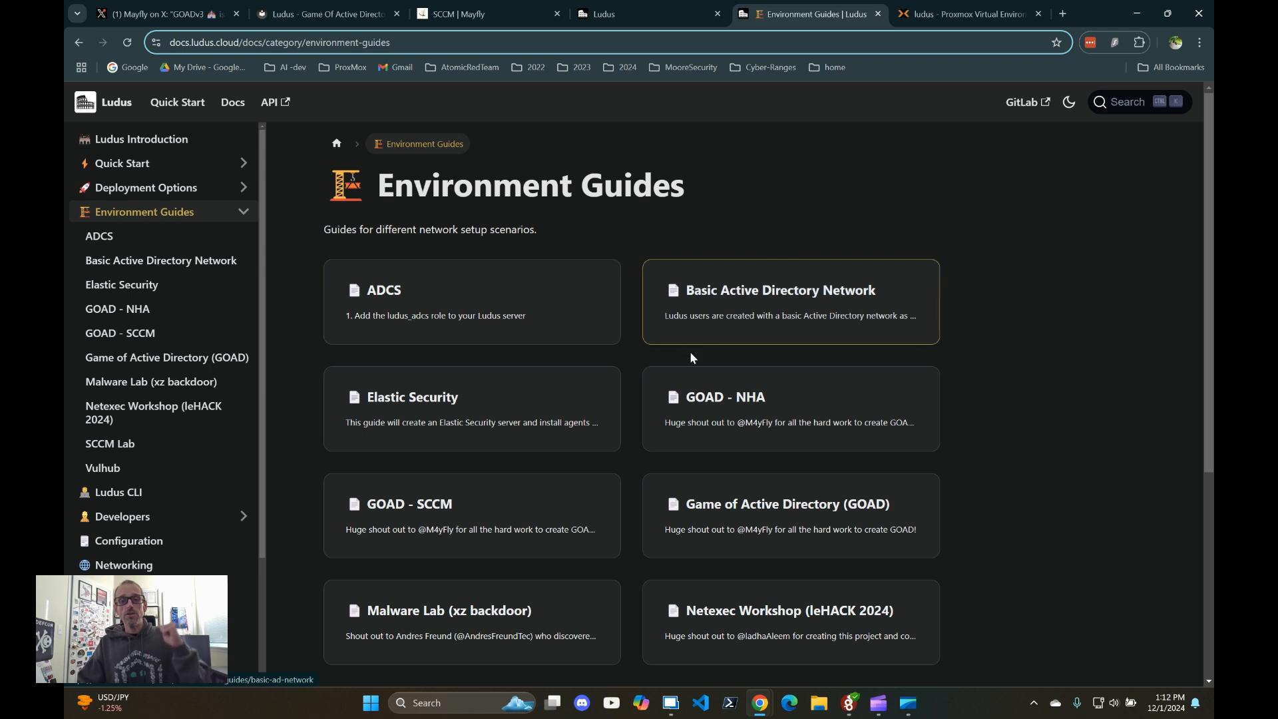
{"action": "mouse_move", "coordinate": [749, 423]}
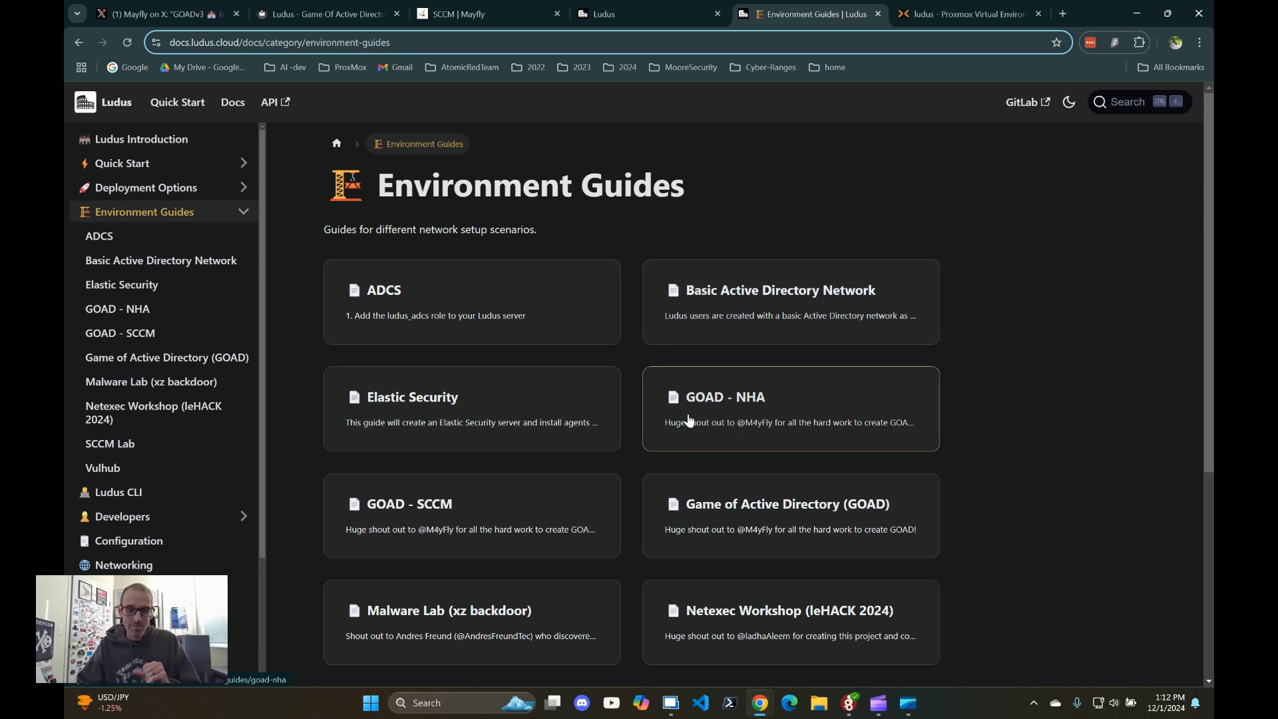
{"action": "mouse_move", "coordinate": [732, 455]}
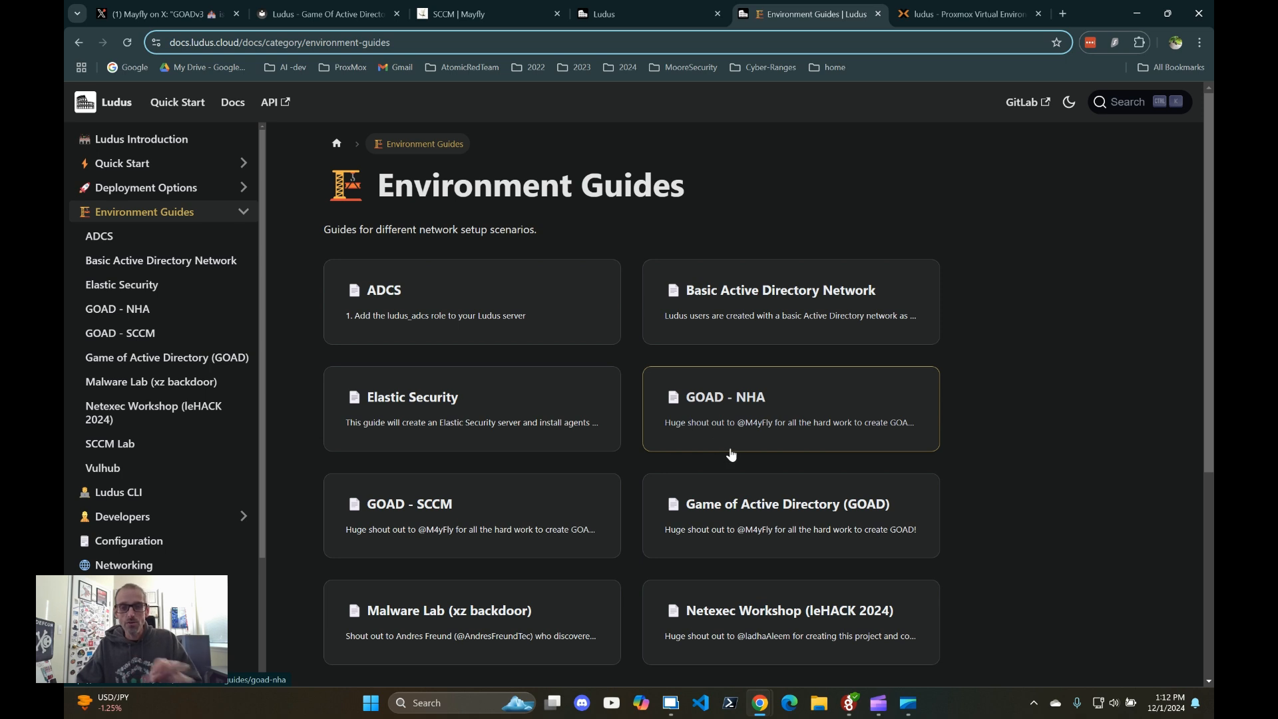
{"action": "mouse_move", "coordinate": [753, 627]}
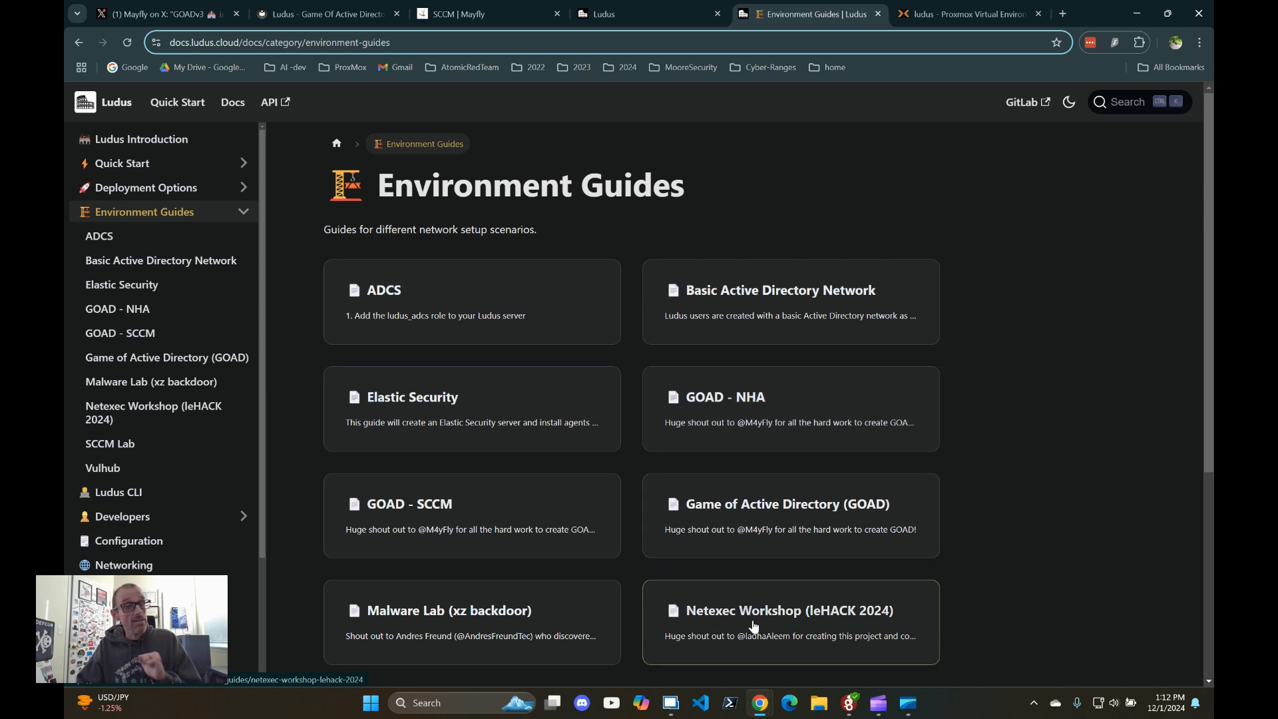
{"action": "mouse_move", "coordinate": [489, 631]}
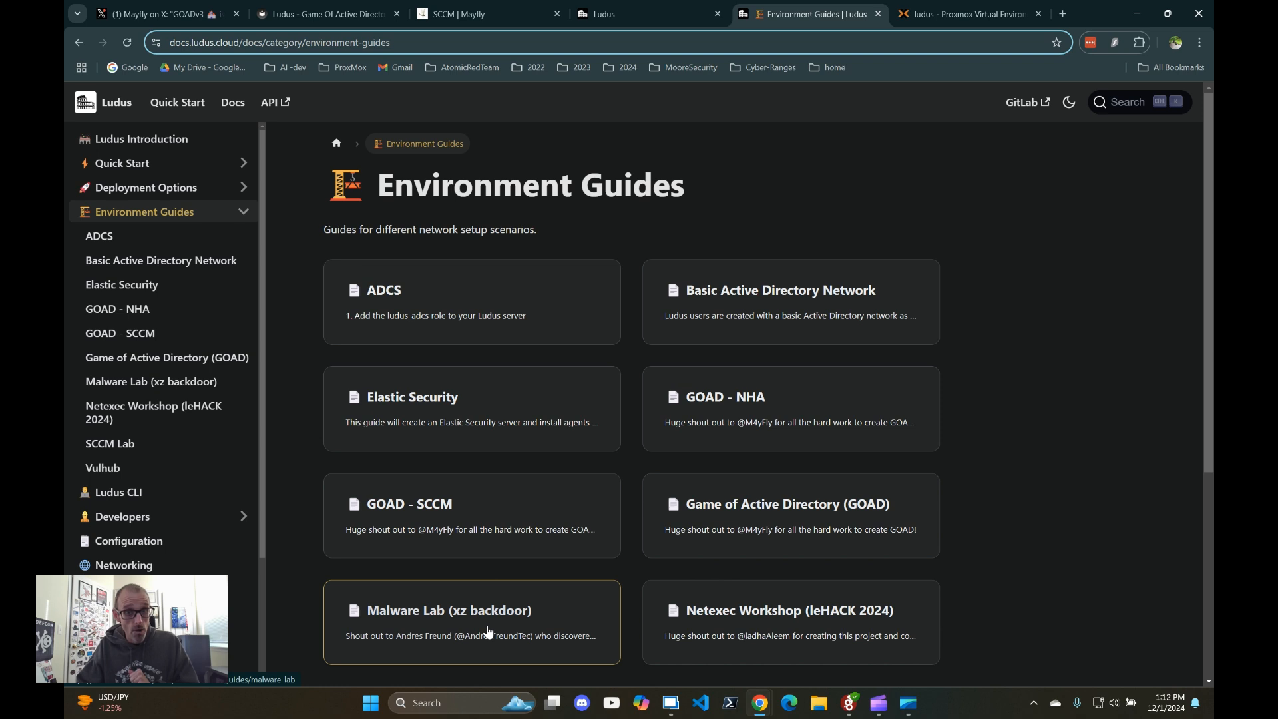
{"action": "mouse_move", "coordinate": [486, 422]}
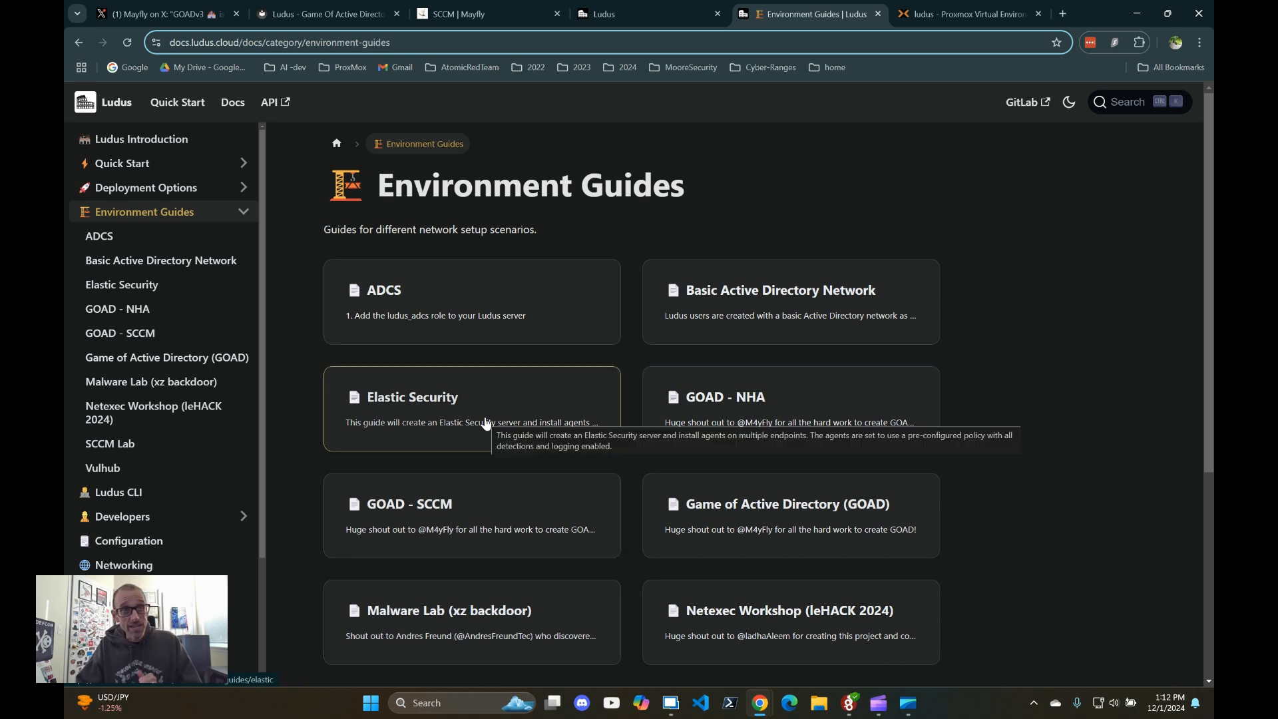
{"action": "mouse_move", "coordinate": [487, 405]}
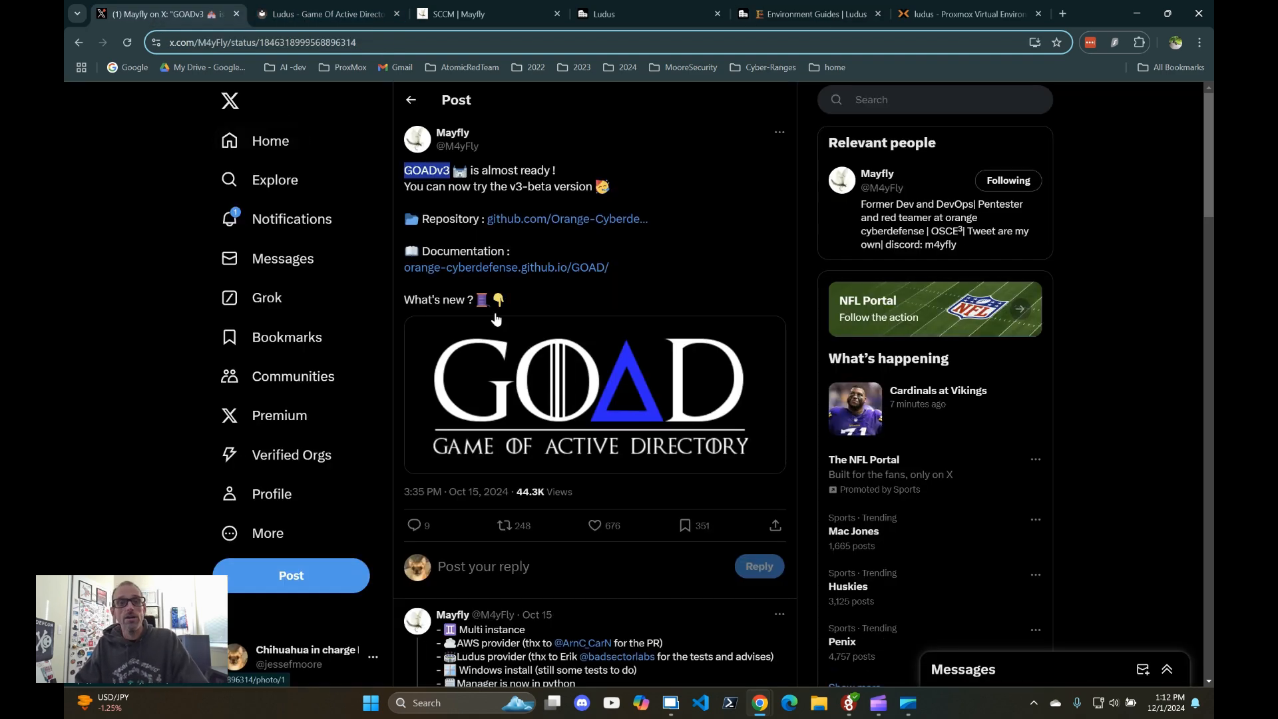
Step: Return to GOAD's Ludus guide and scroll to the 'Install on ludus server only' warning and commands
{"action": "left_click", "coordinate": [324, 14]}
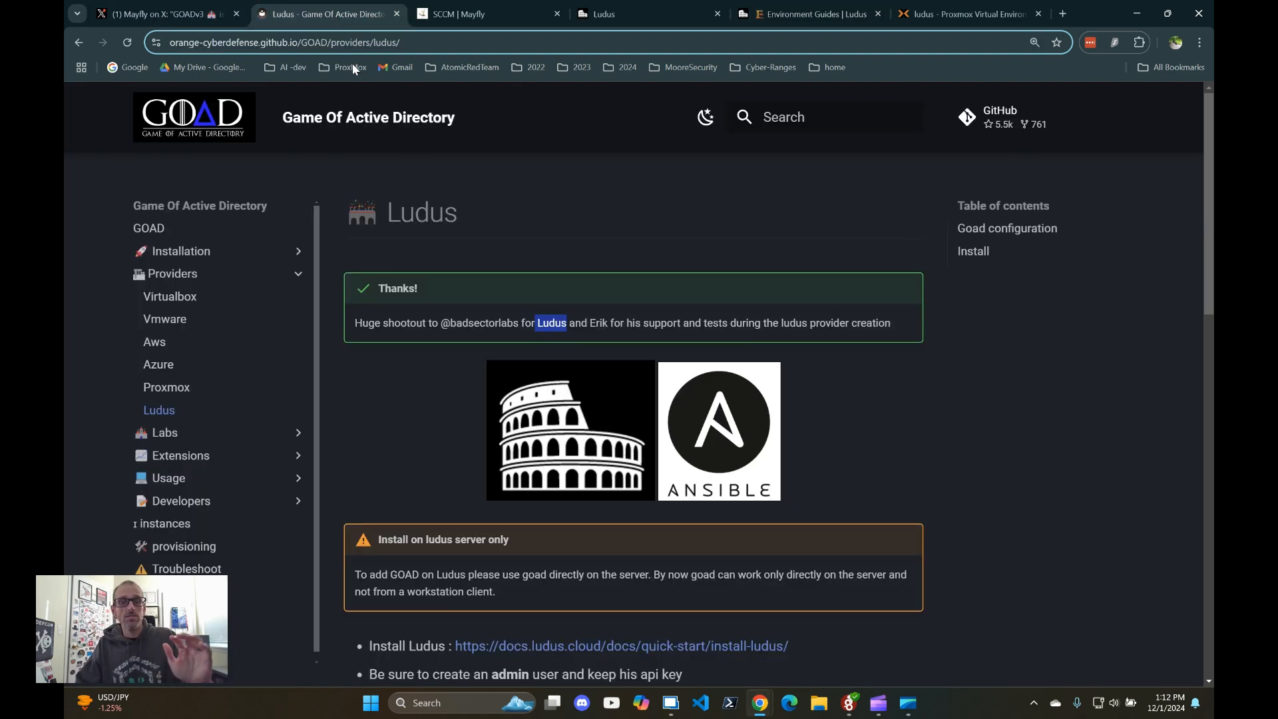
{"action": "mouse_move", "coordinate": [475, 327]}
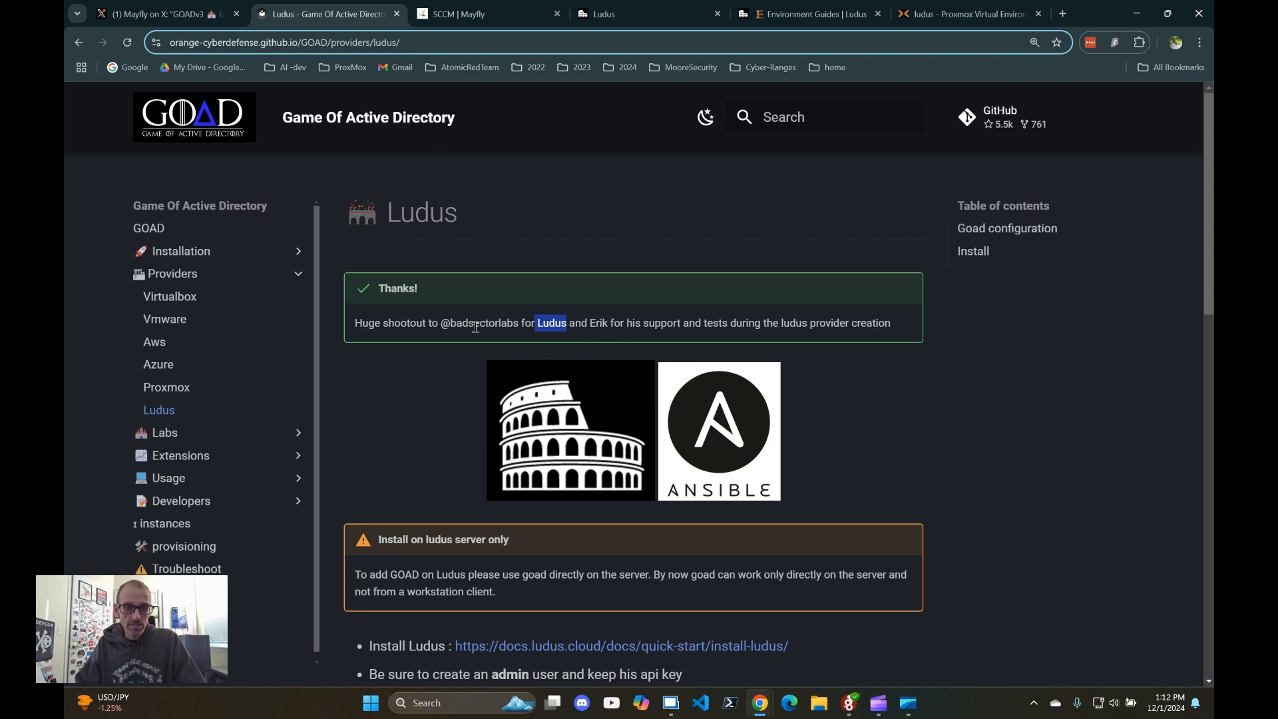
{"action": "scroll", "scroll_direction": "down", "scroll_amount": 3}
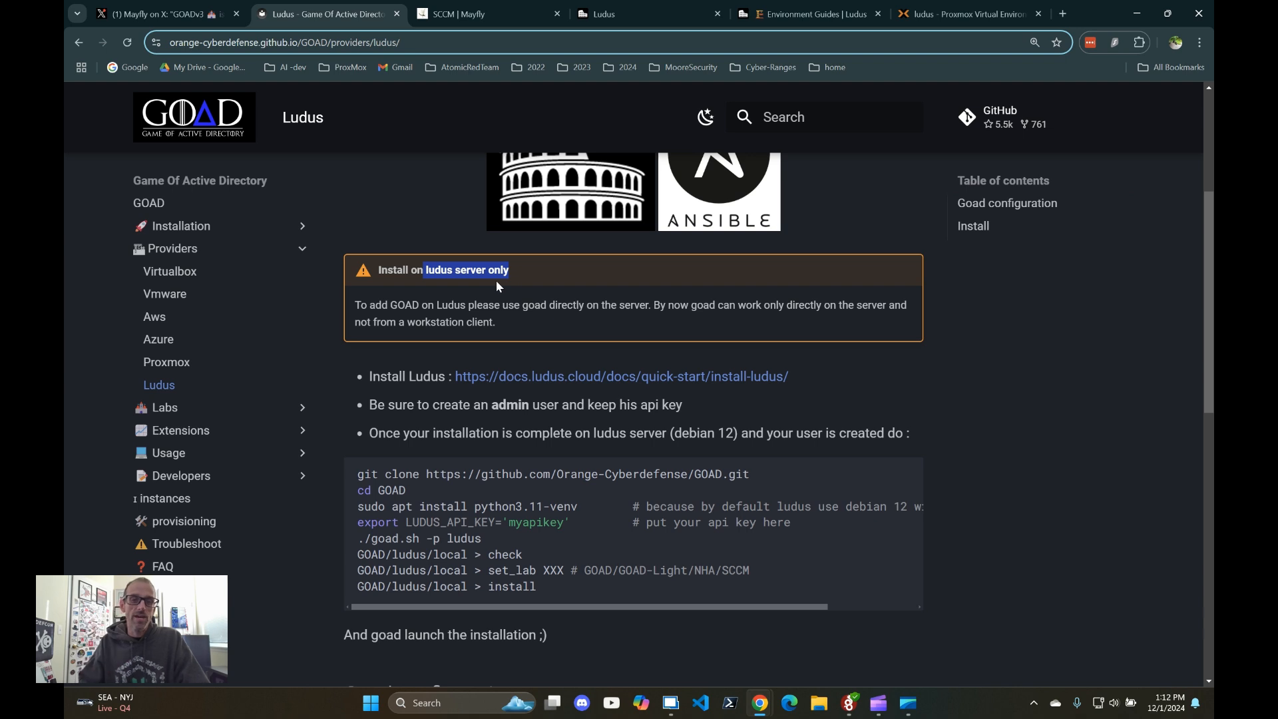
{"action": "mouse_move", "coordinate": [475, 298]}
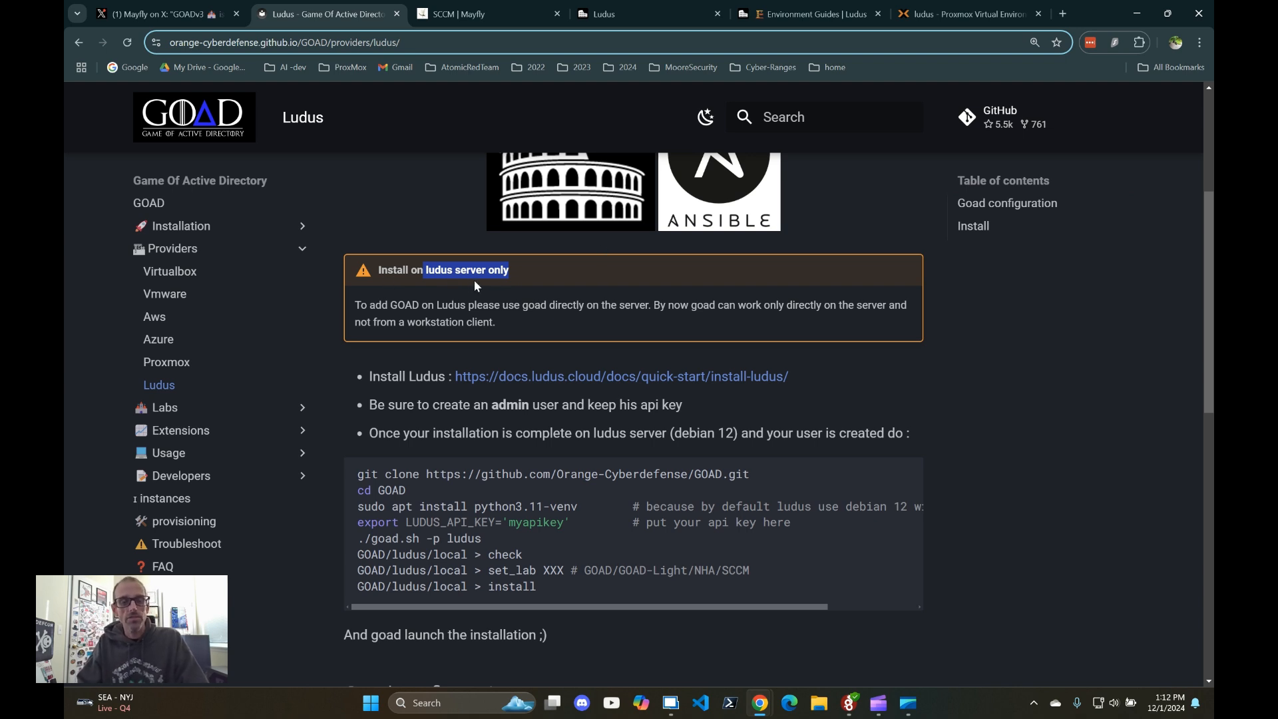
{"action": "mouse_move", "coordinate": [556, 319]}
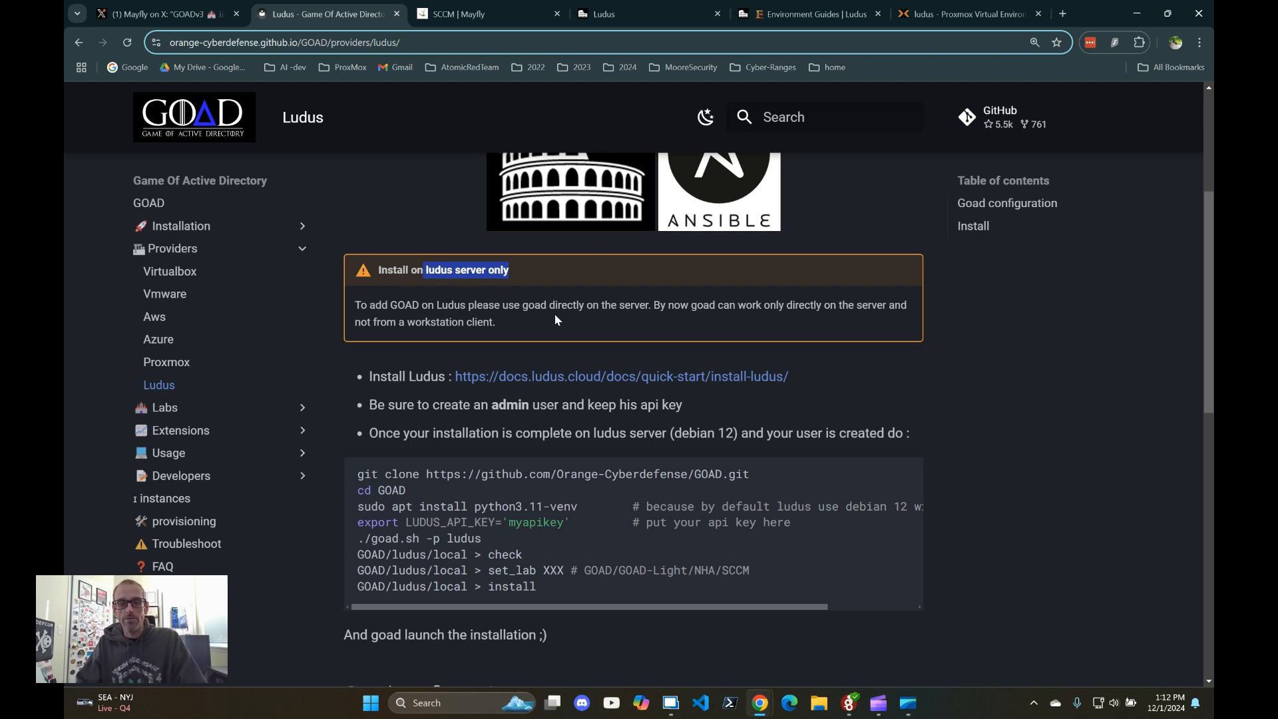
{"action": "scroll", "scroll_direction": "down", "scroll_amount": 3}
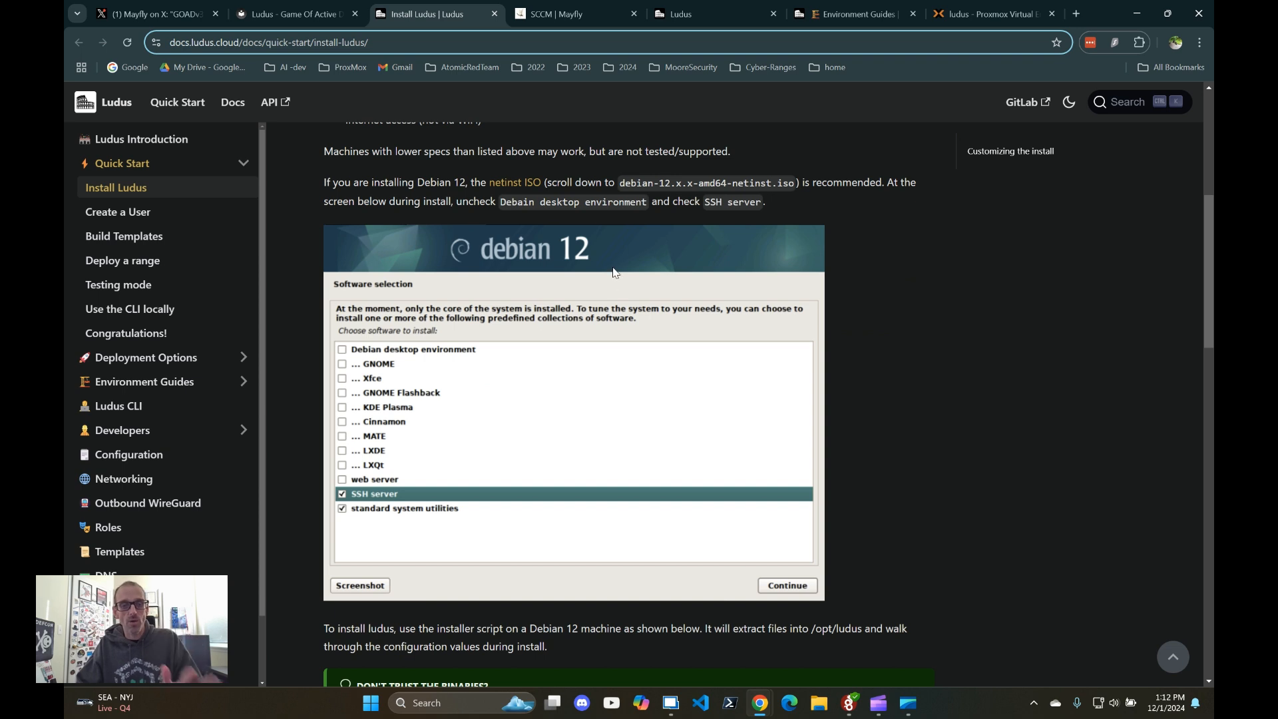
{"action": "mouse_move", "coordinate": [610, 278]}
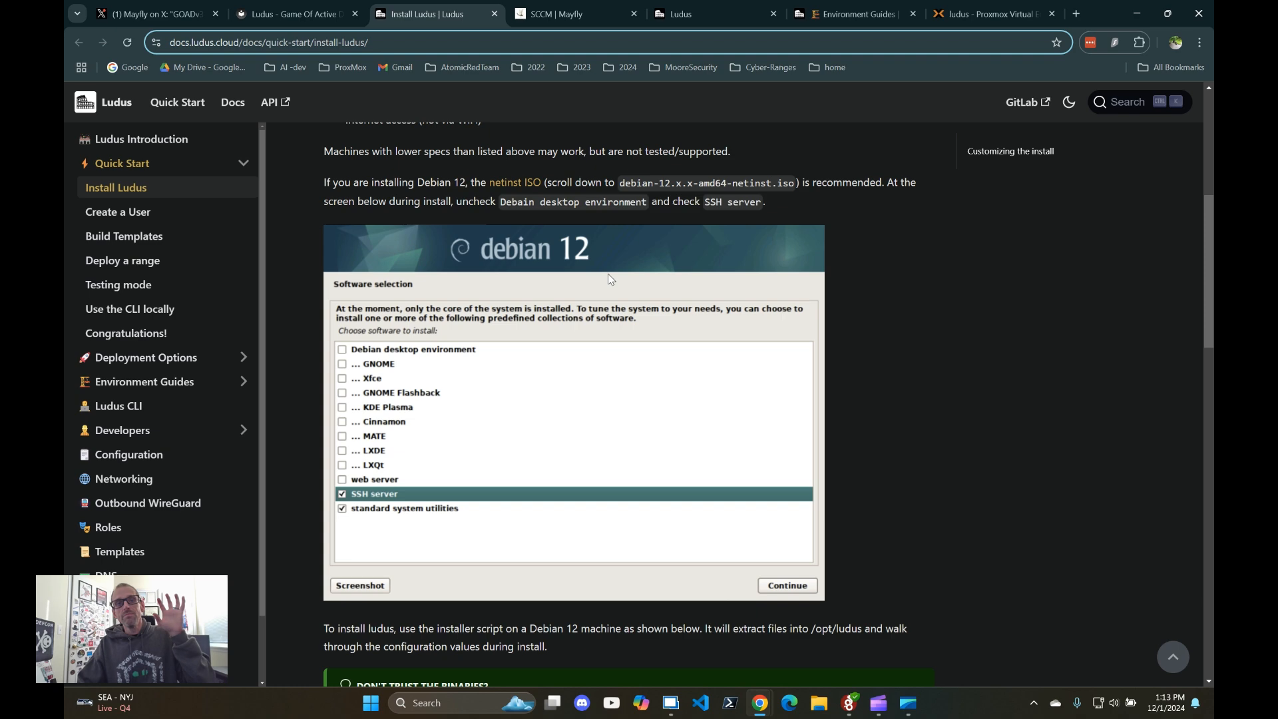
{"action": "mouse_move", "coordinate": [598, 306]}
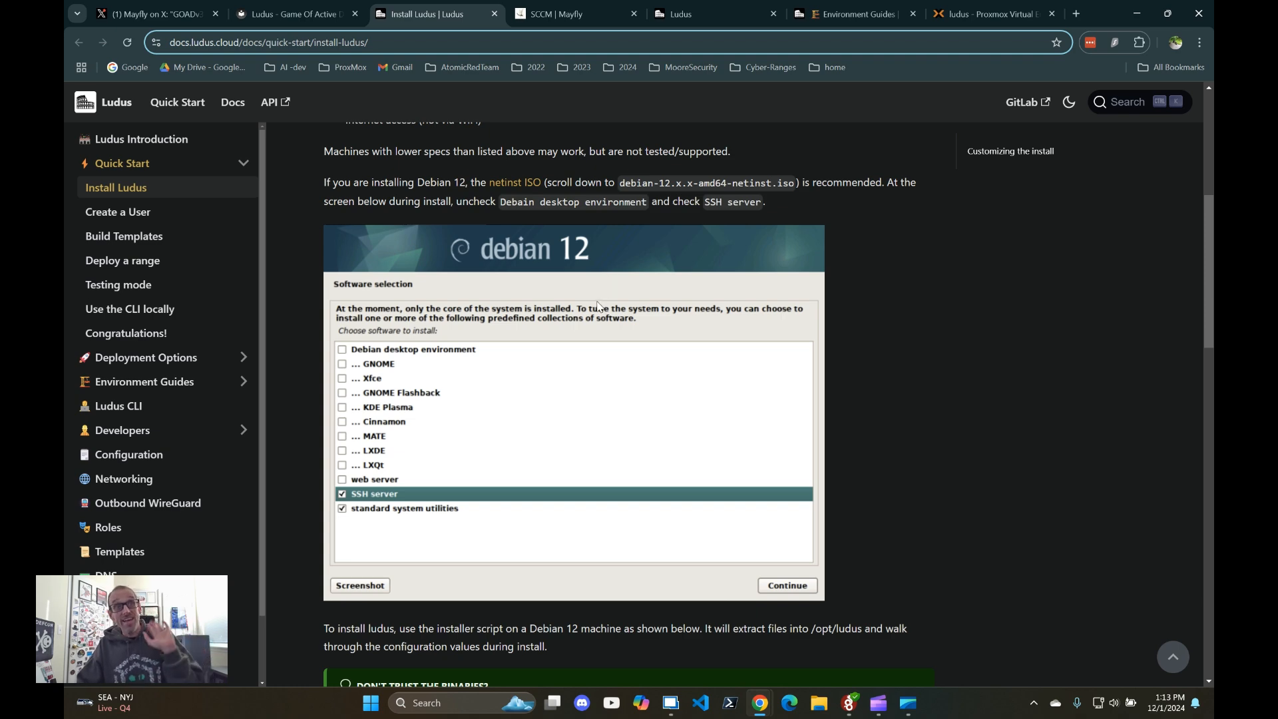
Step: Read the Install Ludus page through the installer script and demo, then return to GOAD's guide
{"action": "scroll", "scroll_direction": "down", "scroll_amount": 3}
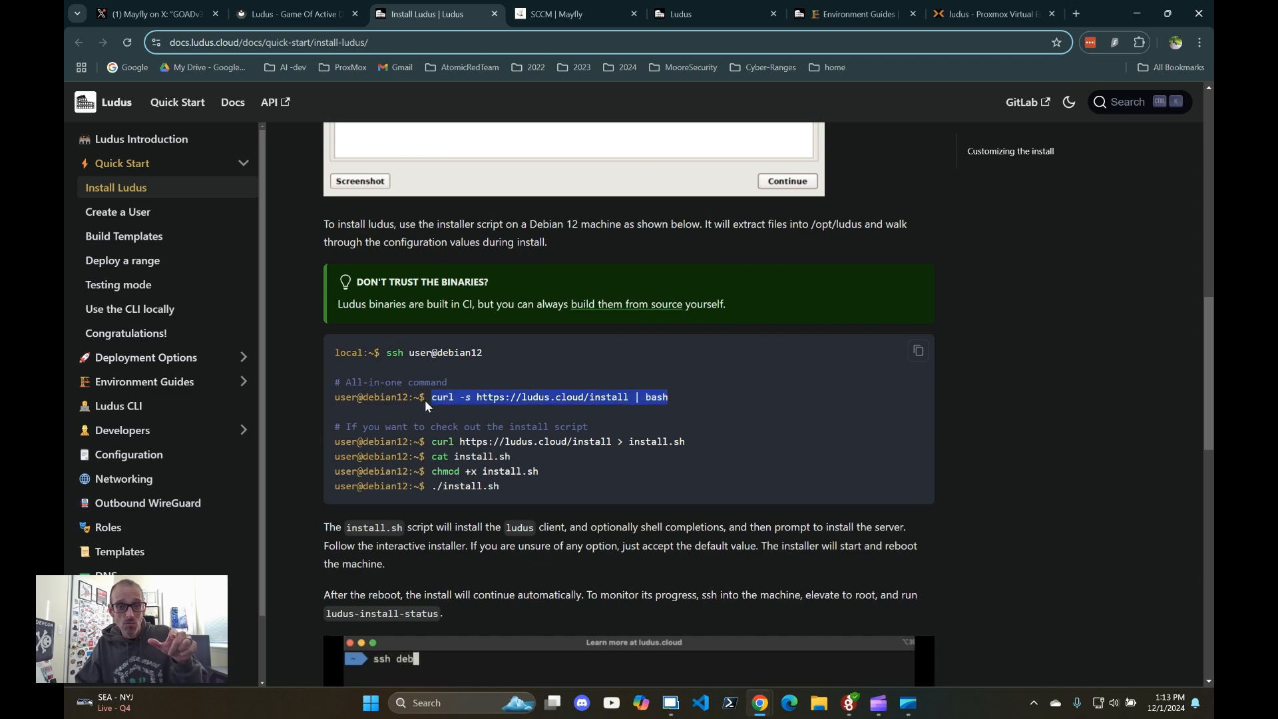
{"action": "scroll", "scroll_direction": "down", "scroll_amount": 3}
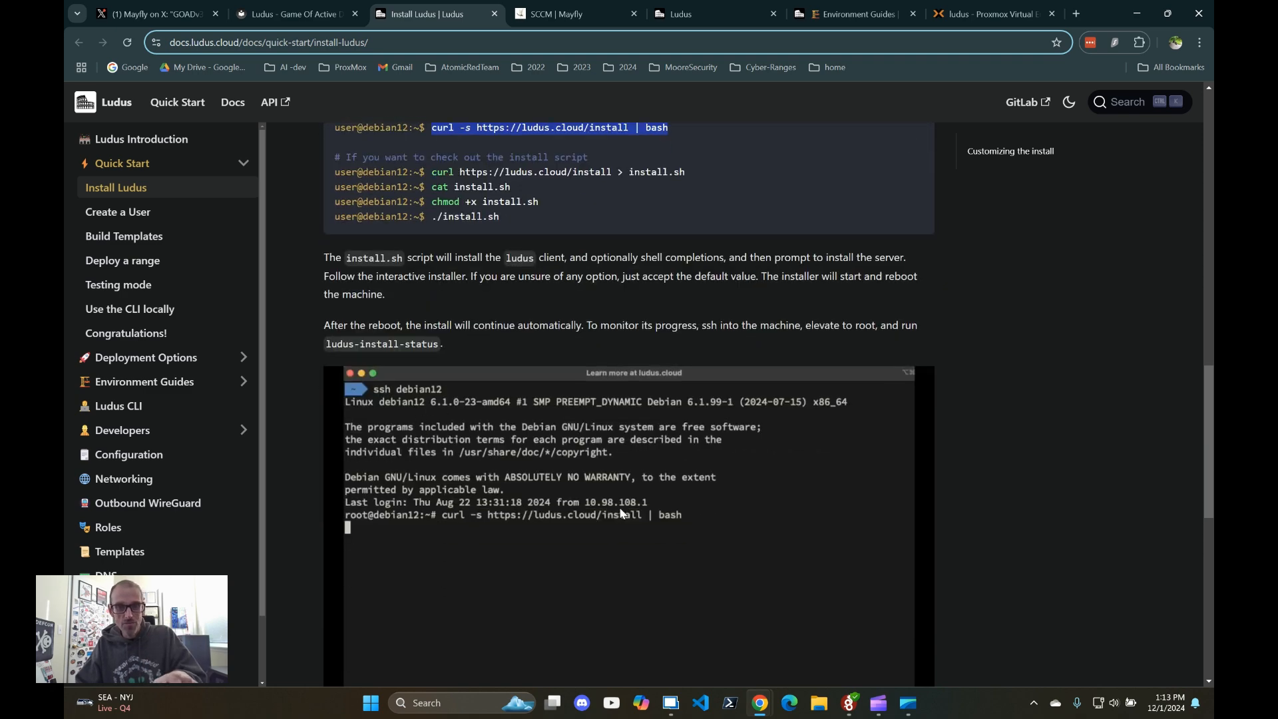
{"action": "scroll", "scroll_direction": "down", "scroll_amount": 3}
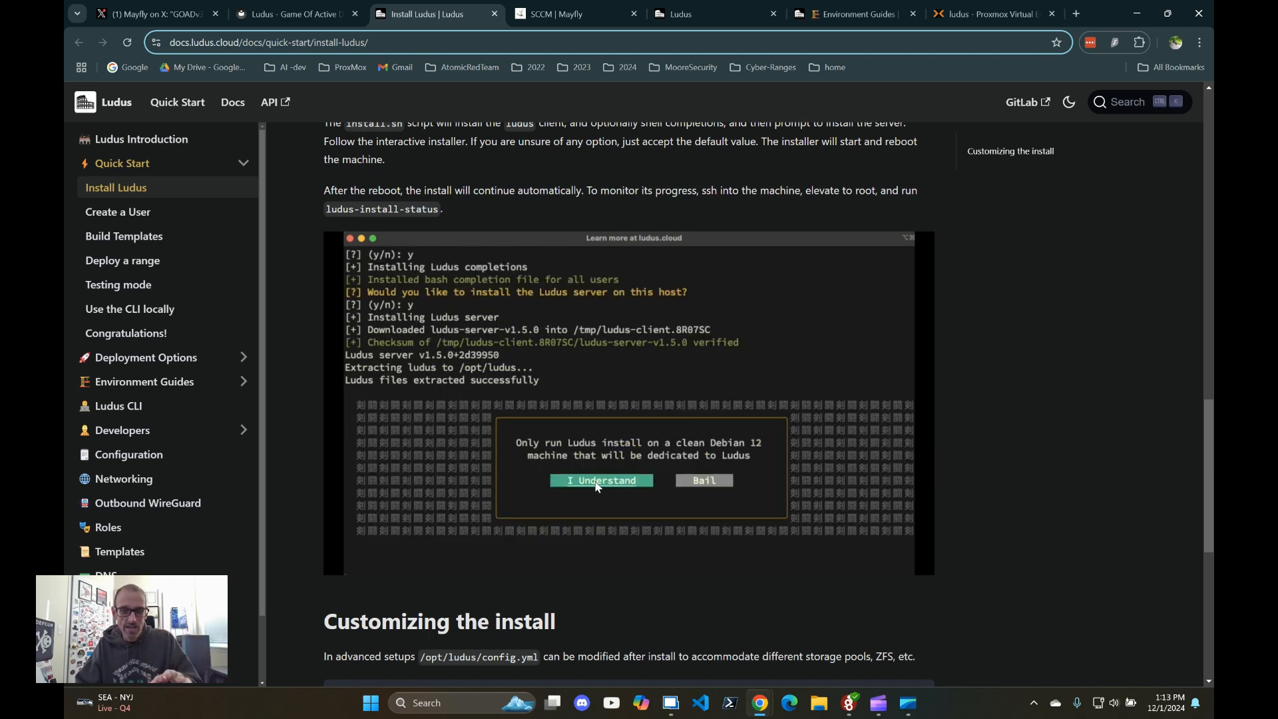
{"action": "left_click", "coordinate": [601, 481]}
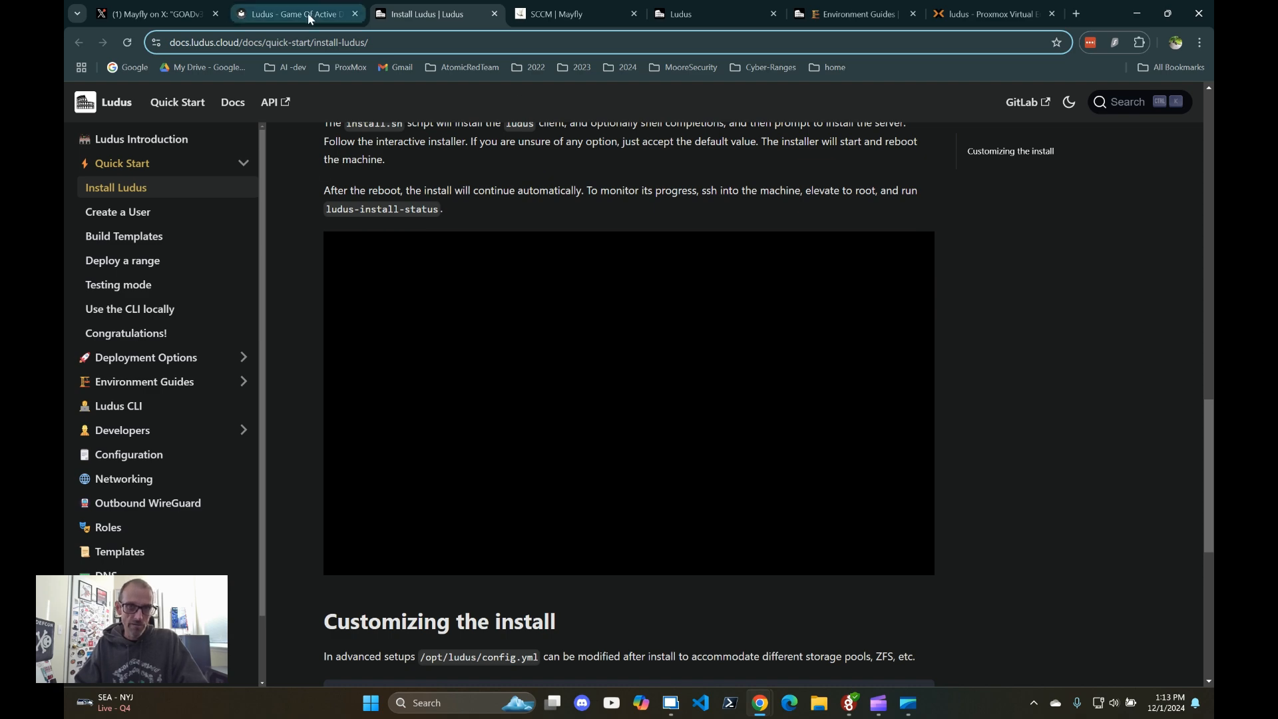
{"action": "left_click", "coordinate": [308, 14]}
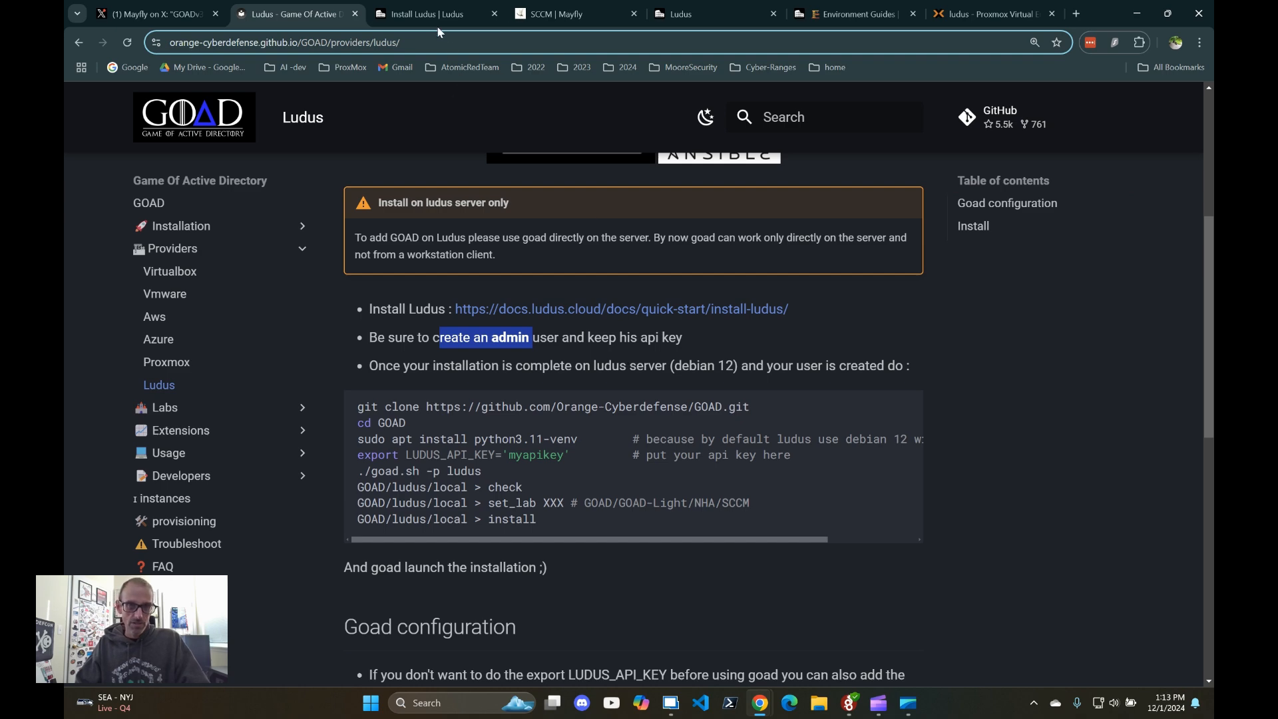
Step: Switch to the Ludus Create a User guide
{"action": "left_click", "coordinate": [432, 13]}
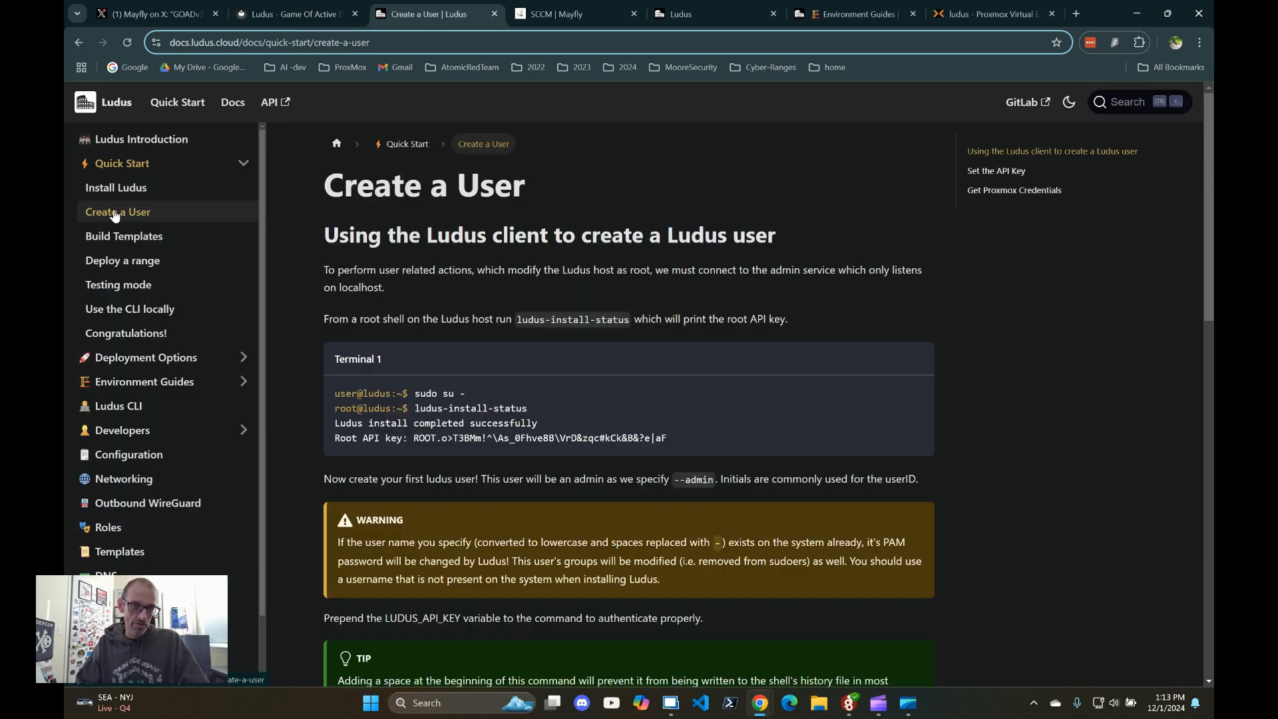
Step: Scroll the Create a User guide and highlight the JD user ID and full name in the add-user command
{"action": "scroll", "scroll_direction": "down", "scroll_amount": 3}
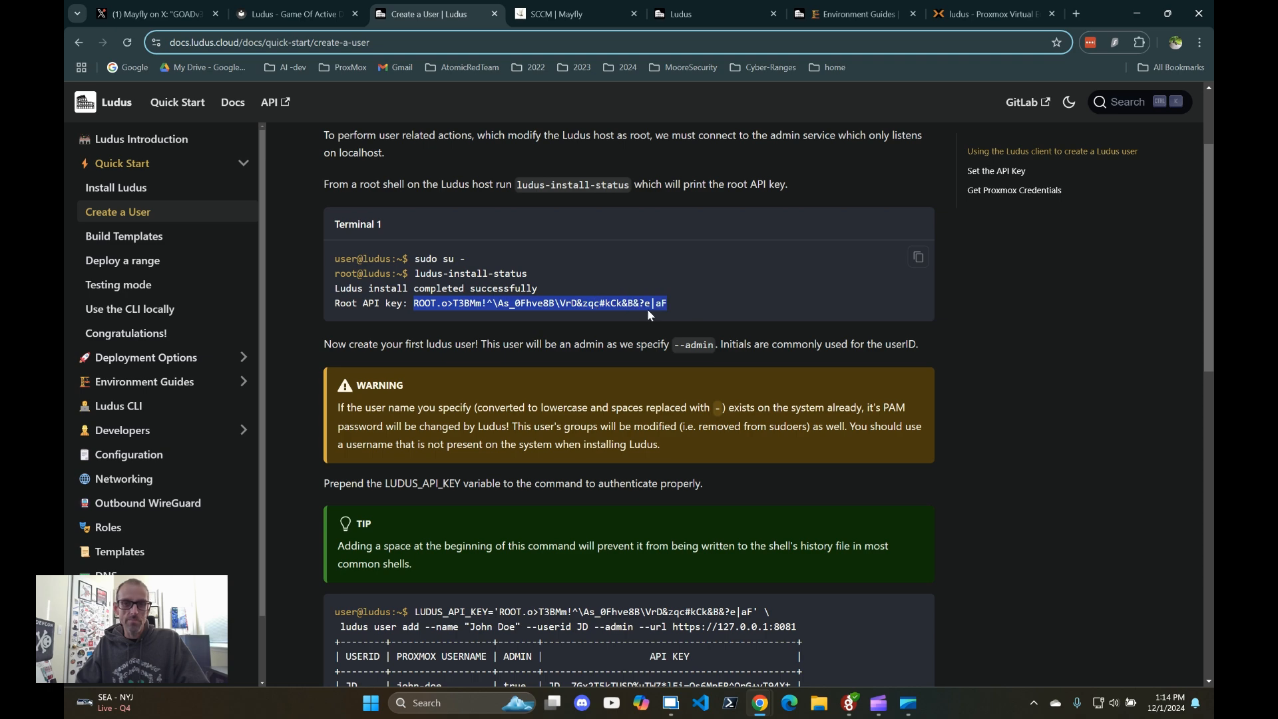
{"action": "scroll", "scroll_direction": "down", "scroll_amount": 3}
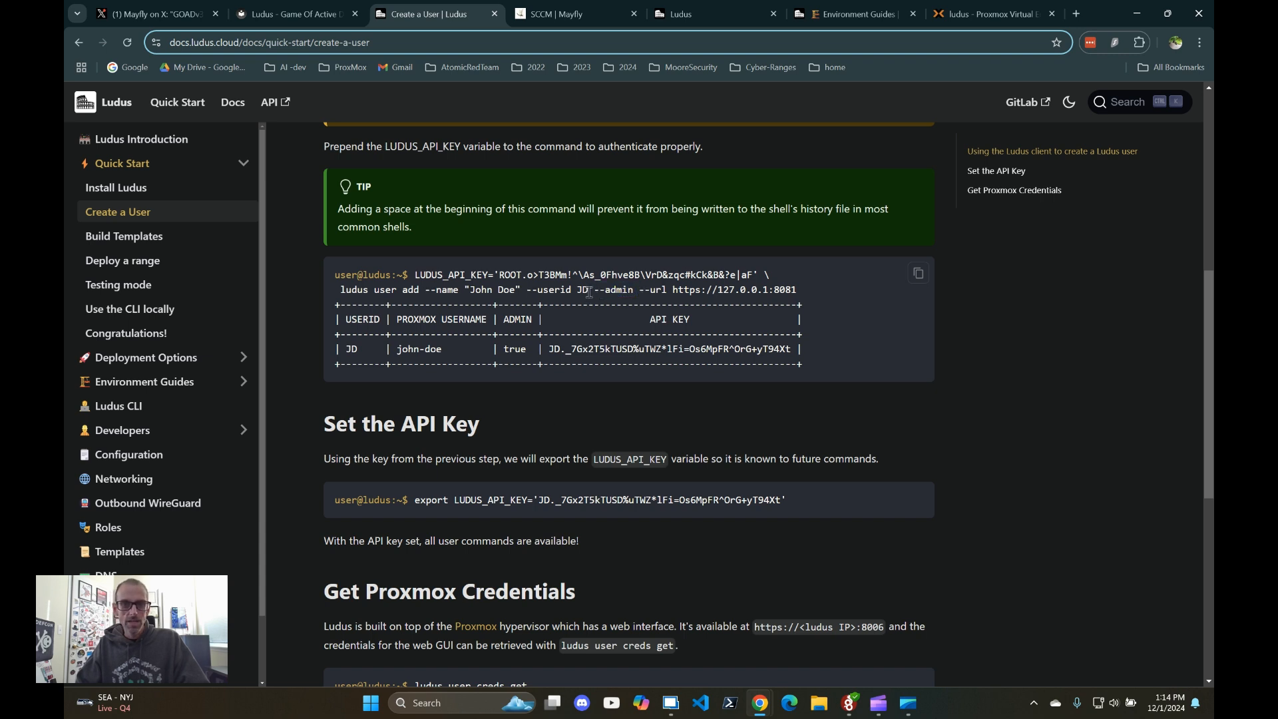
{"action": "double_click", "coordinate": [581, 290]}
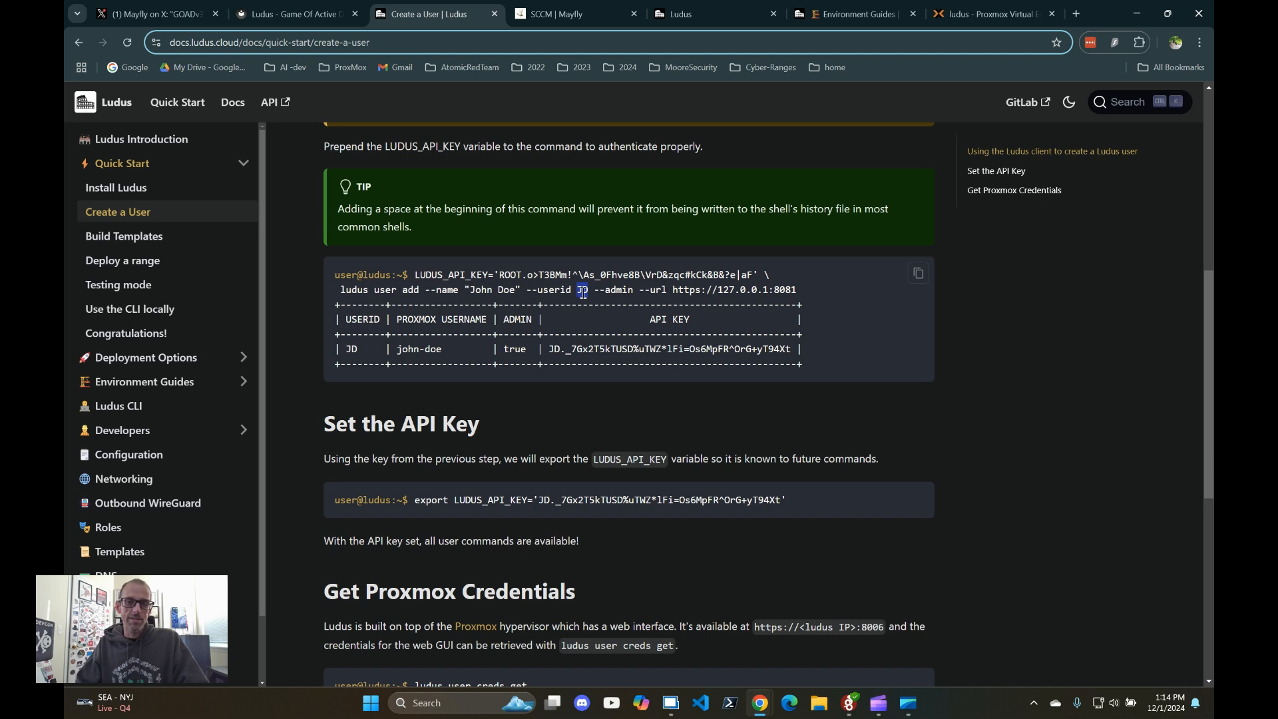
{"action": "double_click", "coordinate": [491, 290]}
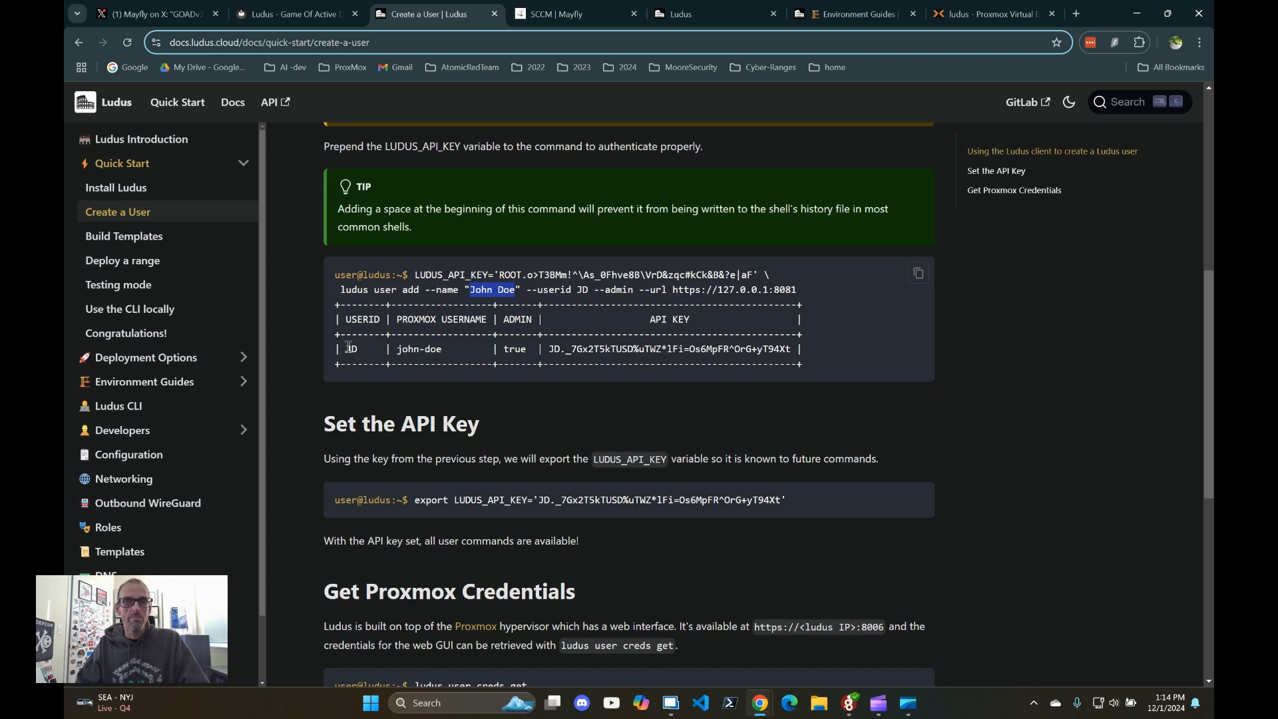
Step: Check the JM resource pool's VMs in Proxmox, then return to the GOAD Ludus guide
{"action": "left_click", "coordinate": [985, 13]}
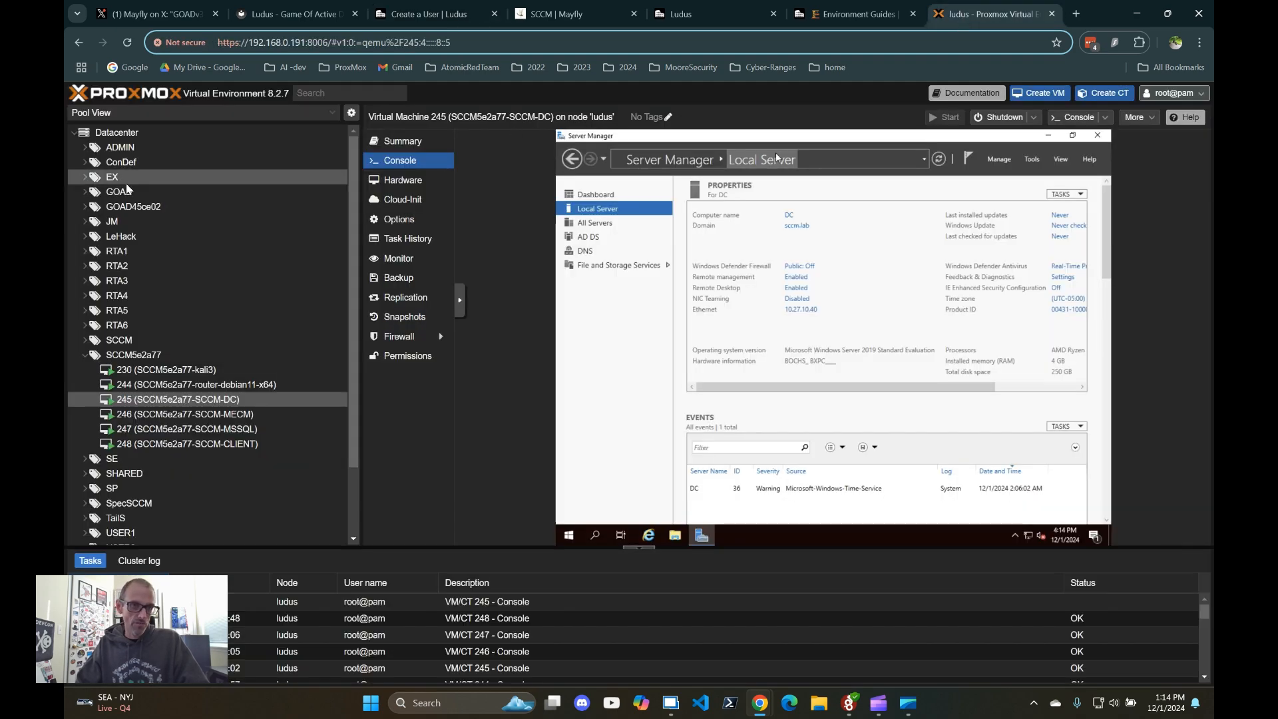
{"action": "left_click", "coordinate": [111, 221]}
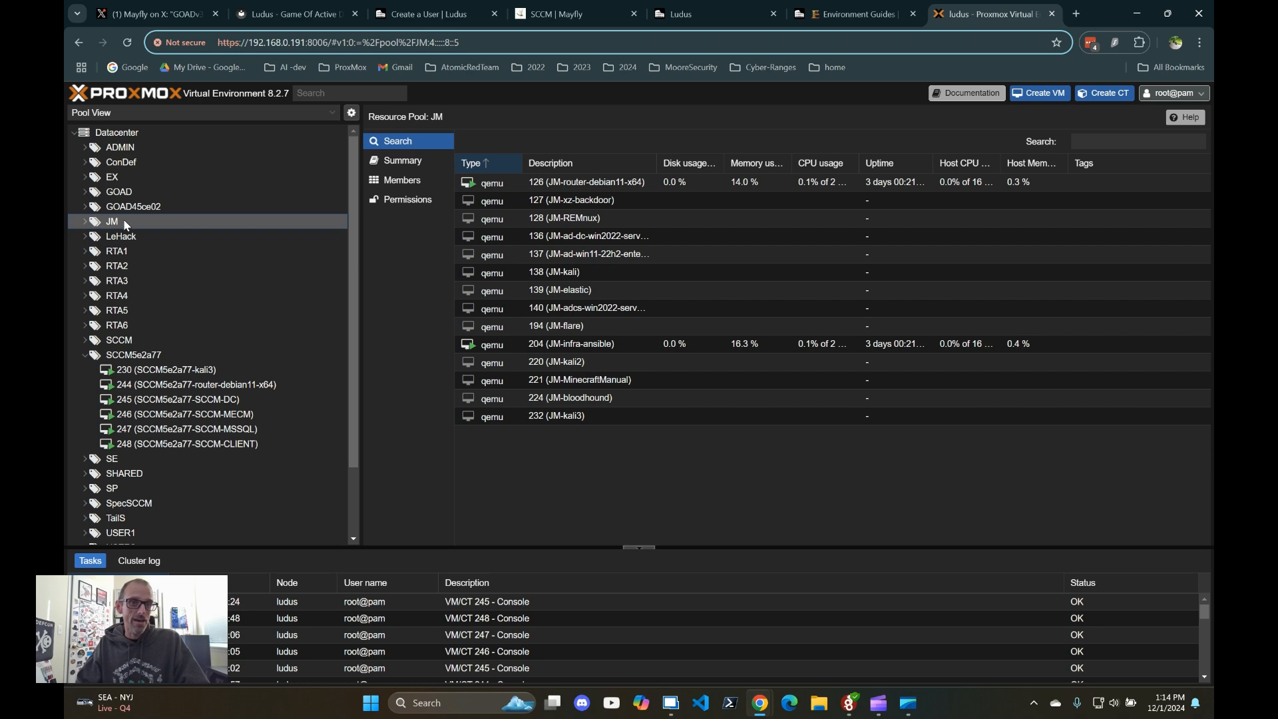
{"action": "left_click", "coordinate": [430, 13]}
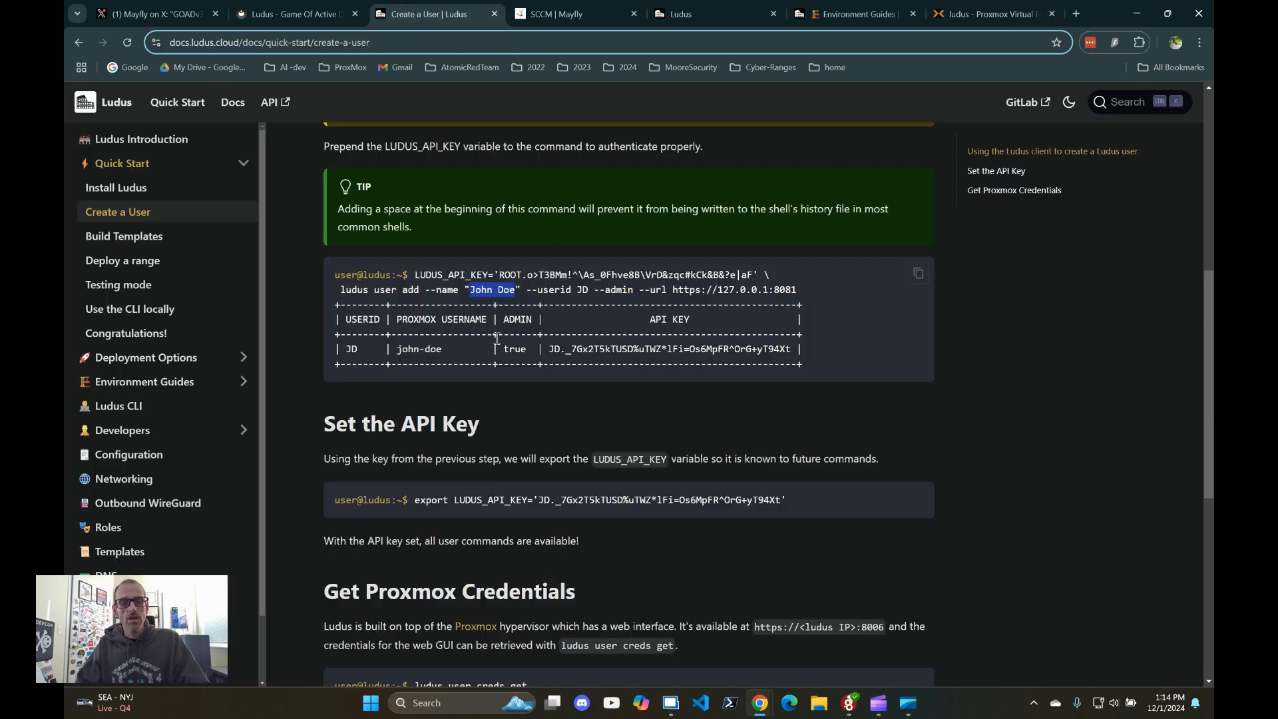
{"action": "left_click", "coordinate": [298, 14]}
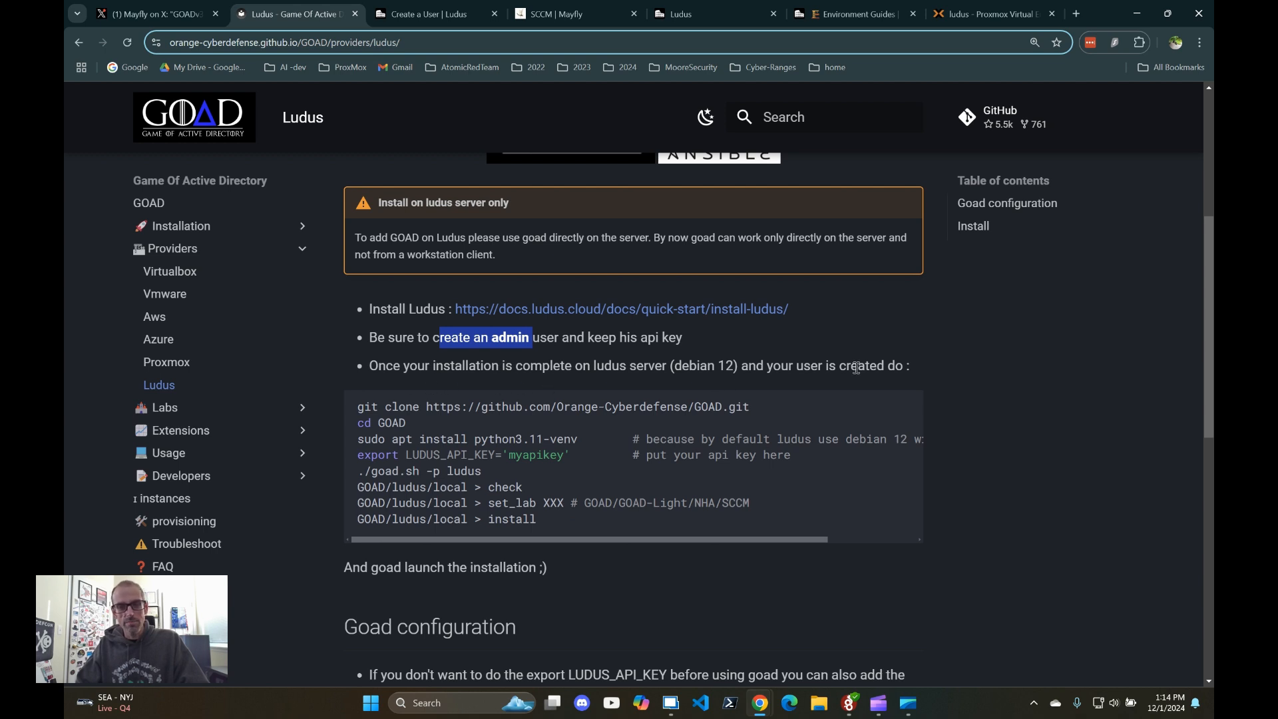
{"action": "mouse_move", "coordinate": [632, 369]}
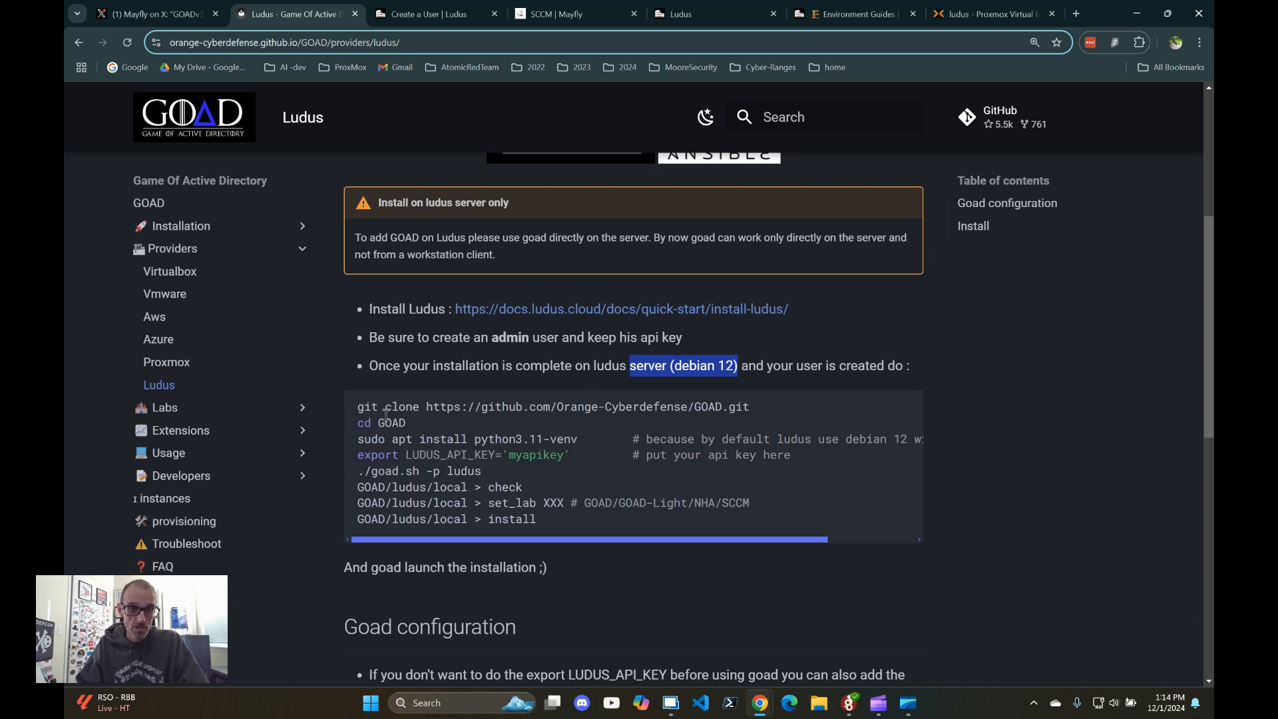
{"action": "left_click_drag", "start_coordinate": [356, 406], "coordinate": [722, 406]}
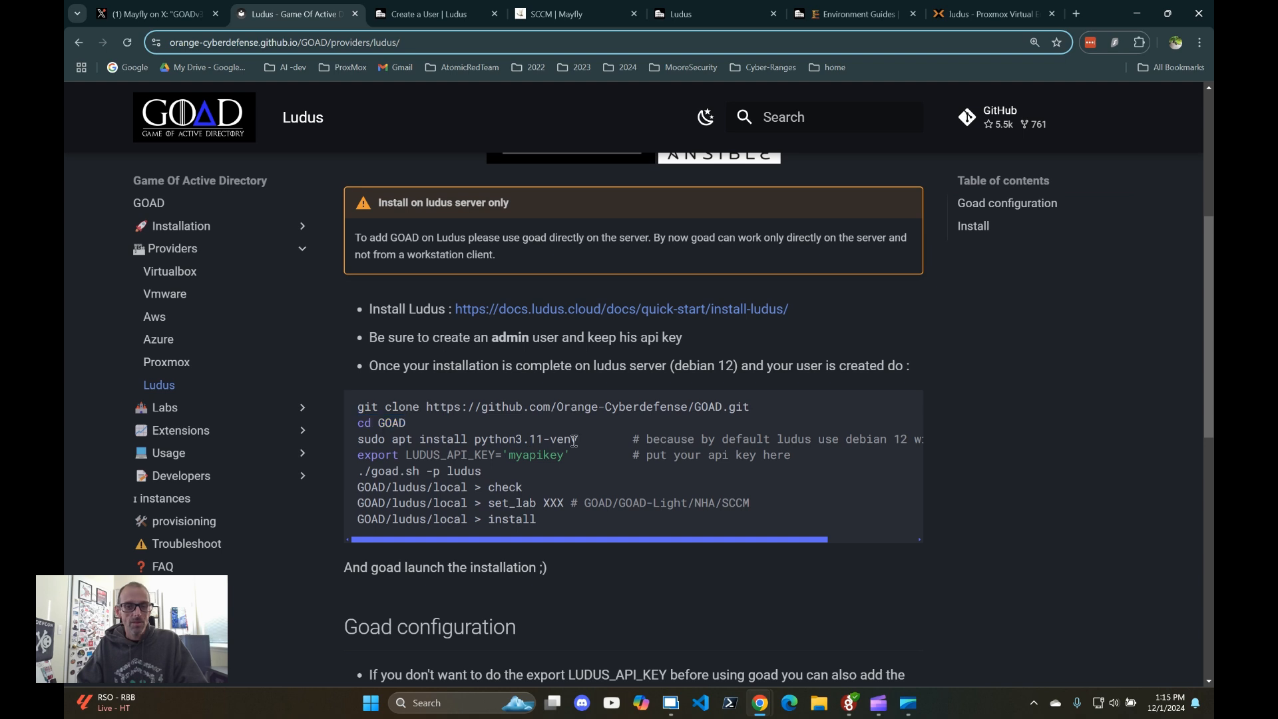
{"action": "double_click", "coordinate": [563, 439]}
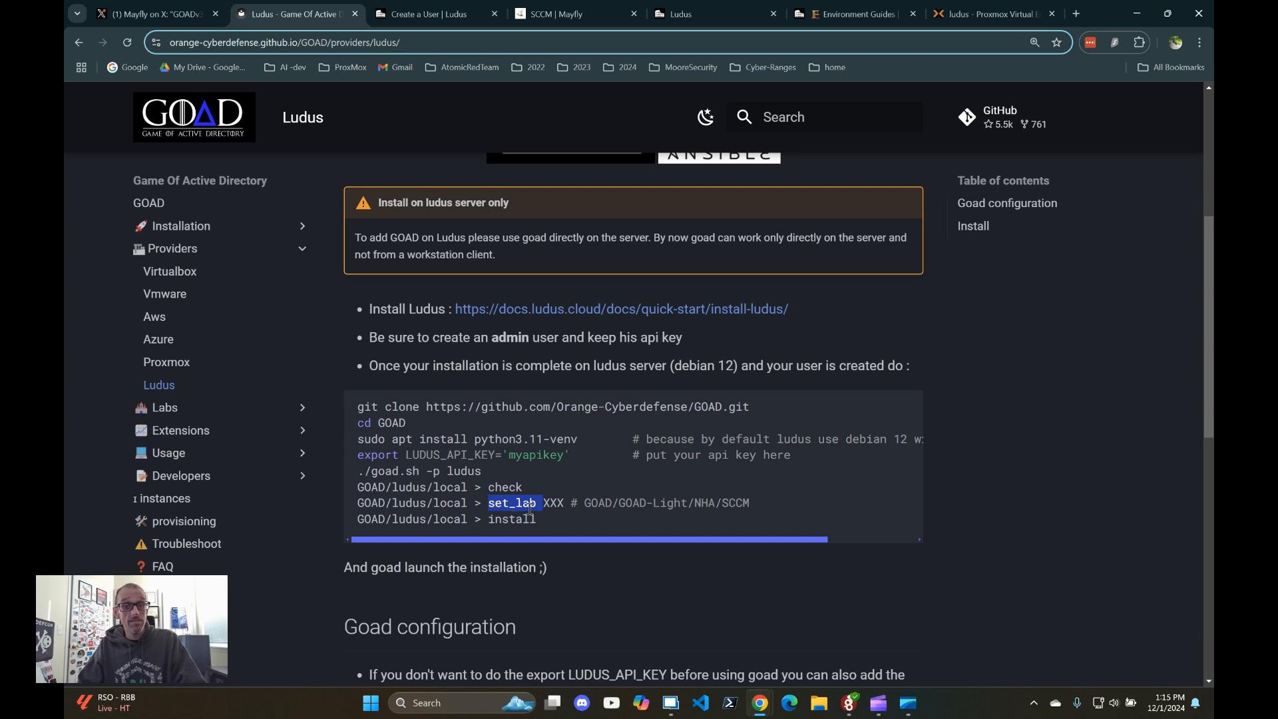
{"action": "mouse_move", "coordinate": [579, 505]}
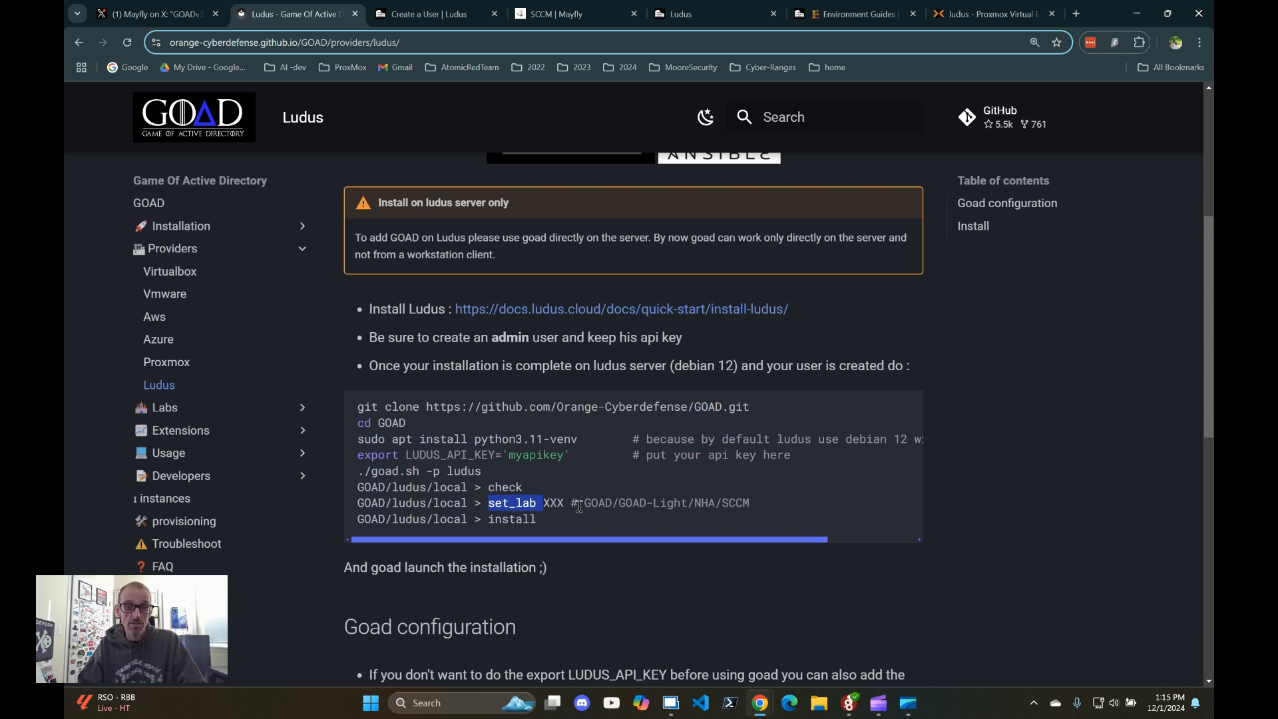
{"action": "double_click", "coordinate": [597, 503]}
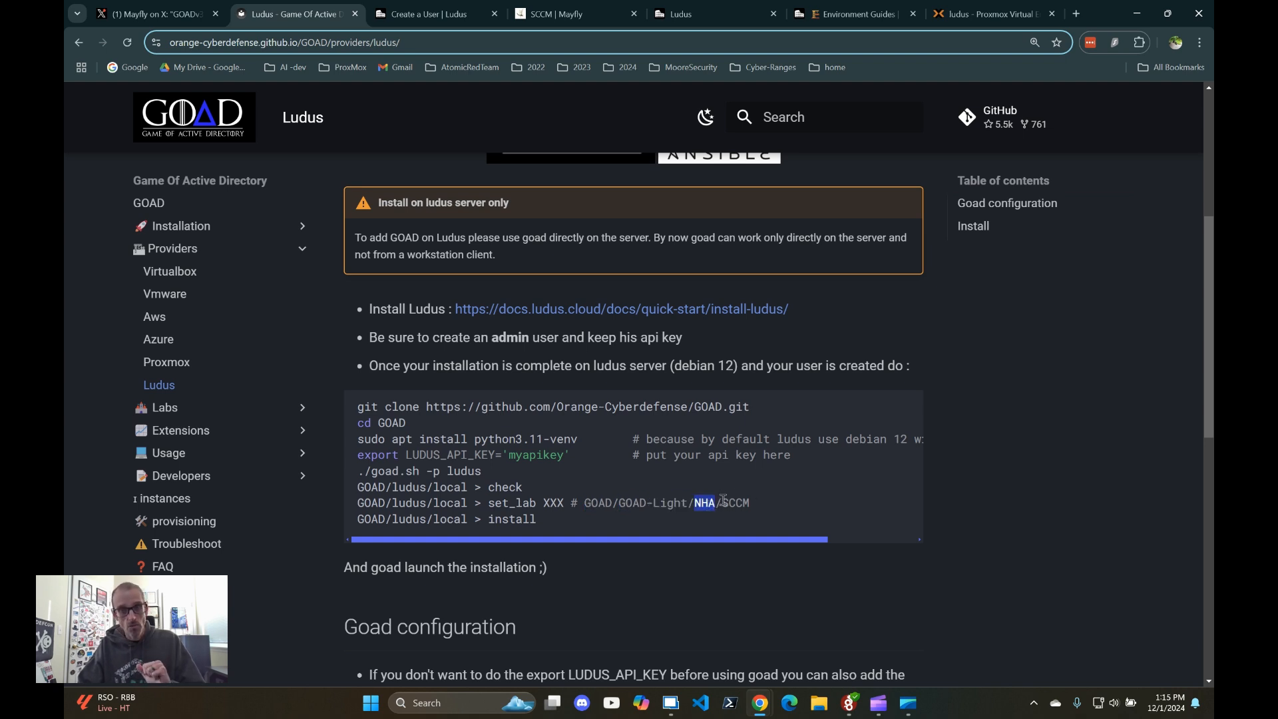
{"action": "left_click_drag", "start_coordinate": [722, 502], "coordinate": [537, 519]}
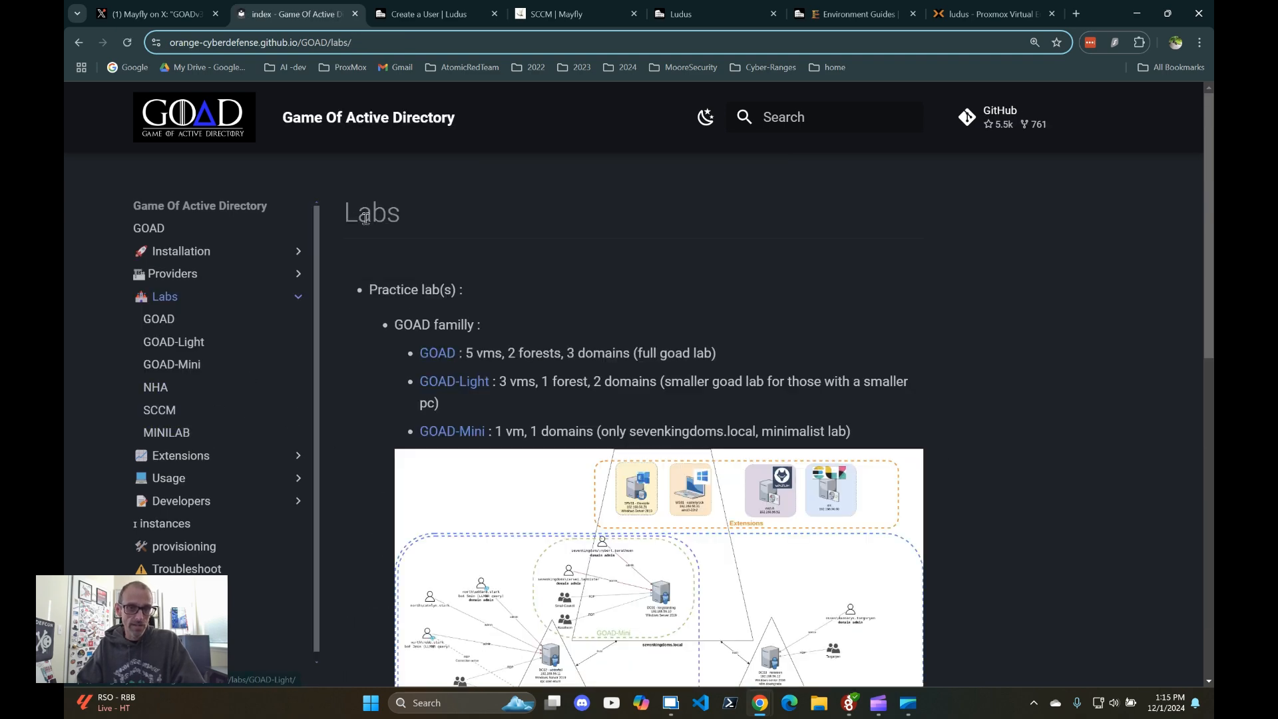
{"action": "mouse_move", "coordinate": [415, 364]}
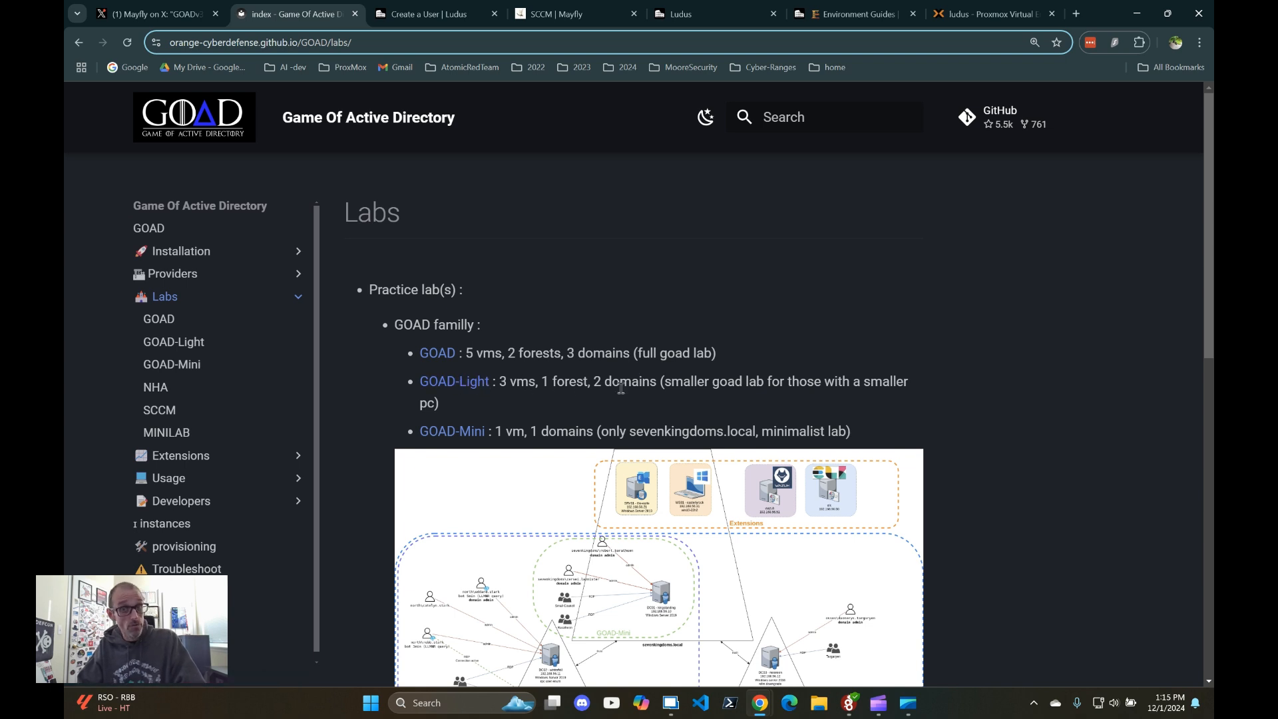
{"action": "mouse_move", "coordinate": [525, 372]}
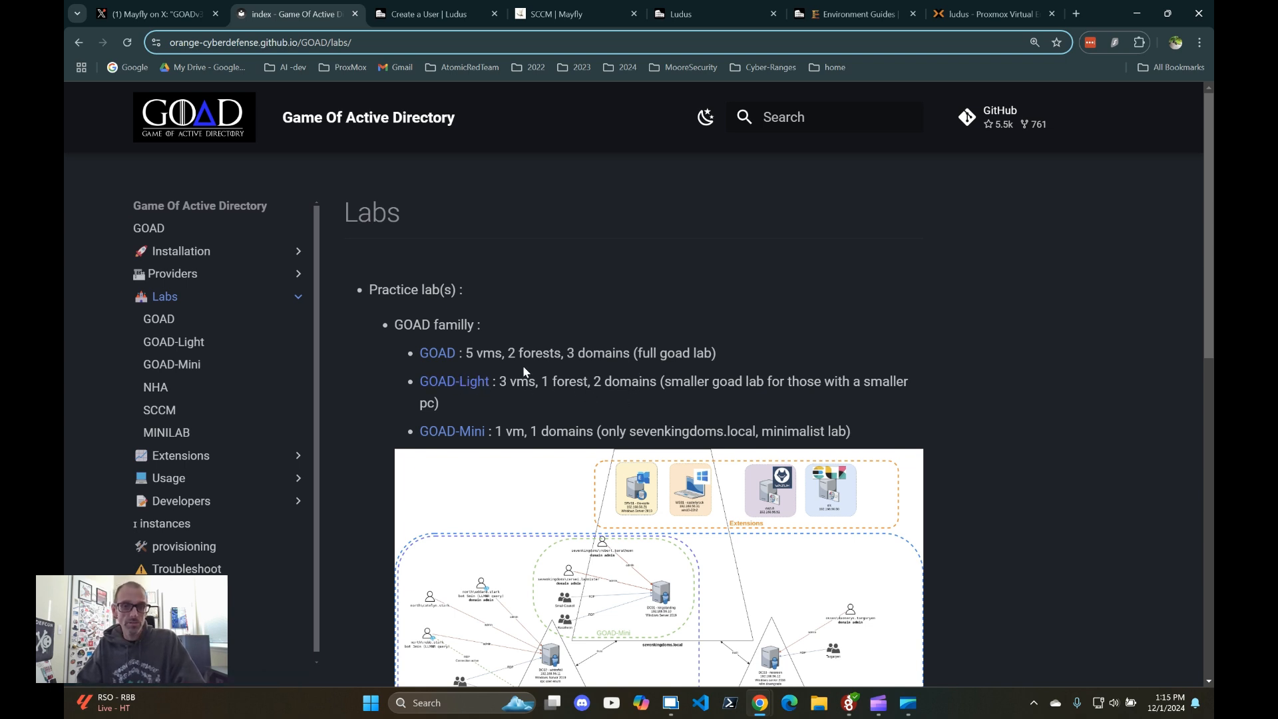
Step: Scroll GOAD's Labs page to the four-VM SCCM lab diagram, then return to the Create a User tab
{"action": "scroll", "scroll_direction": "down", "scroll_amount": 3}
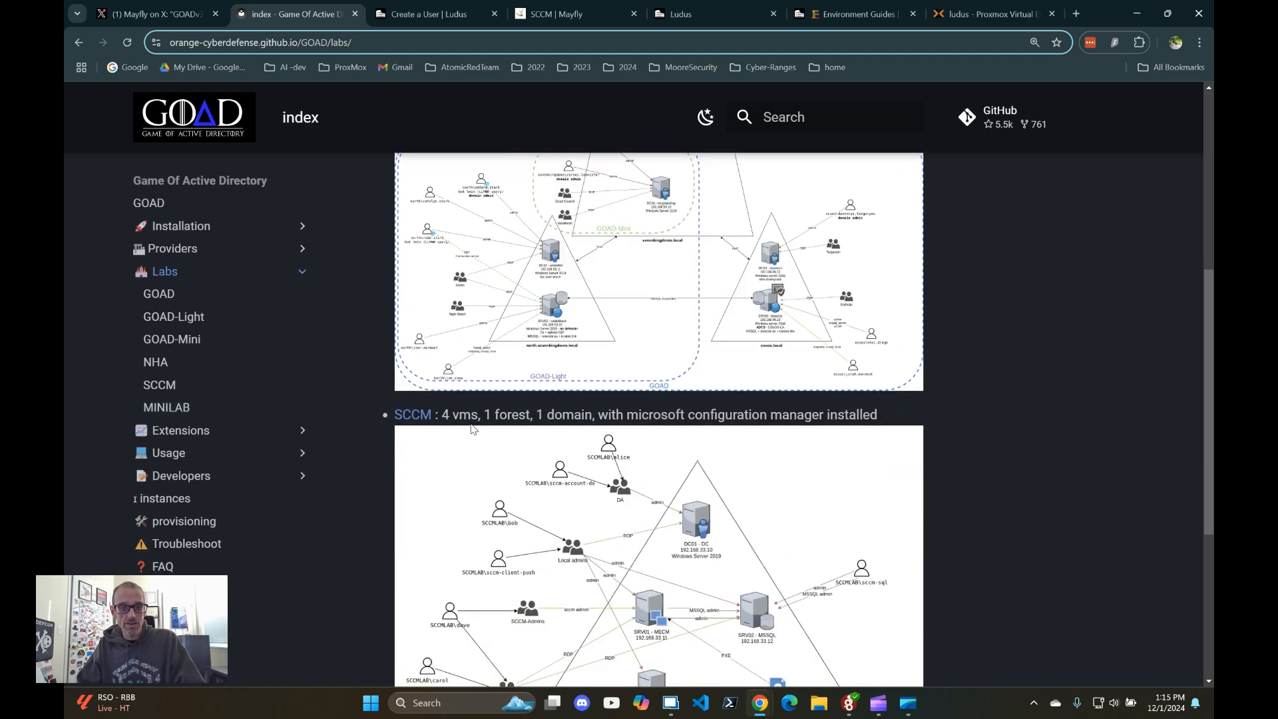
{"action": "mouse_move", "coordinate": [561, 412]}
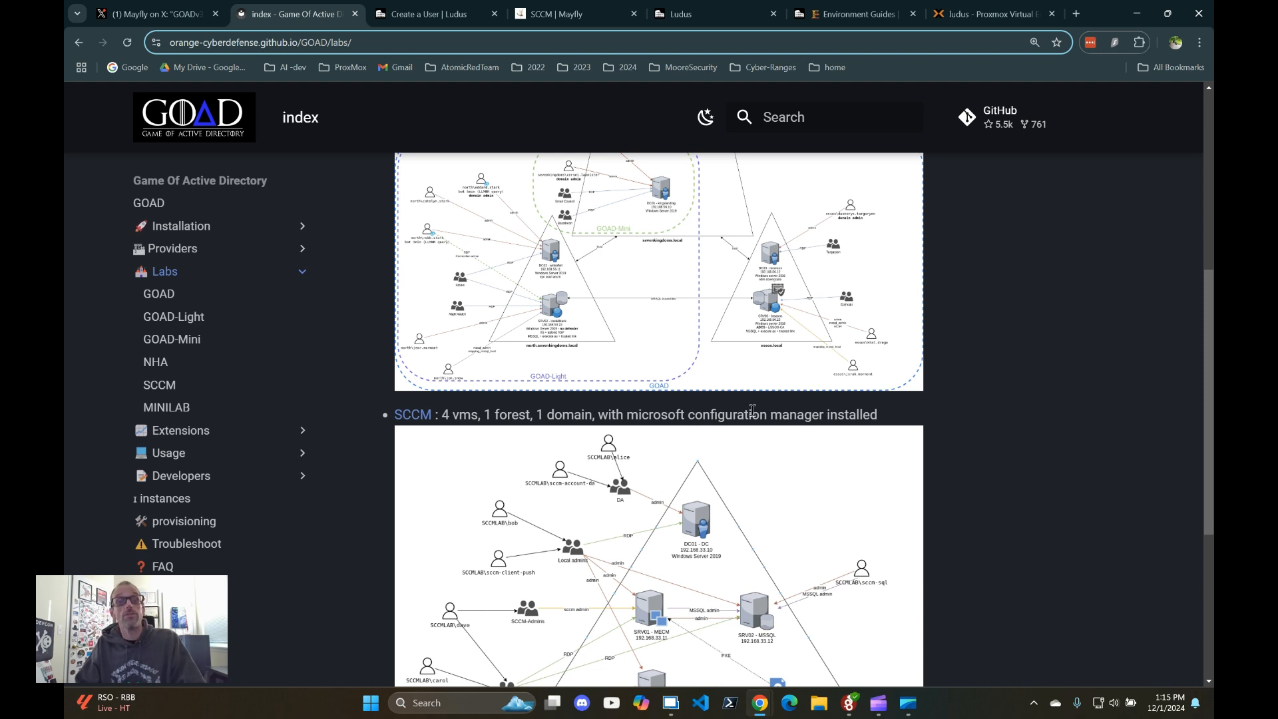
{"action": "scroll", "scroll_direction": "down", "scroll_amount": 3}
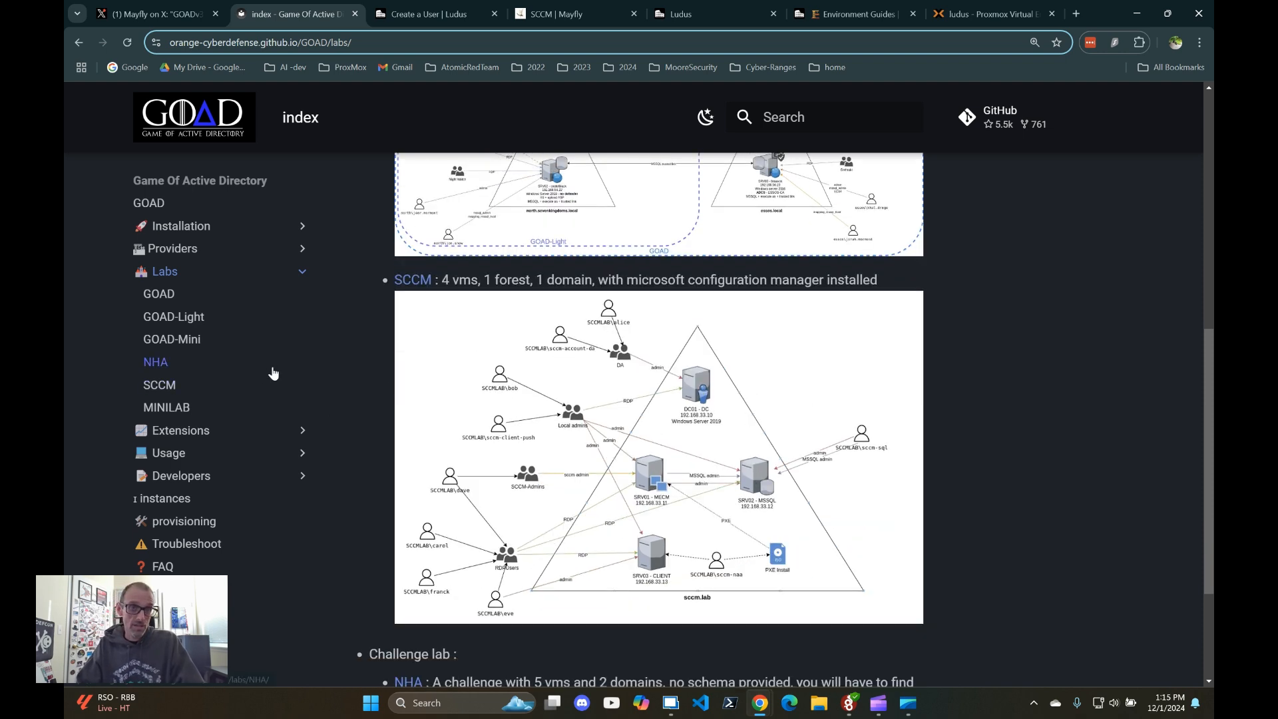
{"action": "left_click", "coordinate": [154, 14]}
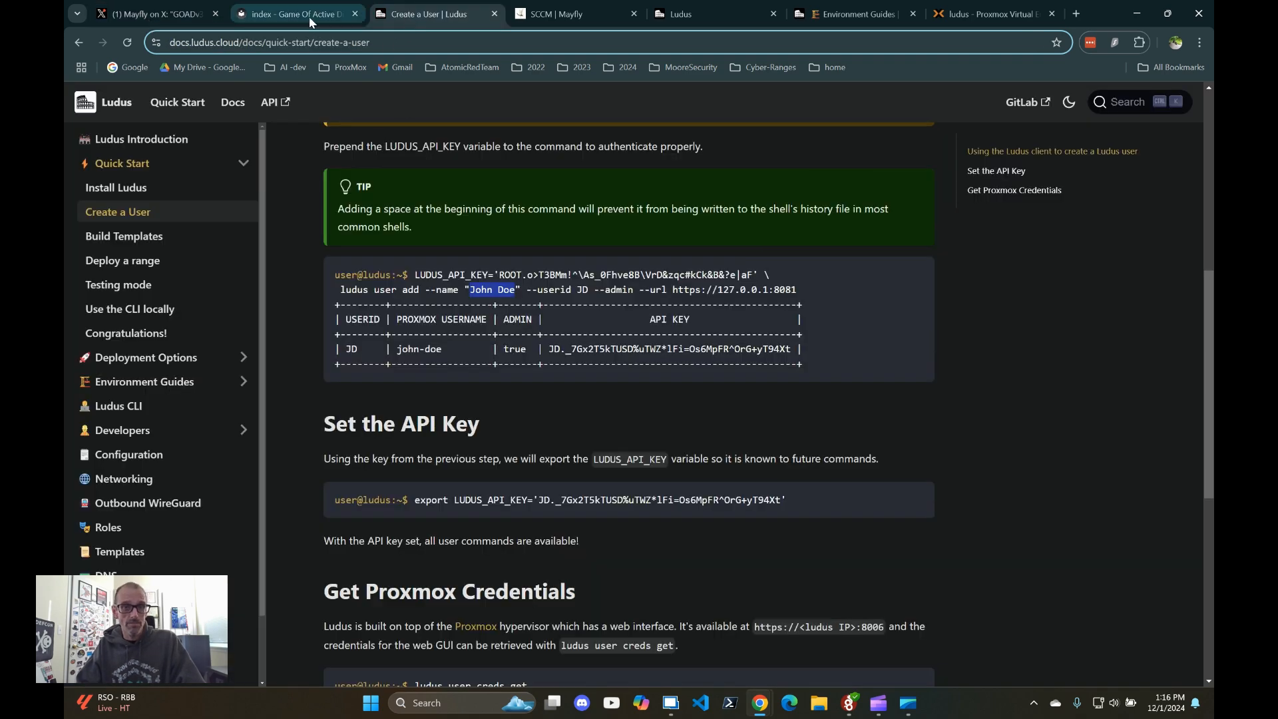
Step: Reopen GOAD's Ludus provider guide and highlight SCCM as the lab and the final install command
{"action": "left_click", "coordinate": [298, 13]}
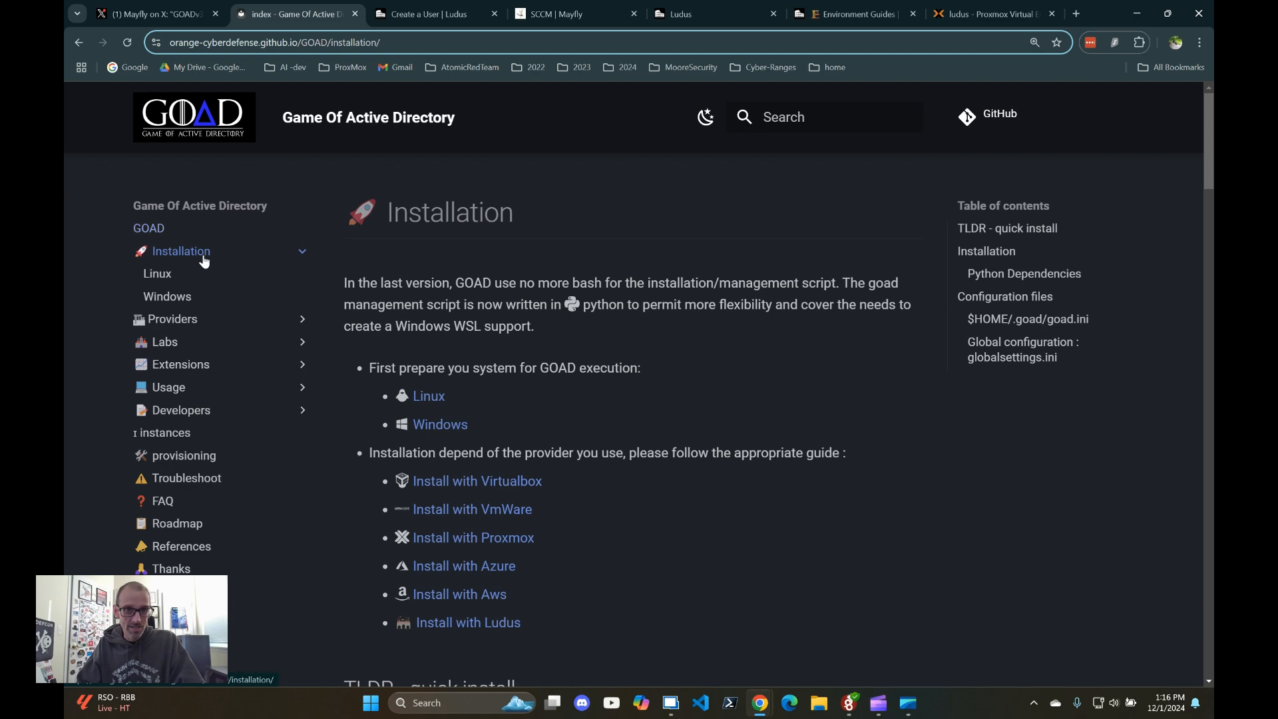
{"action": "left_click", "coordinate": [468, 622]}
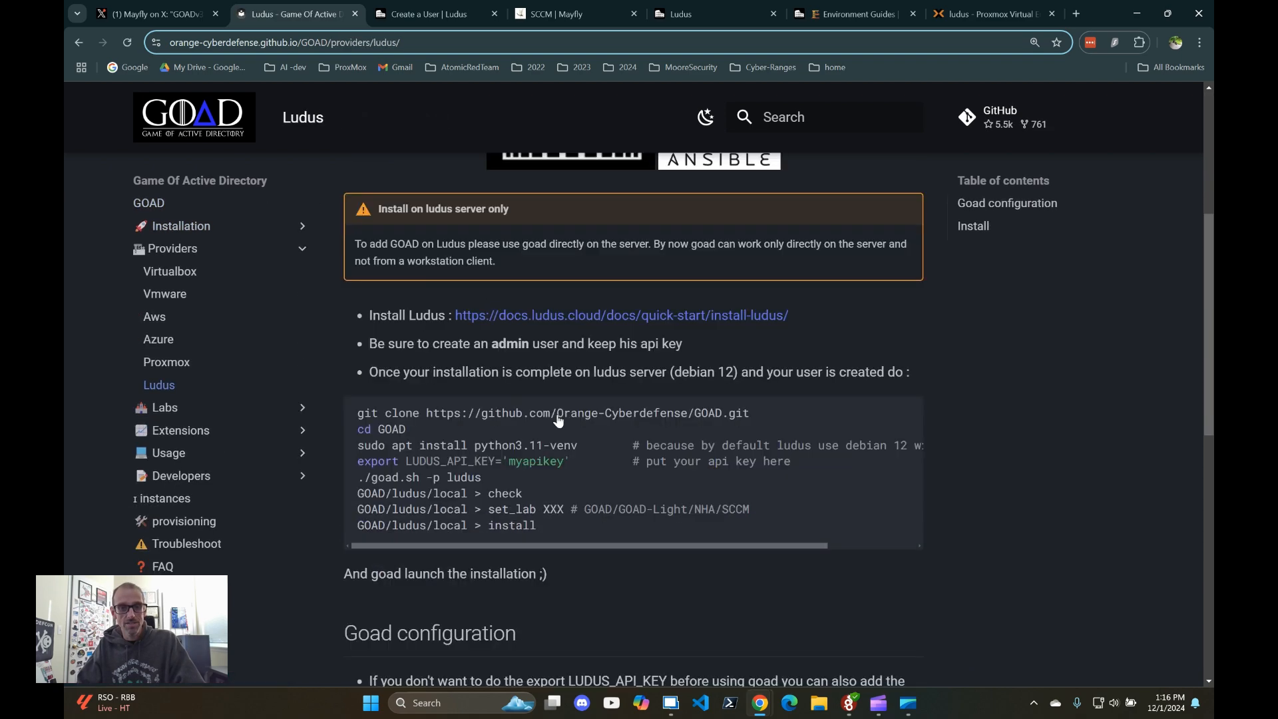
{"action": "scroll", "scroll_direction": "down", "scroll_amount": 3}
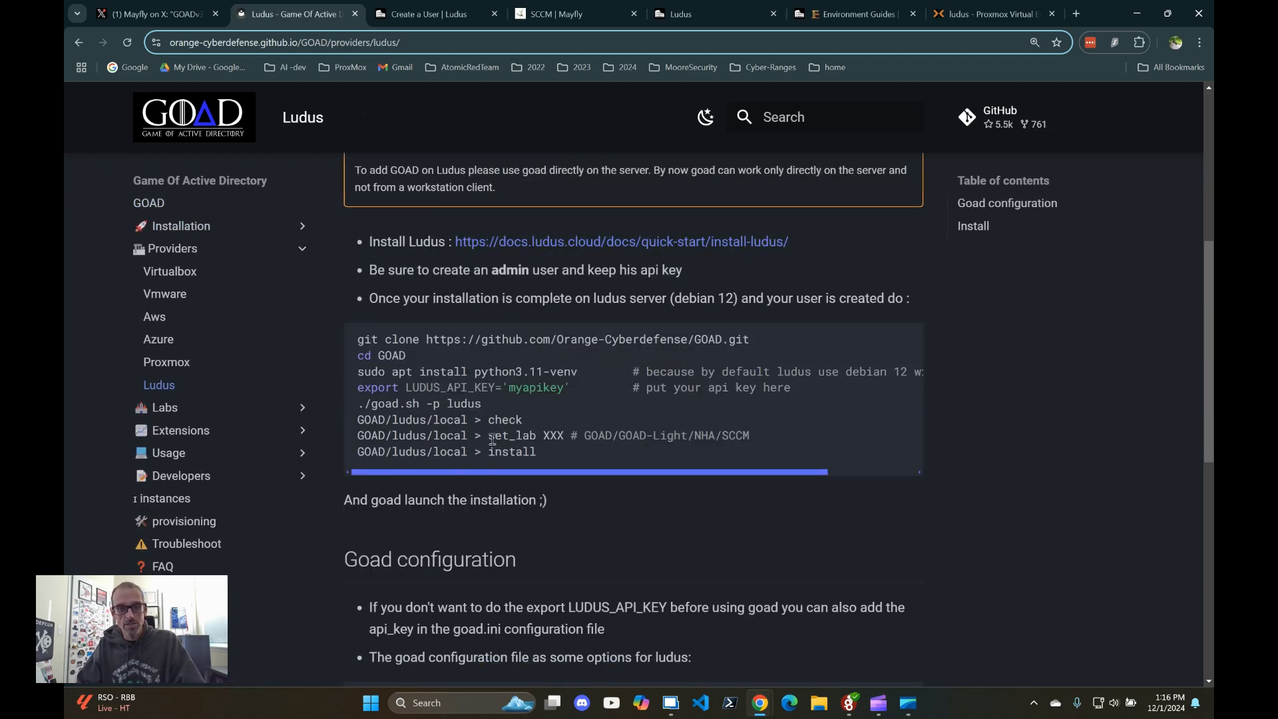
{"action": "double_click", "coordinate": [739, 435]}
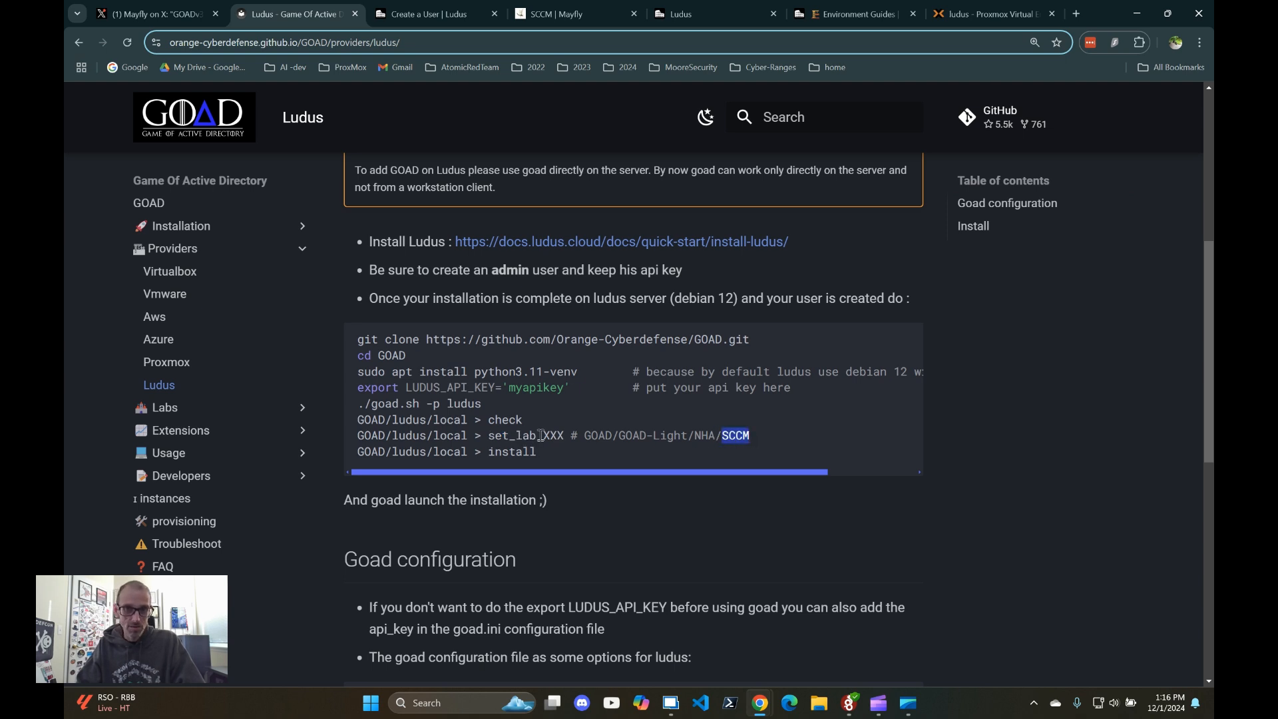
{"action": "double_click", "coordinate": [554, 436]}
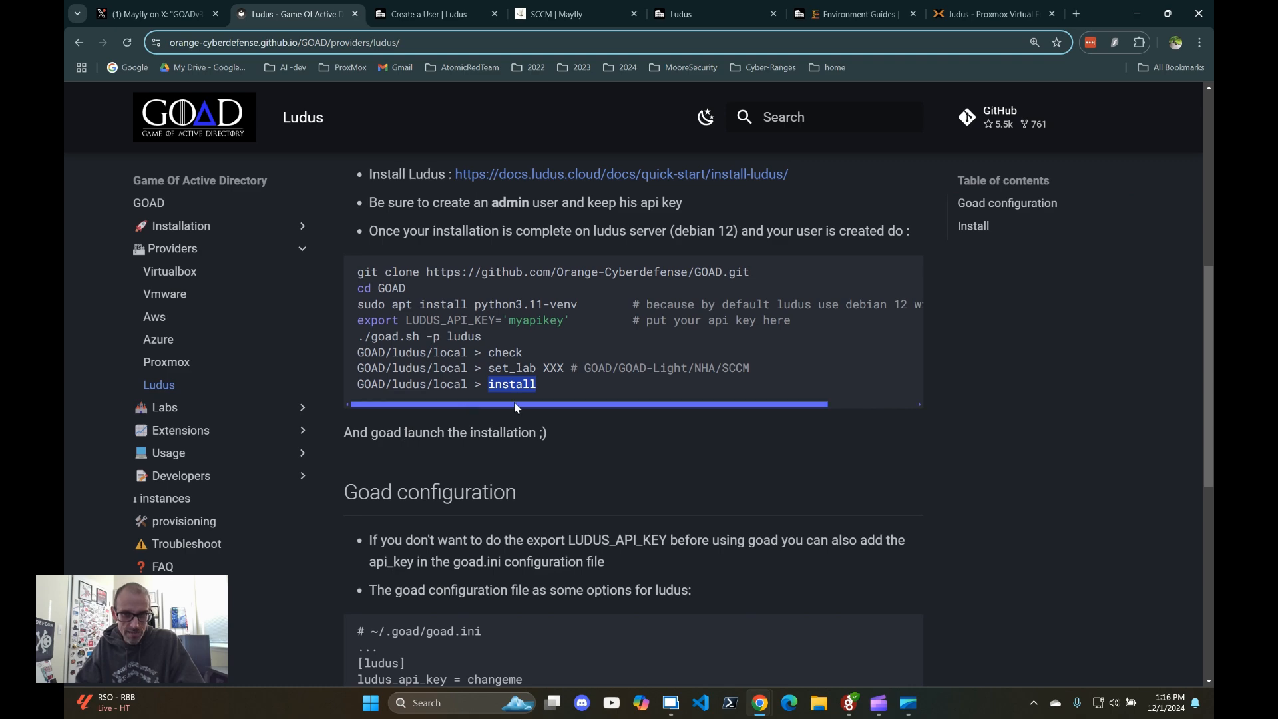
Step: Scroll through the Ludus provider guide's configuration and install steps
{"action": "scroll", "scroll_direction": "up", "scroll_amount": 3}
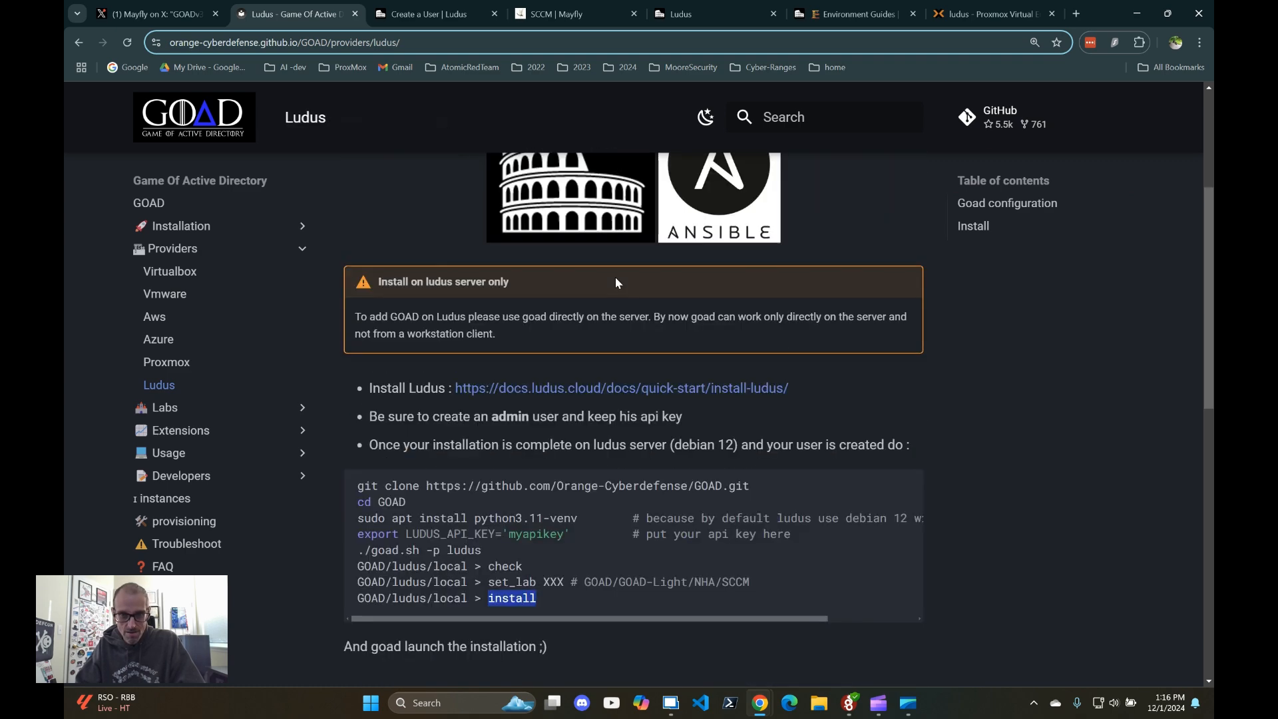
{"action": "scroll", "scroll_direction": "down", "scroll_amount": 3}
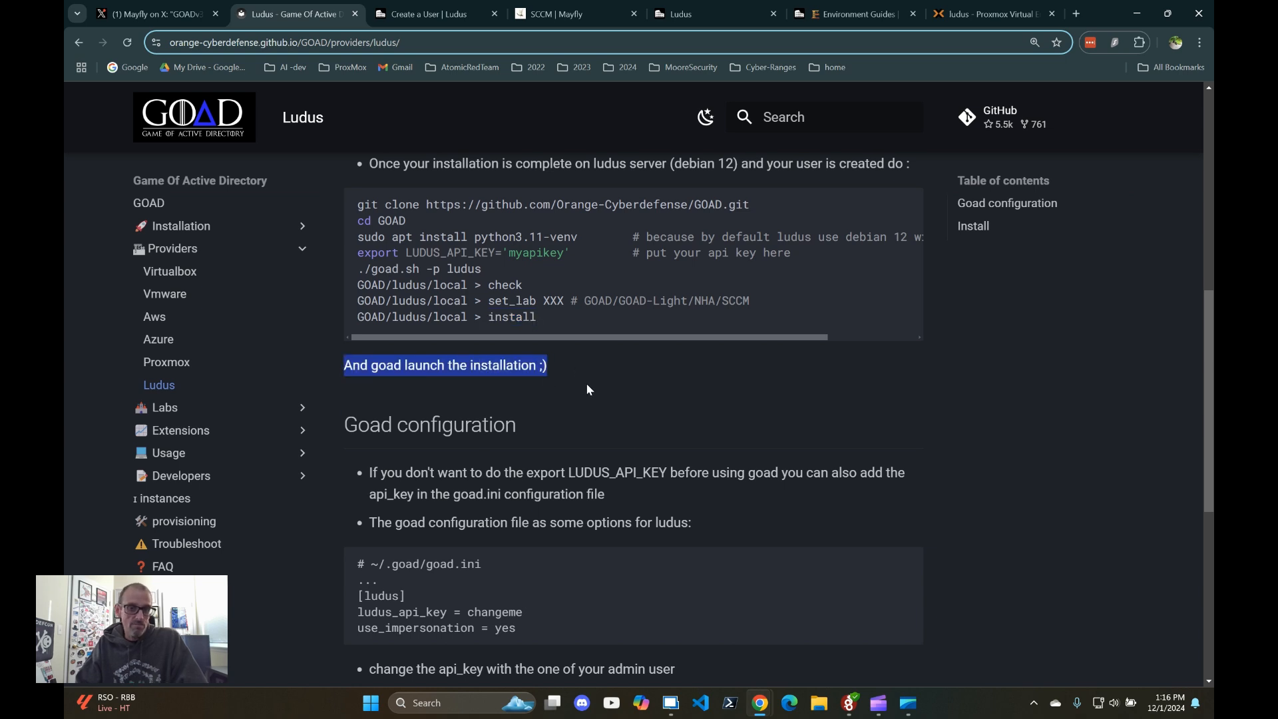
{"action": "scroll", "scroll_direction": "down", "scroll_amount": 3}
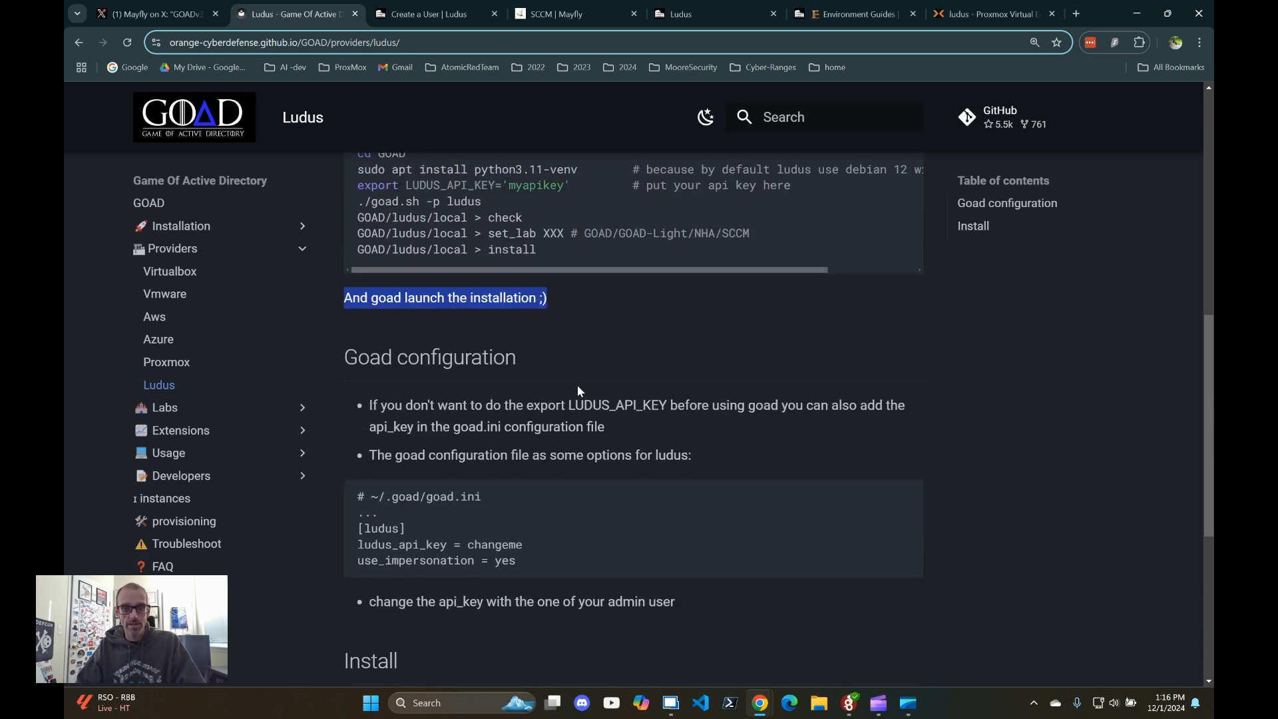
{"action": "scroll", "scroll_direction": "down", "scroll_amount": 3}
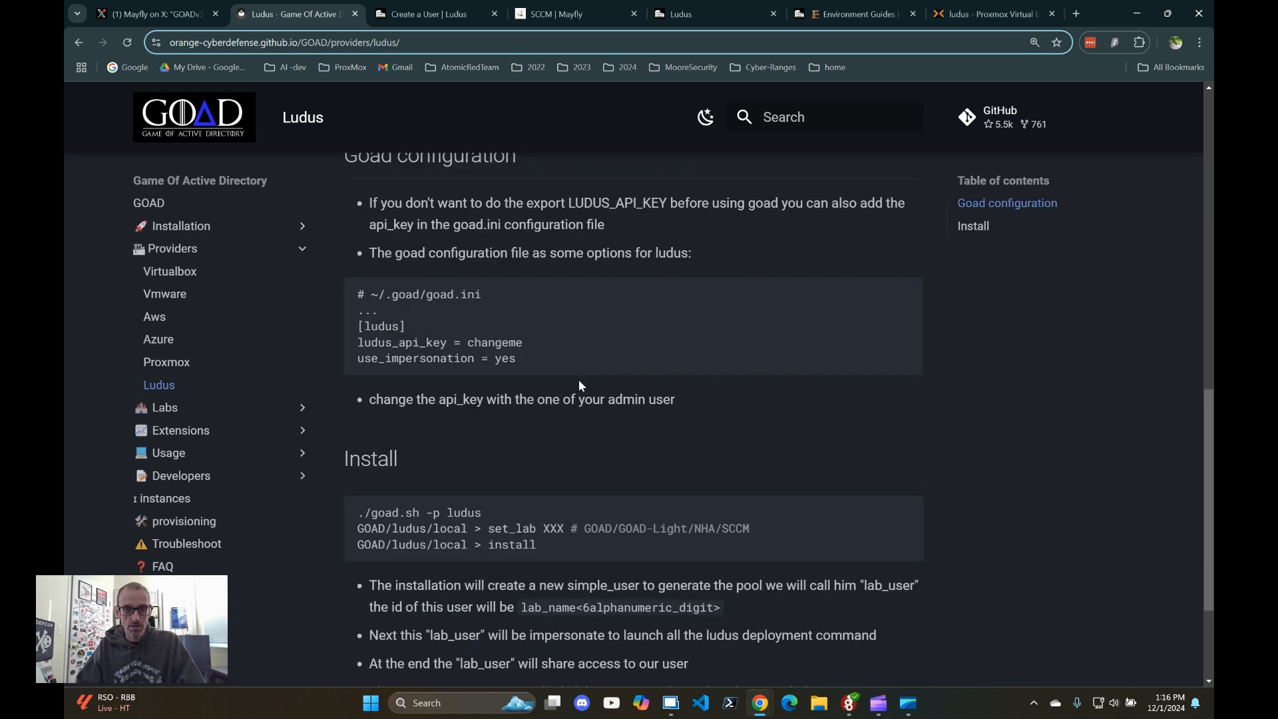
{"action": "scroll", "scroll_direction": "down", "scroll_amount": 3}
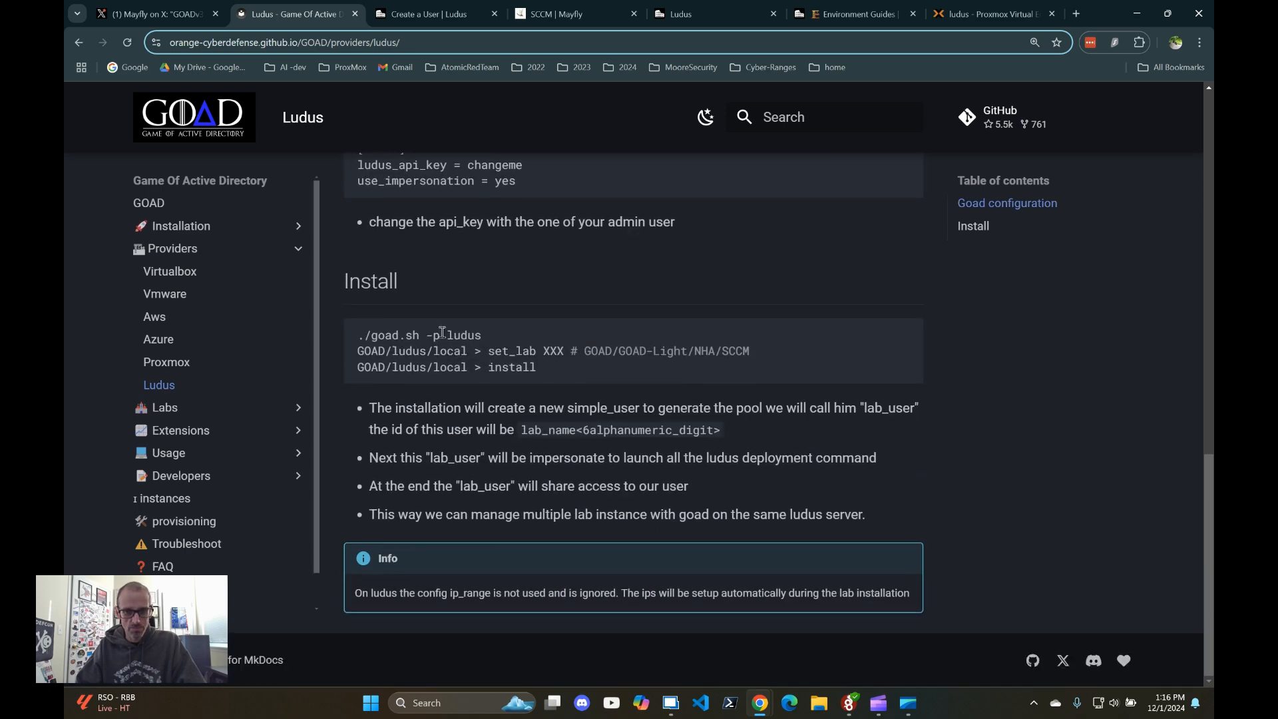
{"action": "mouse_move", "coordinate": [530, 446]}
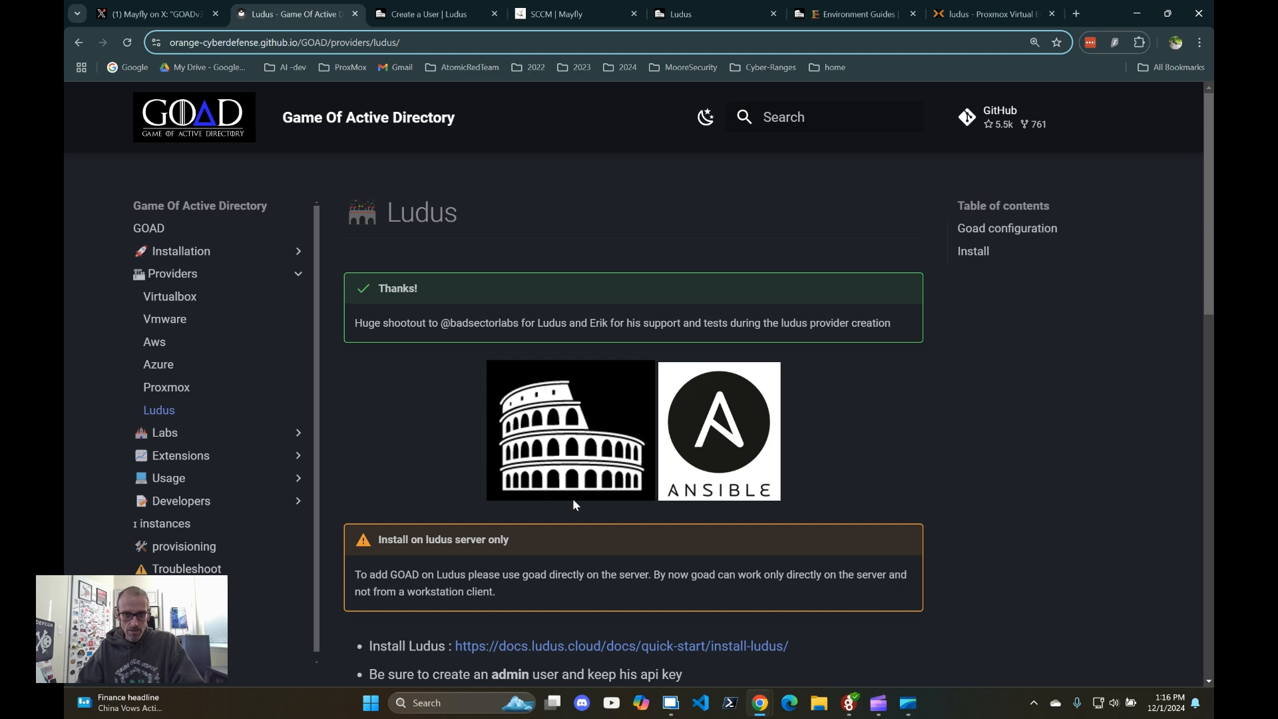
{"action": "scroll", "scroll_direction": "down", "scroll_amount": 3}
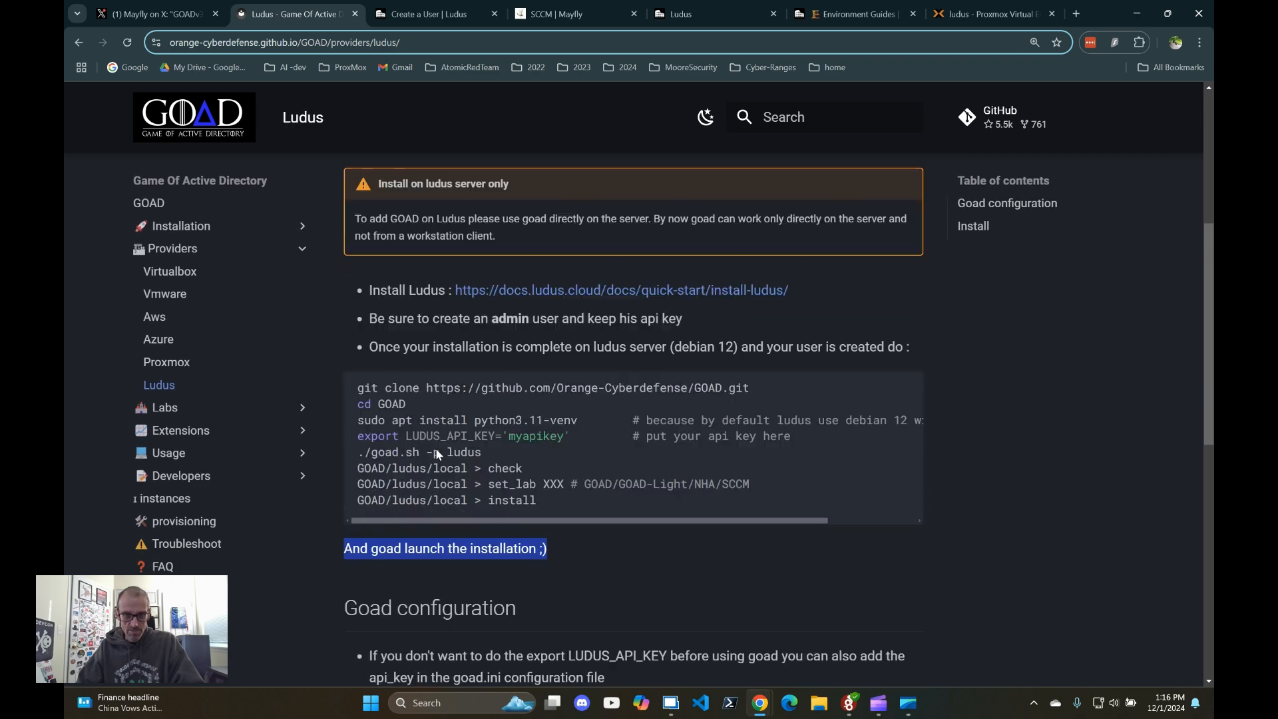
{"action": "scroll", "scroll_direction": "down", "scroll_amount": 3}
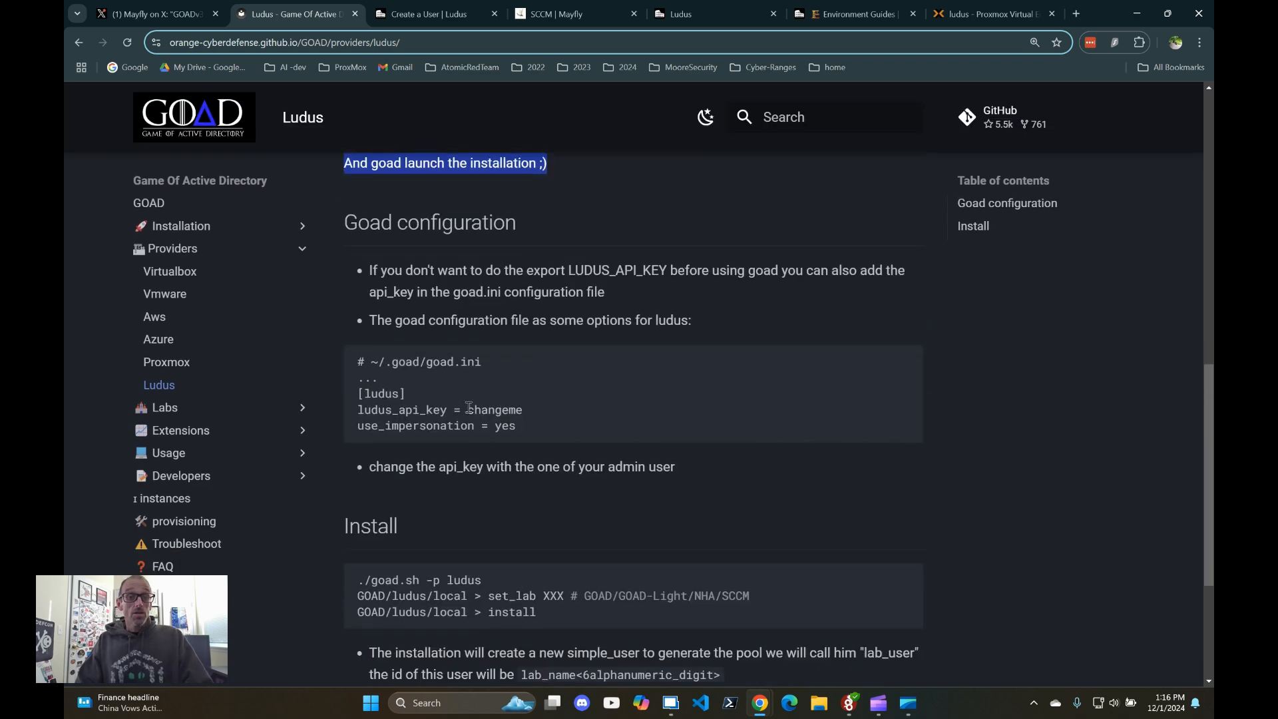
{"action": "scroll", "scroll_direction": "down", "scroll_amount": 3}
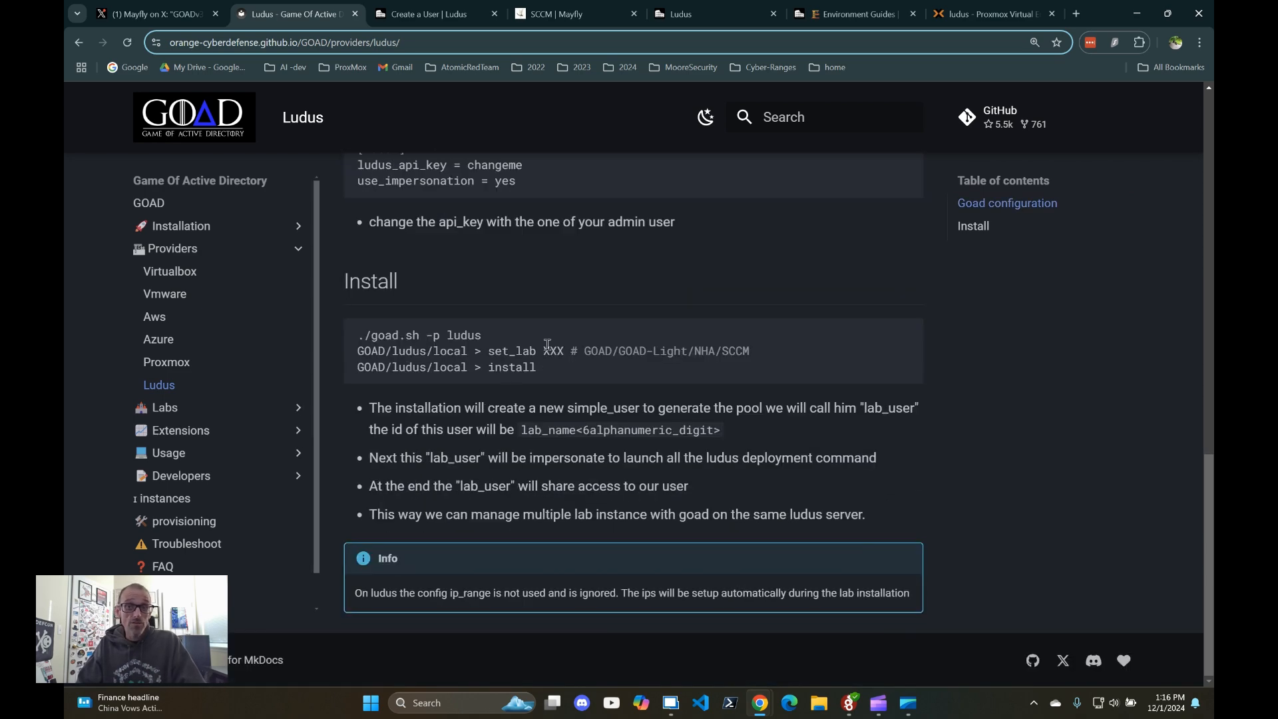
{"action": "mouse_move", "coordinate": [706, 295]}
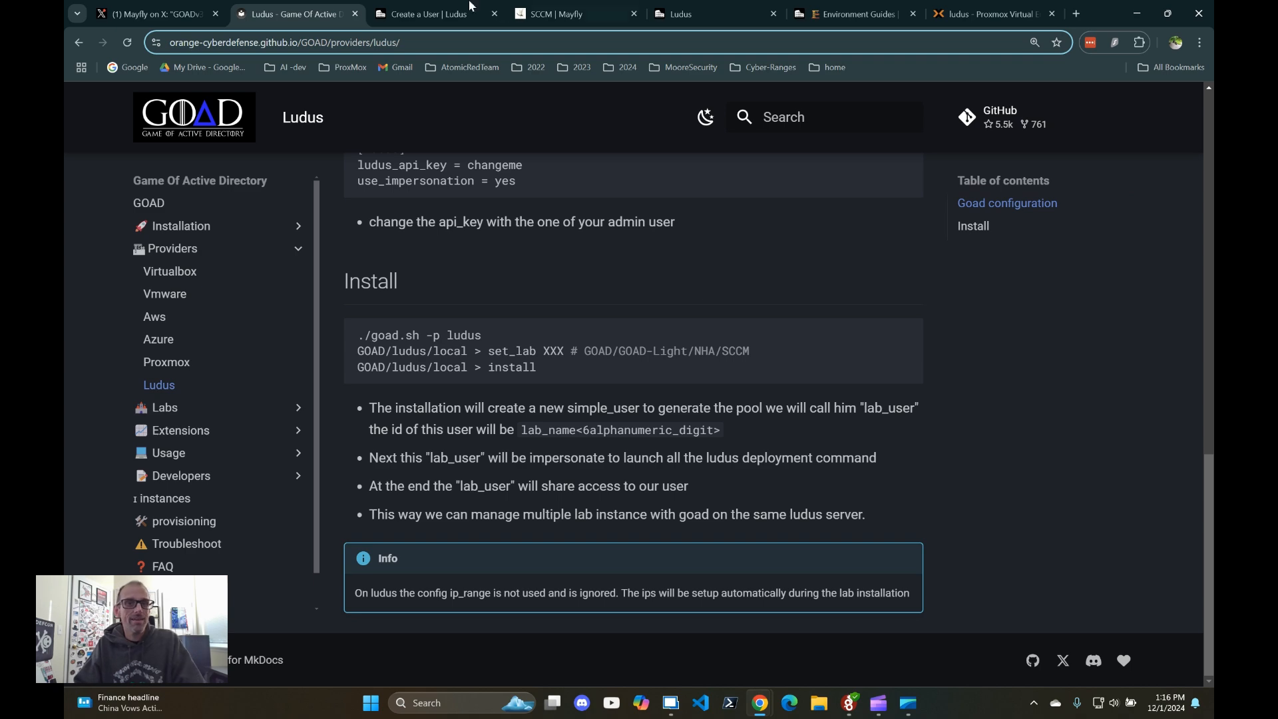
Step: Glance at the GOADv3 post, then bring up the Proxmox SCCM5e2a77 pool with six VMs
{"action": "left_click", "coordinate": [153, 15]}
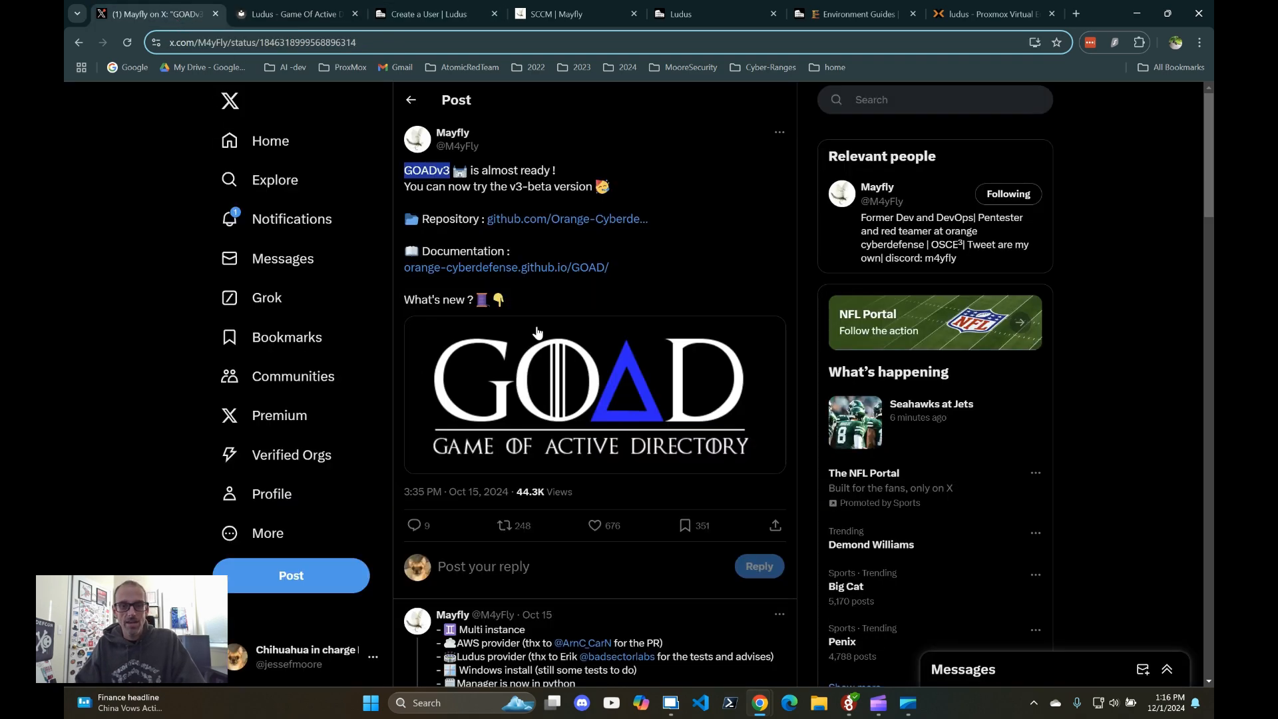
{"action": "scroll", "scroll_direction": "down", "scroll_amount": 3}
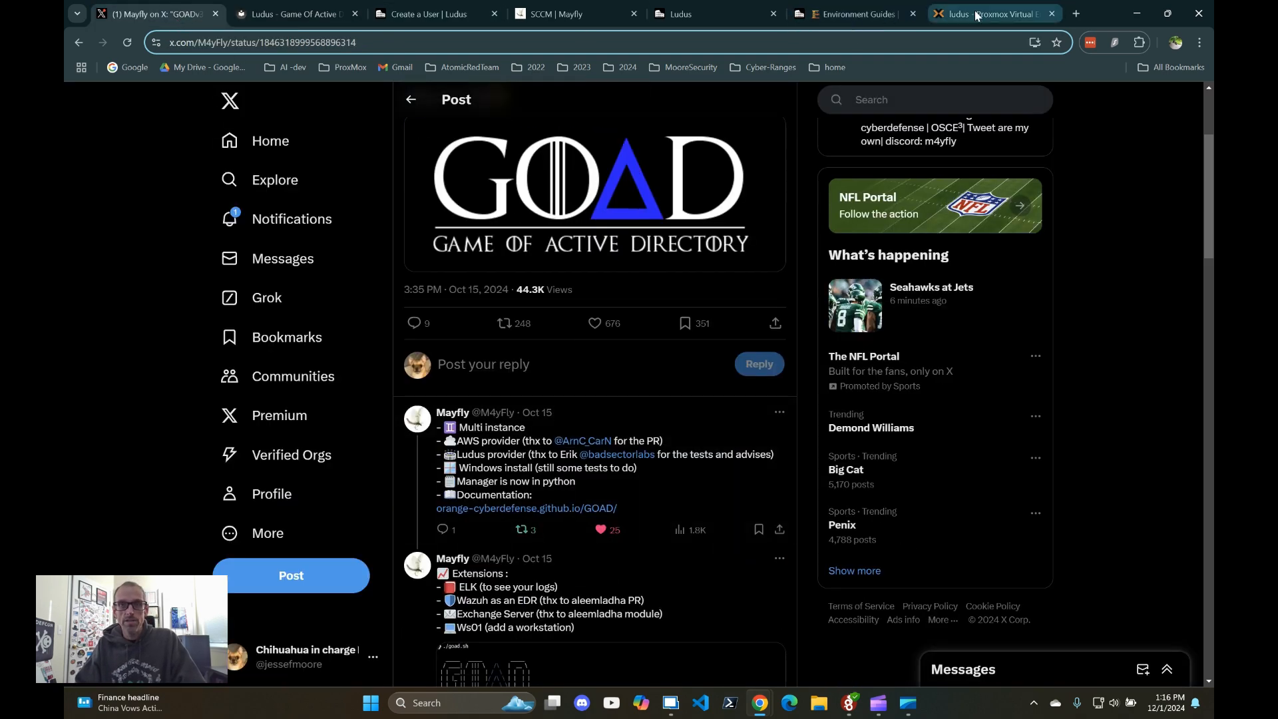
{"action": "left_click", "coordinate": [992, 13]}
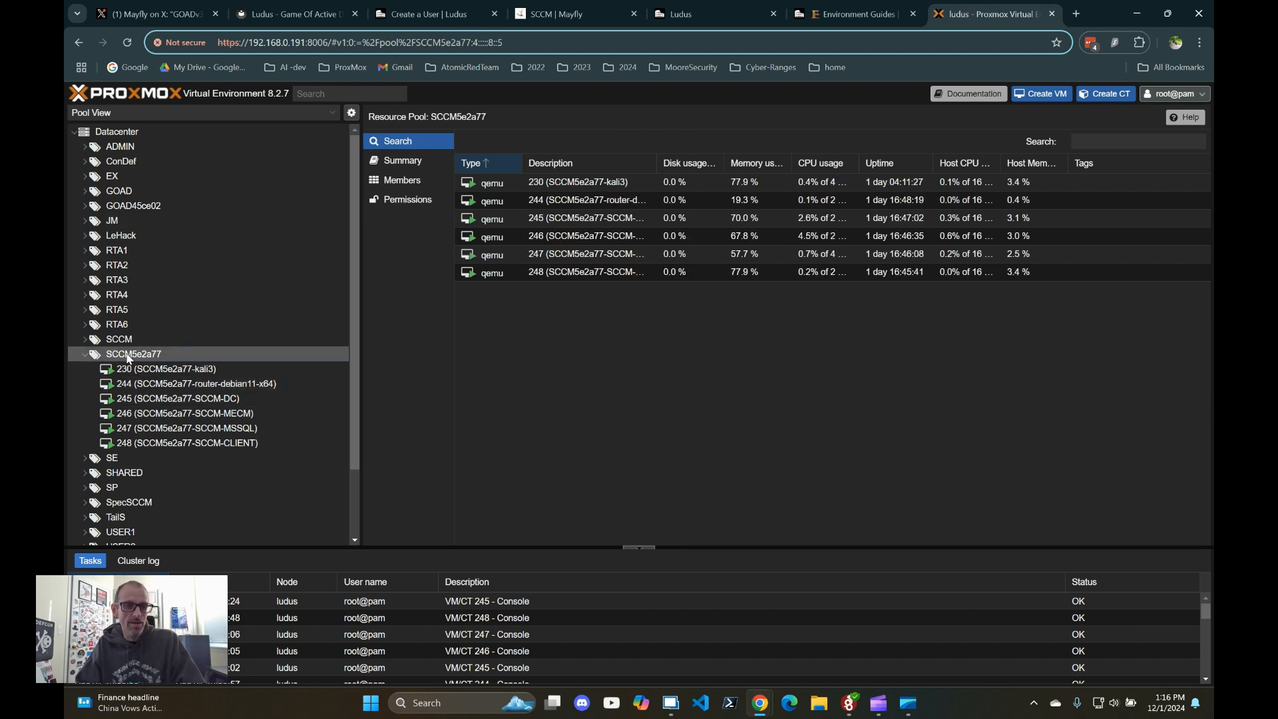
{"action": "mouse_move", "coordinate": [171, 355]}
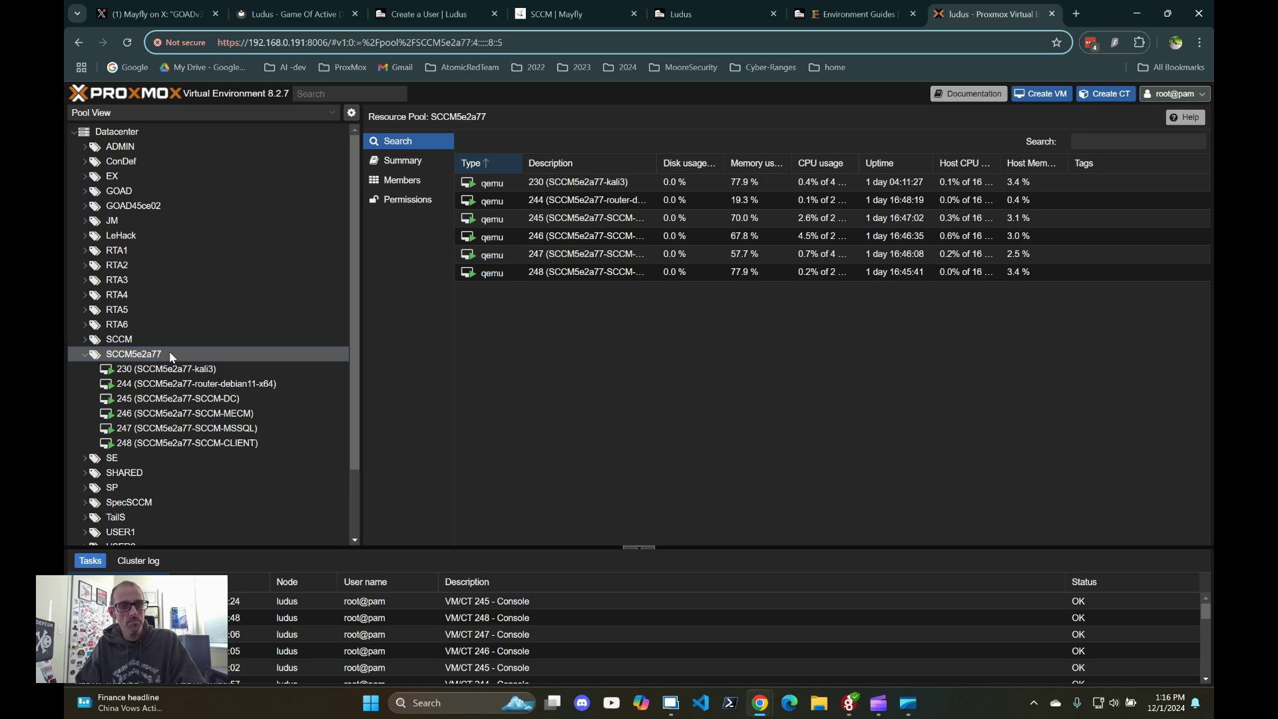
Step: View consoles of the router, SCCM-DC, MECM, MSSQL, CLIENT and kali3 VMs, ending on kali3's Options
{"action": "left_click", "coordinate": [193, 384]}
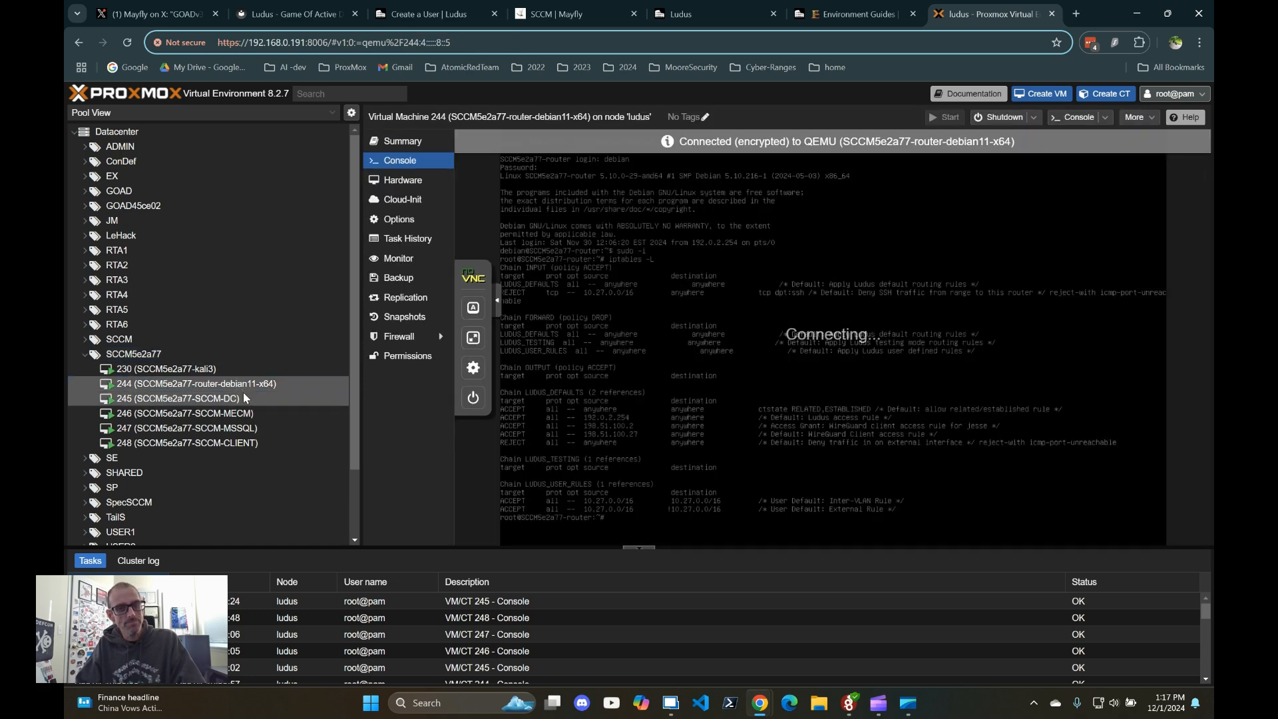
{"action": "left_click", "coordinate": [177, 398]}
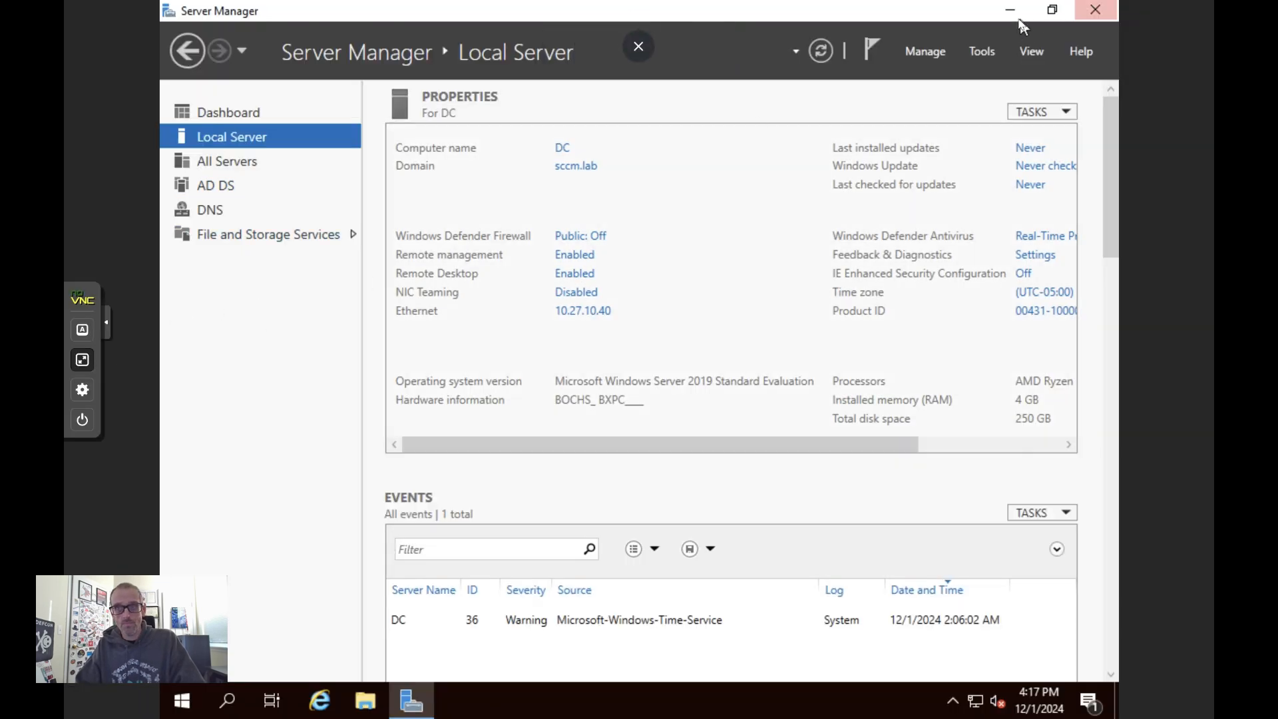
{"action": "left_click", "coordinate": [1093, 8]}
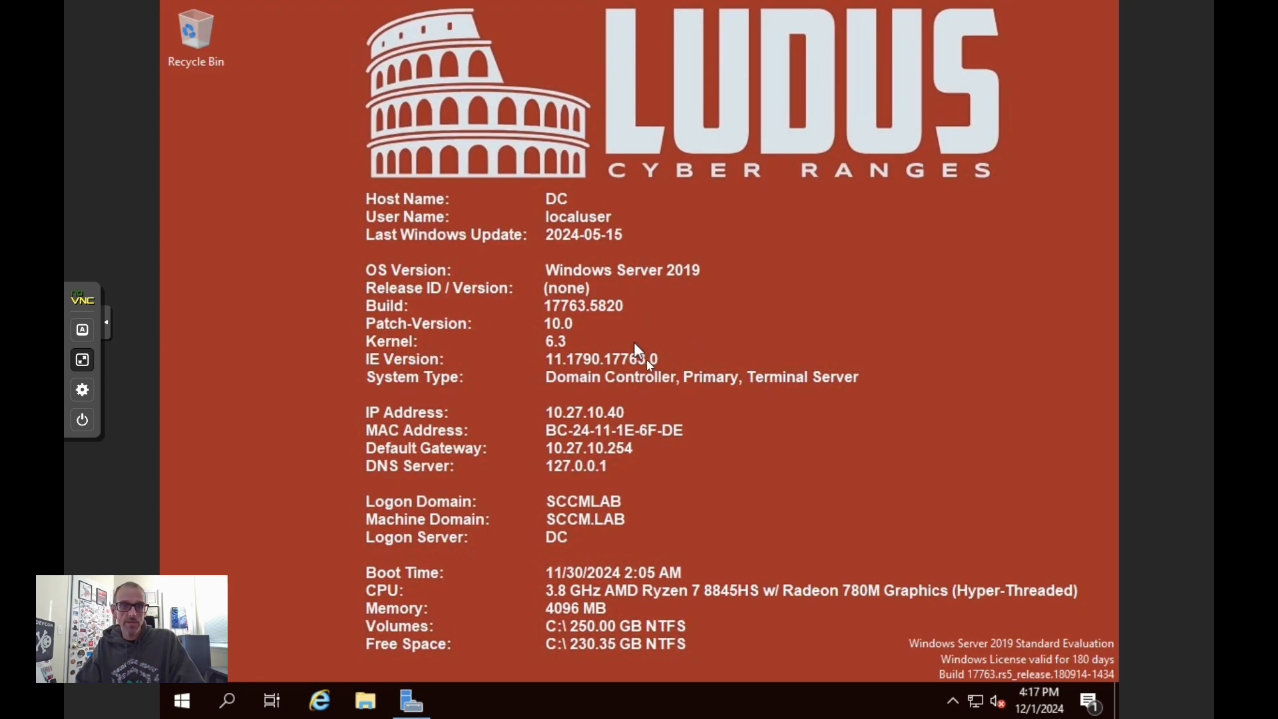
{"action": "mouse_move", "coordinate": [643, 368]}
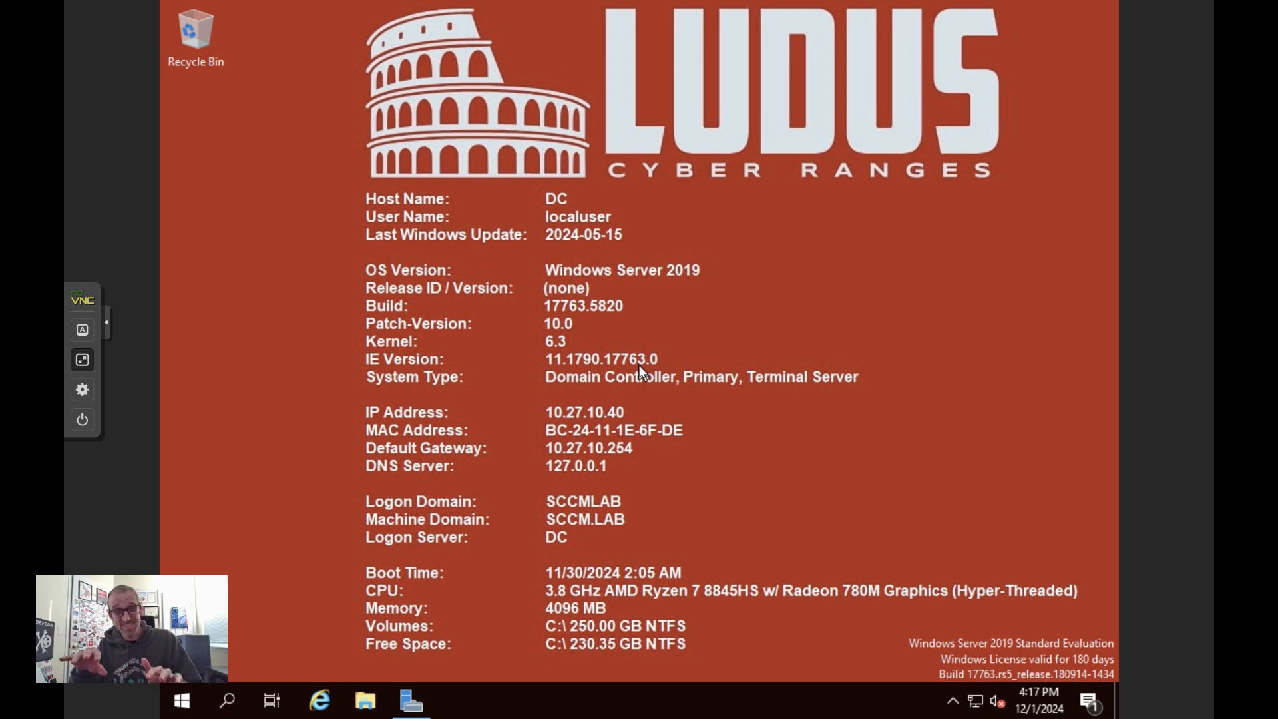
{"action": "mouse_move", "coordinate": [710, 265]}
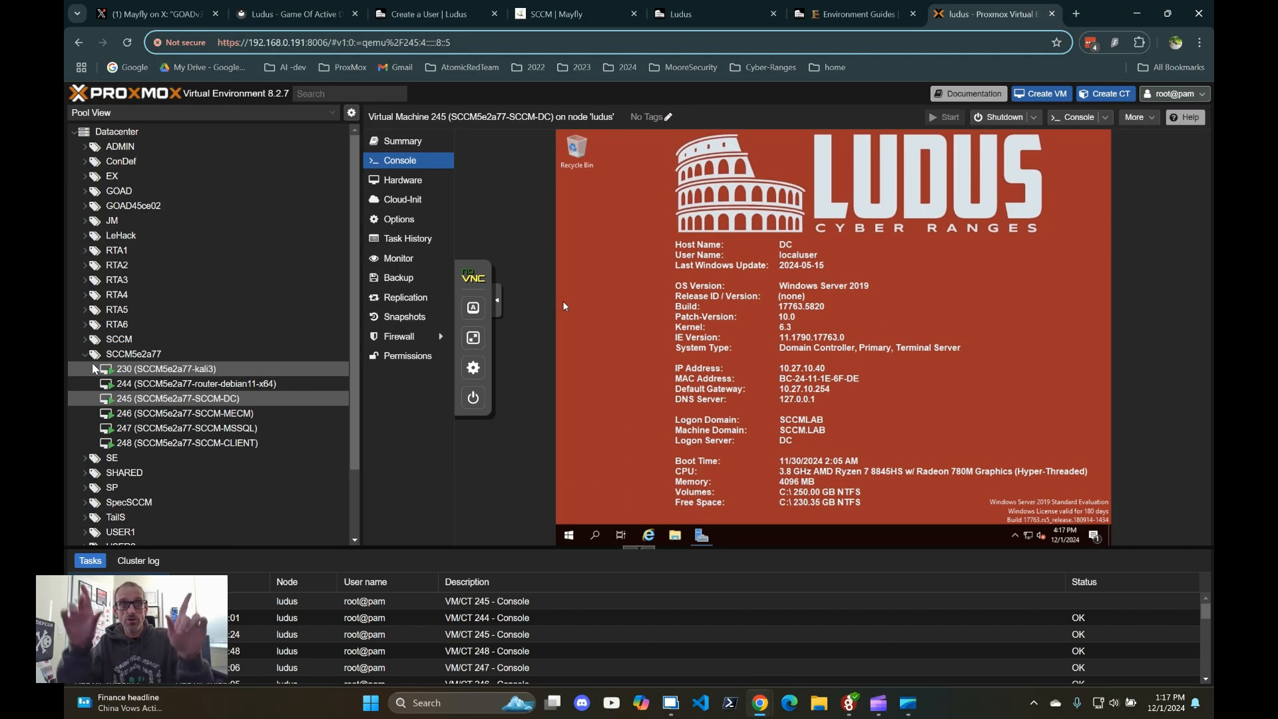
{"action": "left_click", "coordinate": [180, 413]}
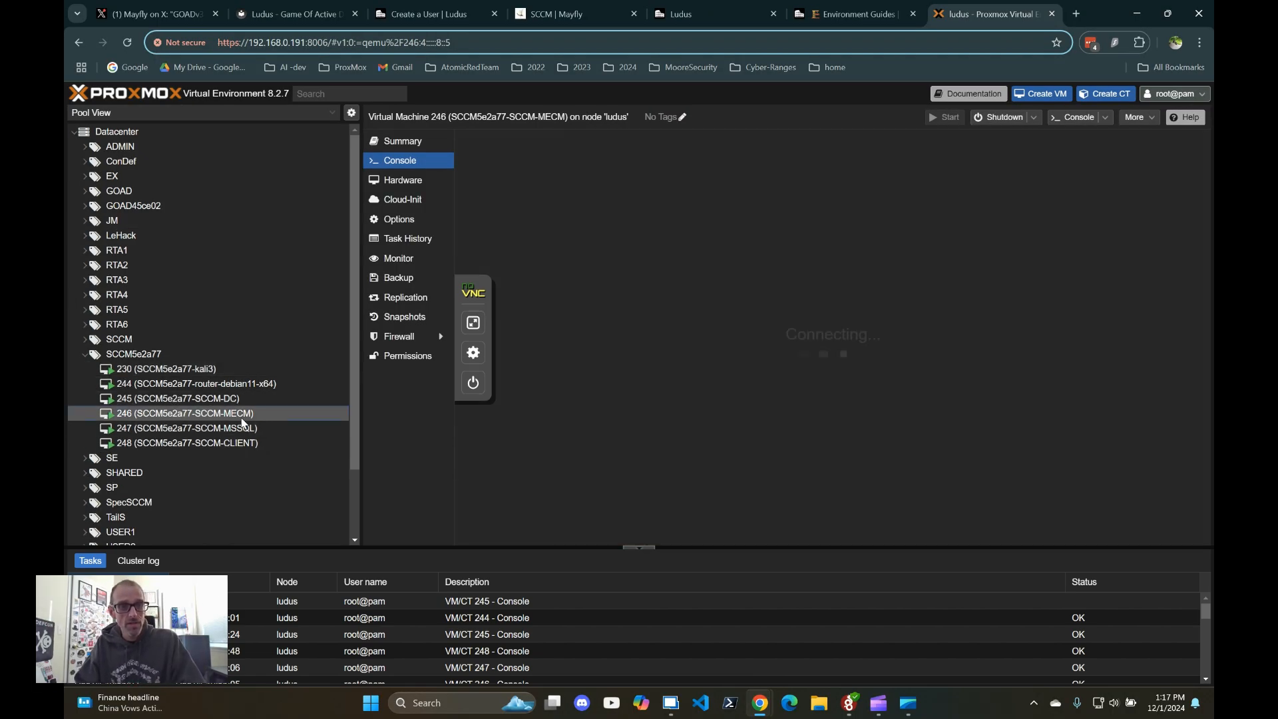
{"action": "left_click", "coordinate": [186, 428]}
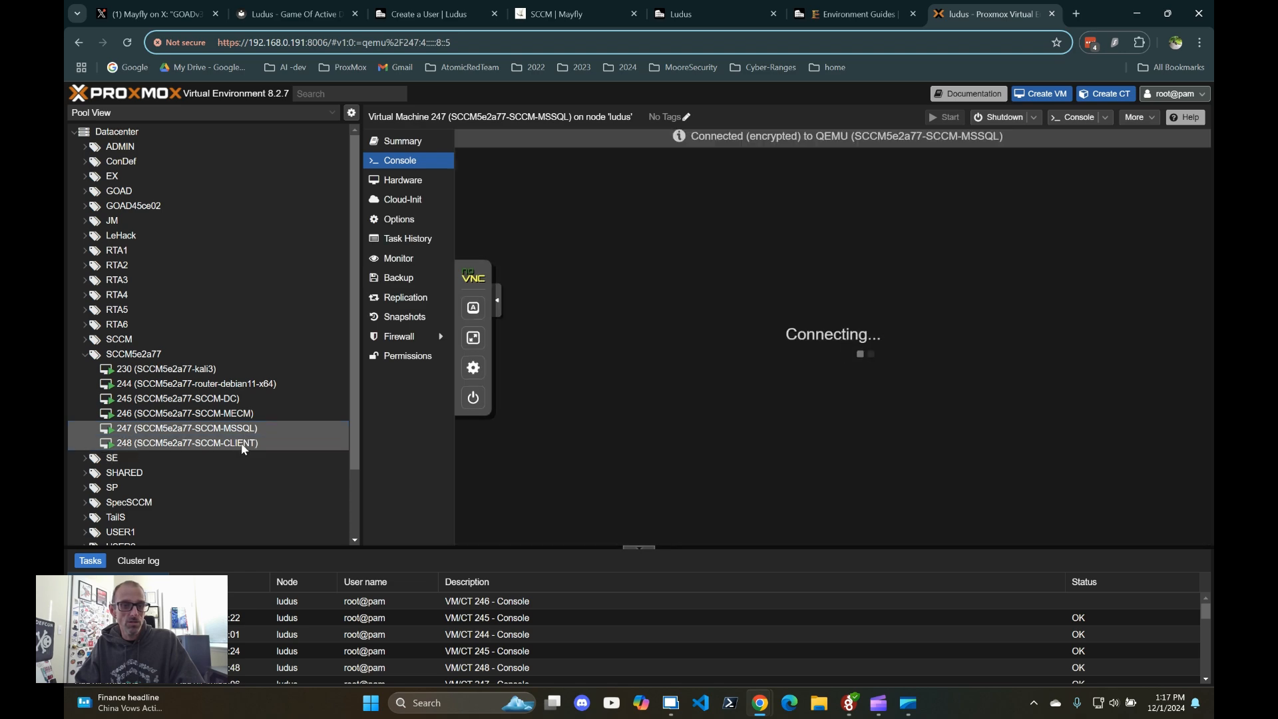
{"action": "left_click", "coordinate": [188, 442]}
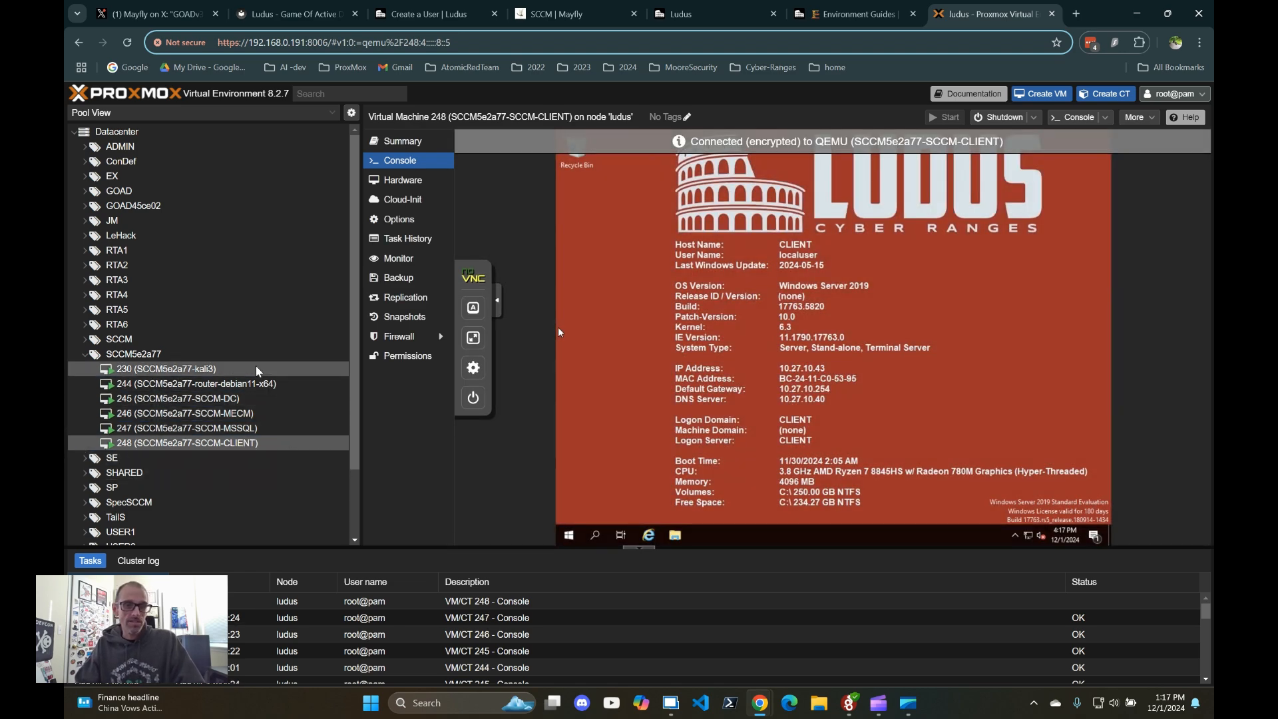
{"action": "left_click", "coordinate": [158, 369]}
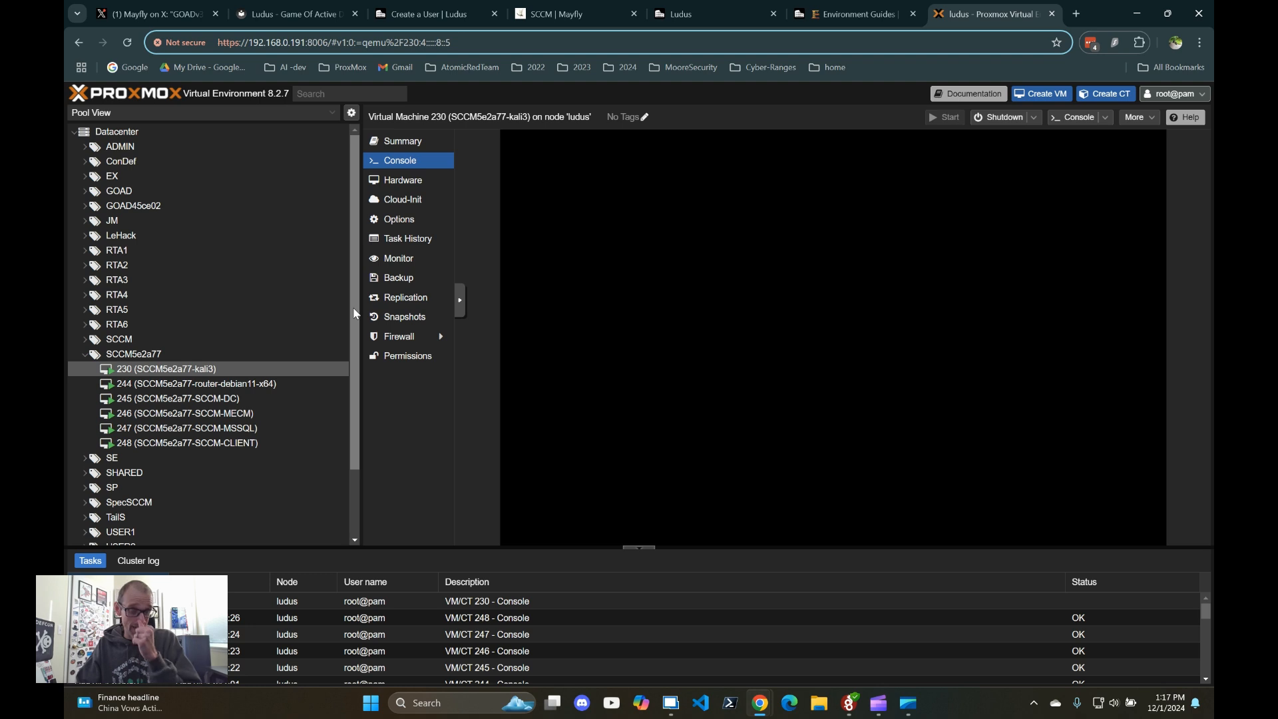
{"action": "left_click", "coordinate": [399, 218]}
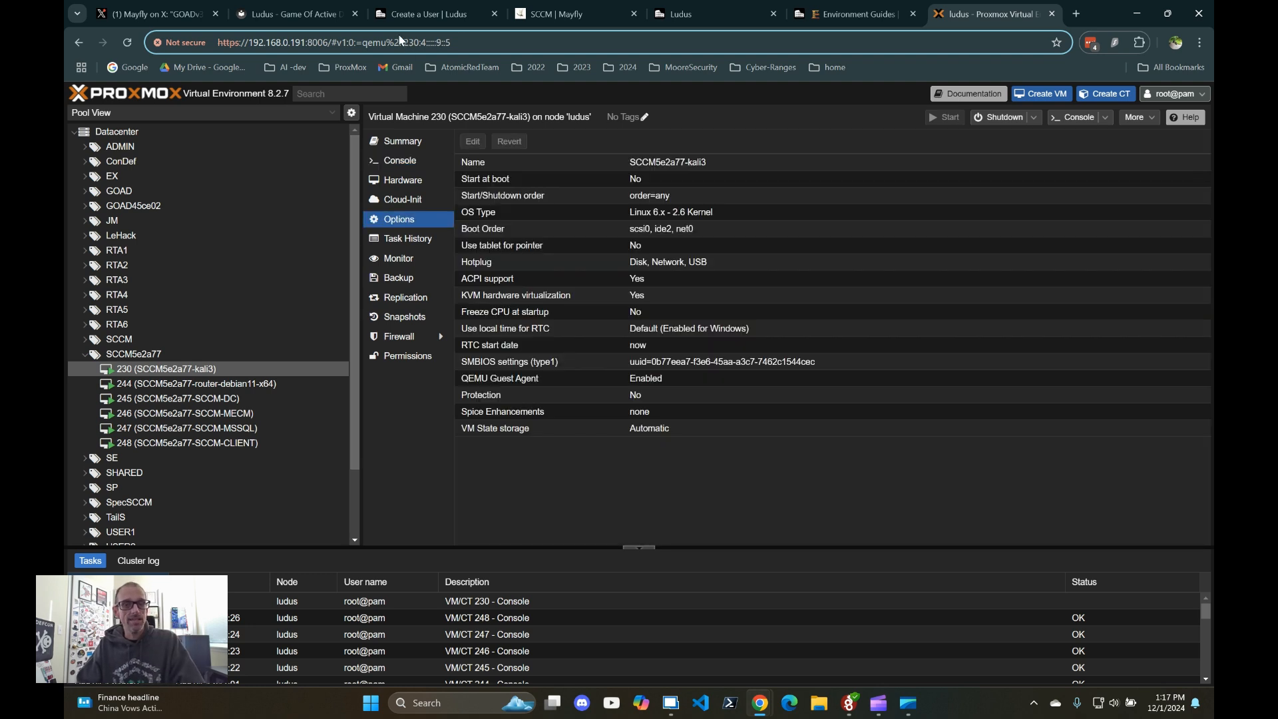
Step: Switch to the SCCM | Mayfly tab and scroll the Part 0x3 Admin User post to the local-admin nxc command
{"action": "left_click", "coordinate": [567, 13]}
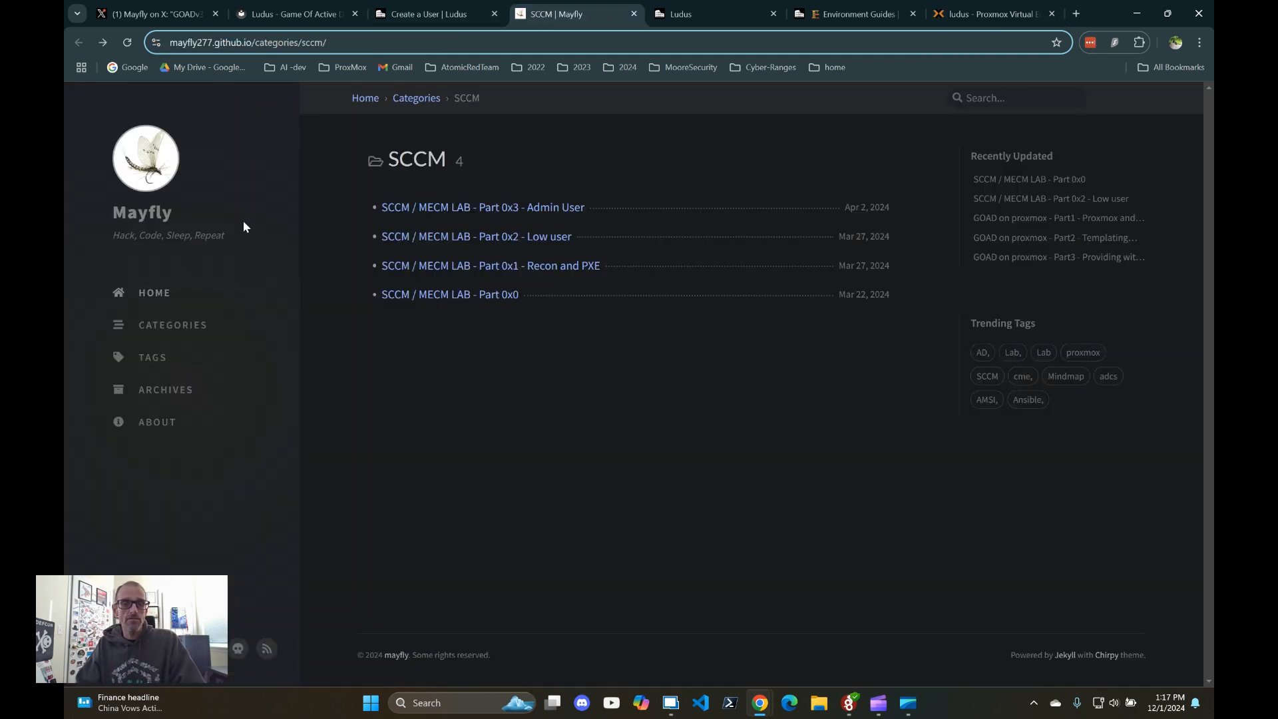
{"action": "mouse_move", "coordinate": [303, 300]}
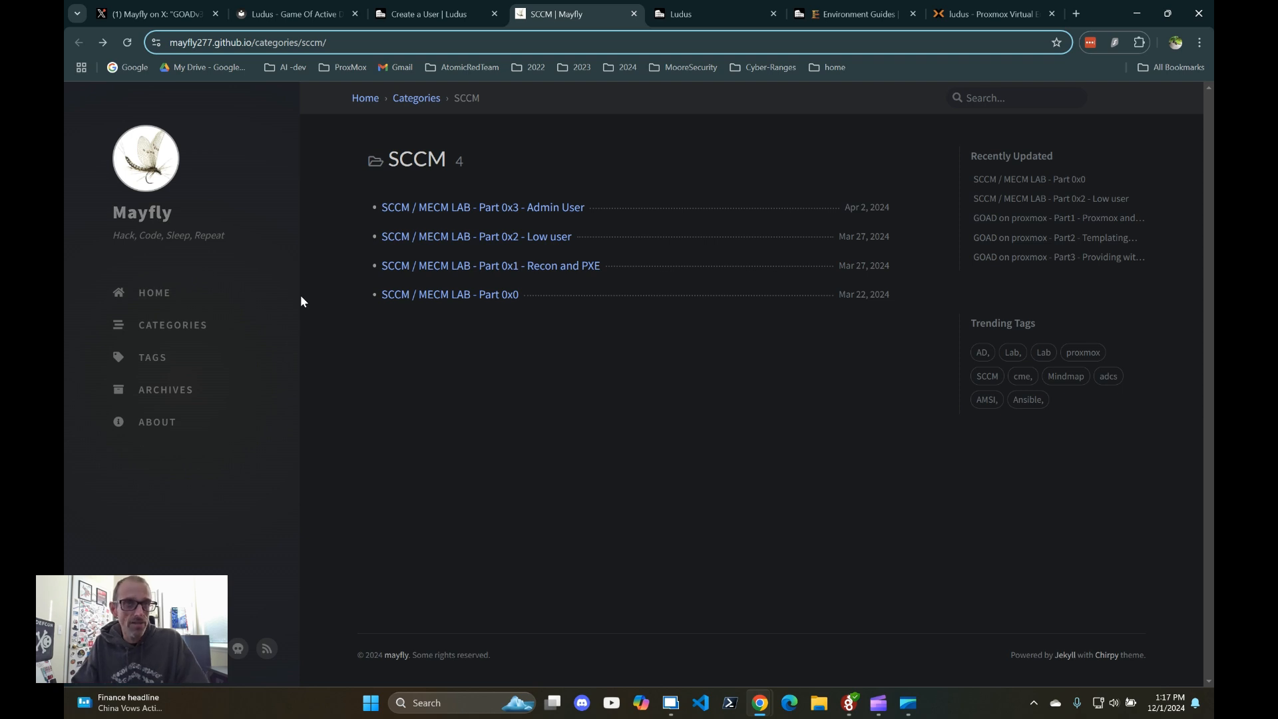
{"action": "mouse_move", "coordinate": [316, 279]}
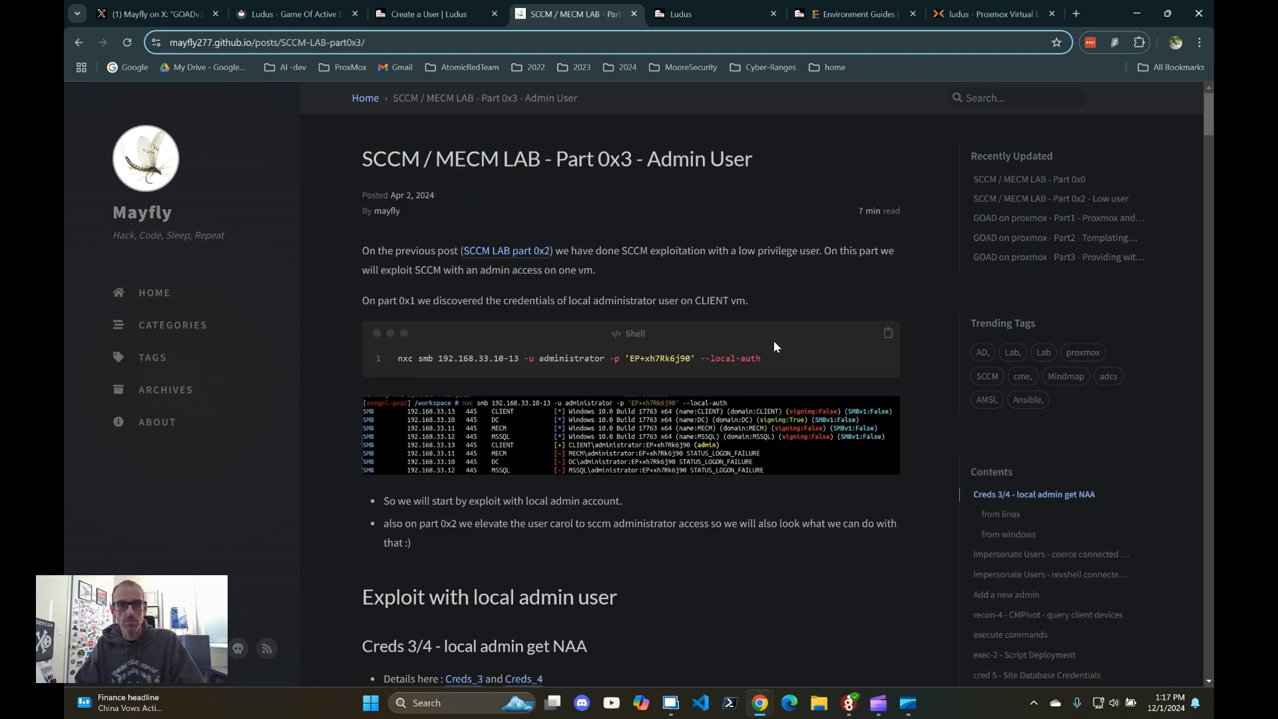
{"action": "scroll", "scroll_direction": "down", "scroll_amount": 3}
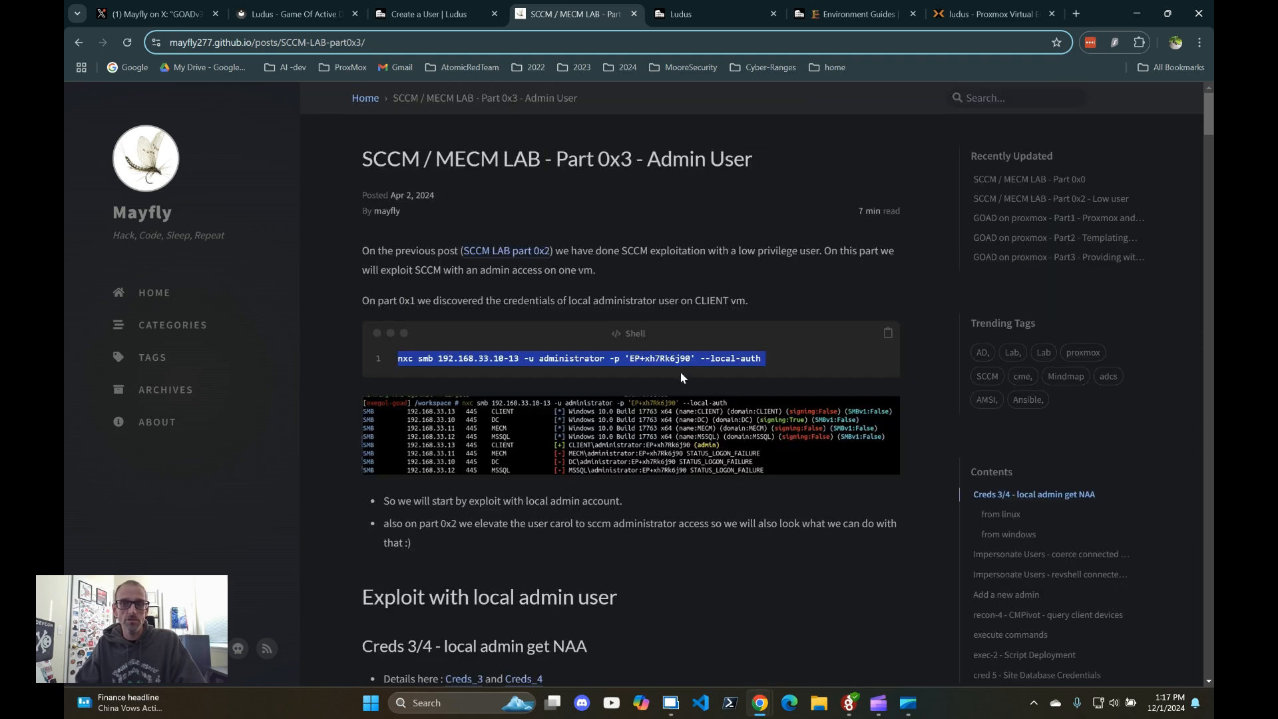
{"action": "mouse_move", "coordinate": [648, 217]}
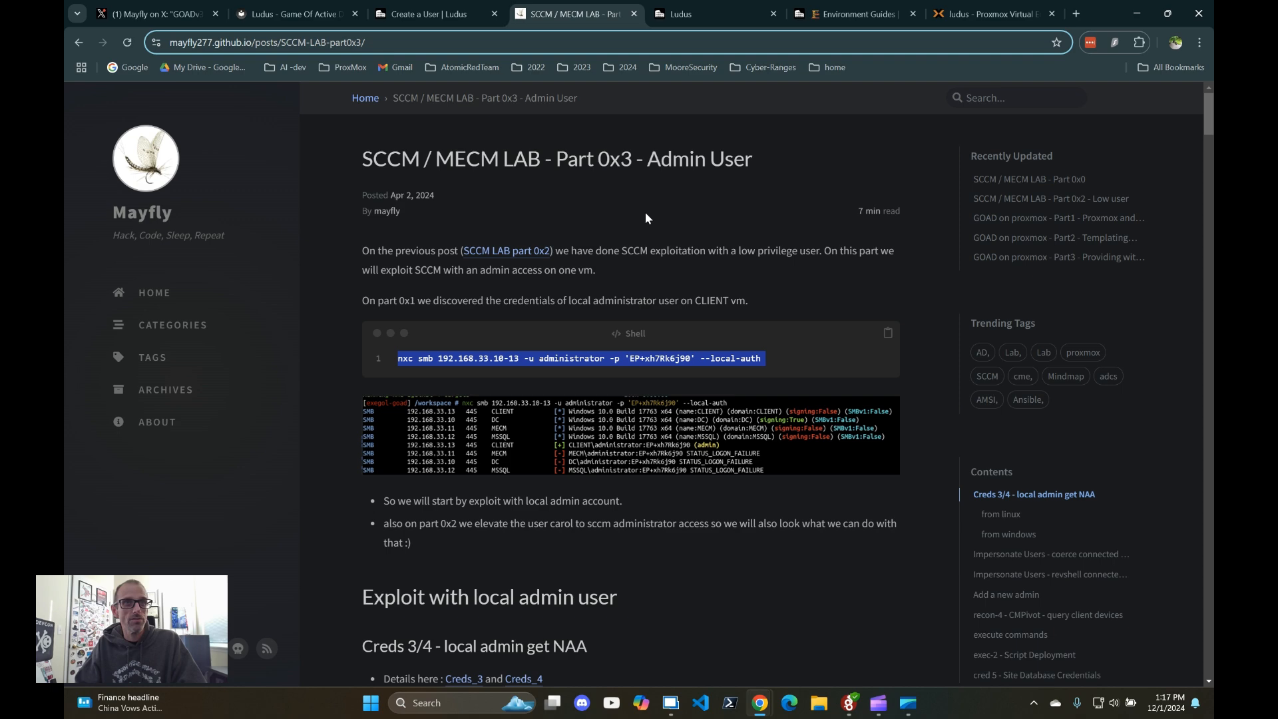
{"action": "mouse_move", "coordinate": [604, 205]}
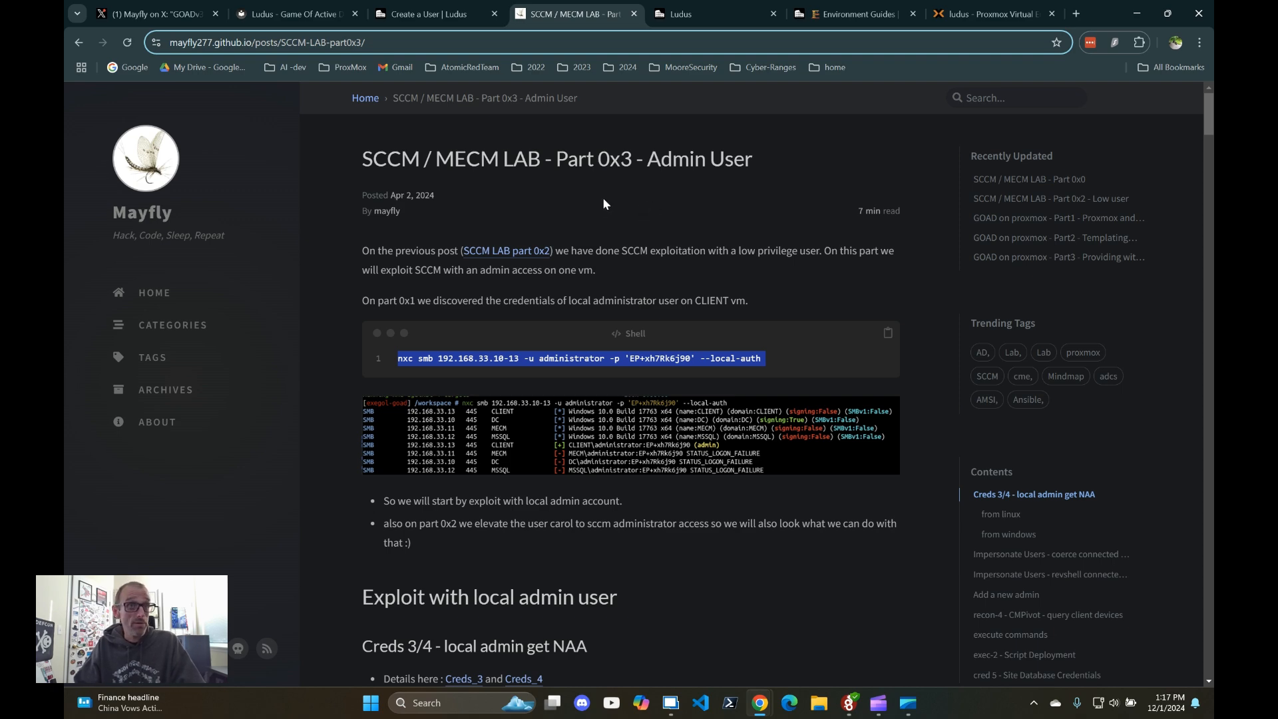
{"action": "mouse_move", "coordinate": [507, 163]}
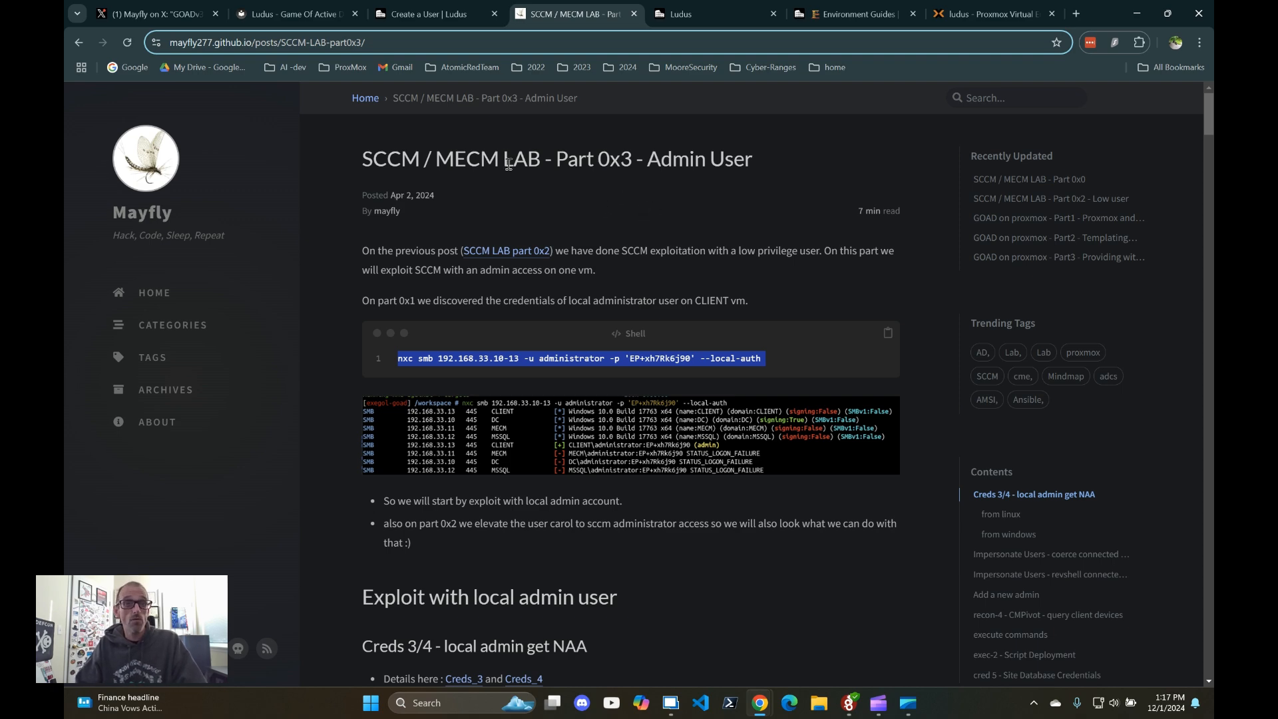
Step: Return to the first tab showing Mayfly's GOADv3 post with the v3-beta repository and documentation links
{"action": "left_click", "coordinate": [153, 13]}
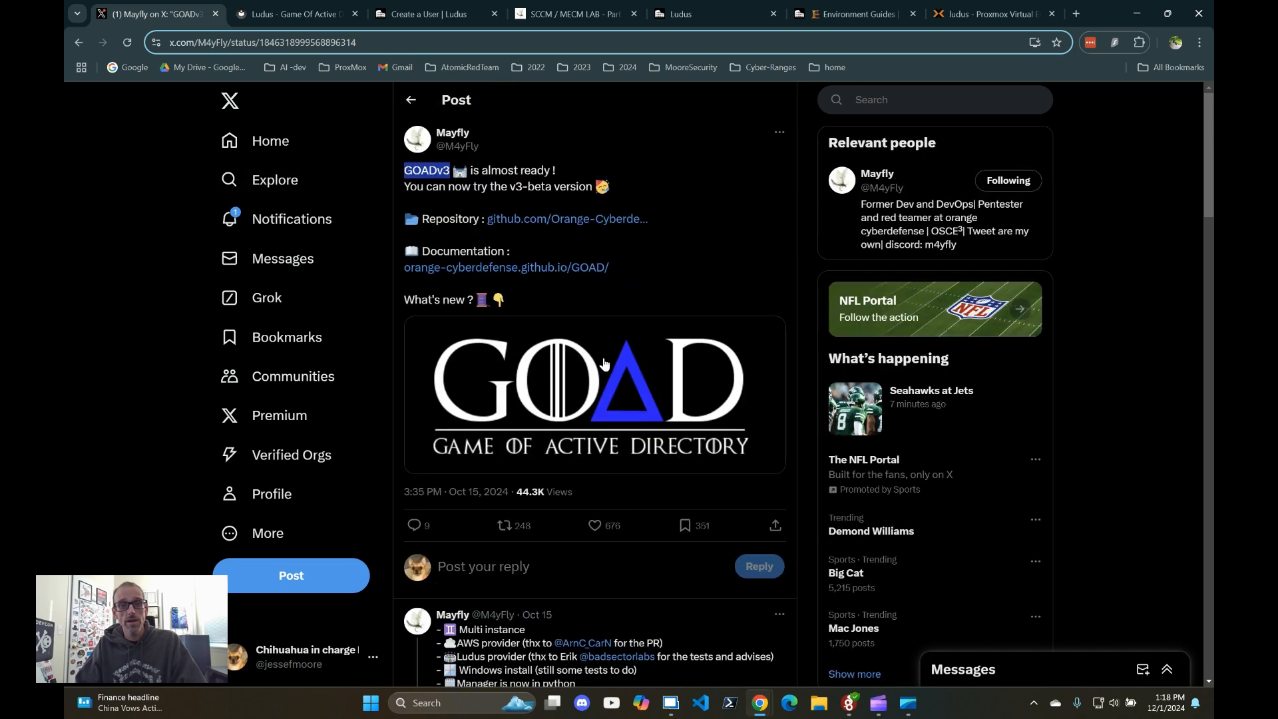
{"action": "mouse_move", "coordinate": [648, 462]}
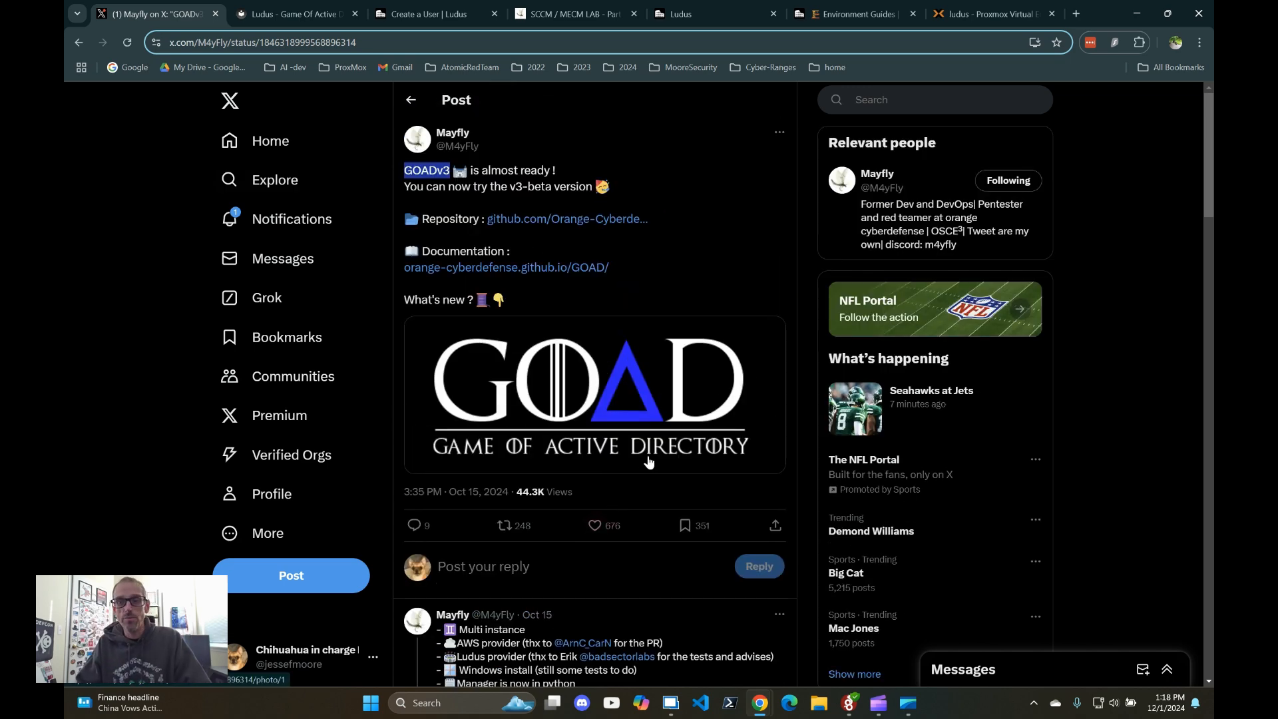
{"action": "mouse_move", "coordinate": [579, 464]}
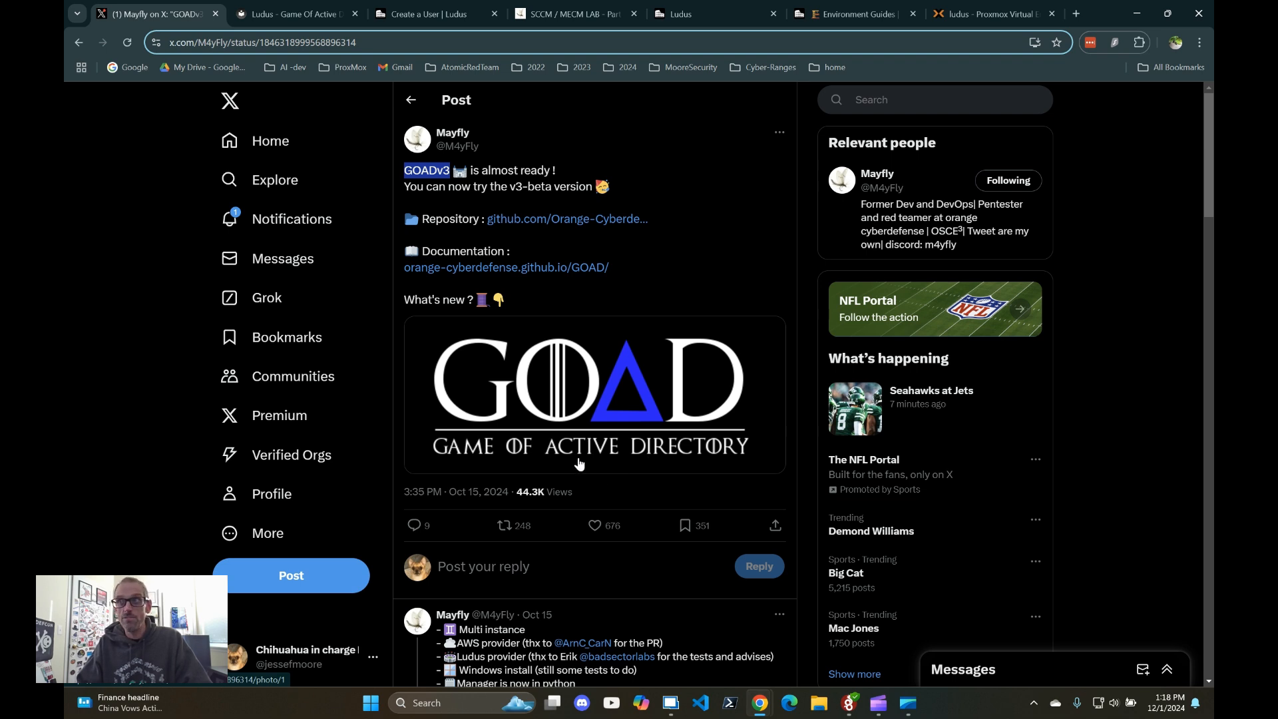
{"action": "mouse_move", "coordinate": [539, 434]}
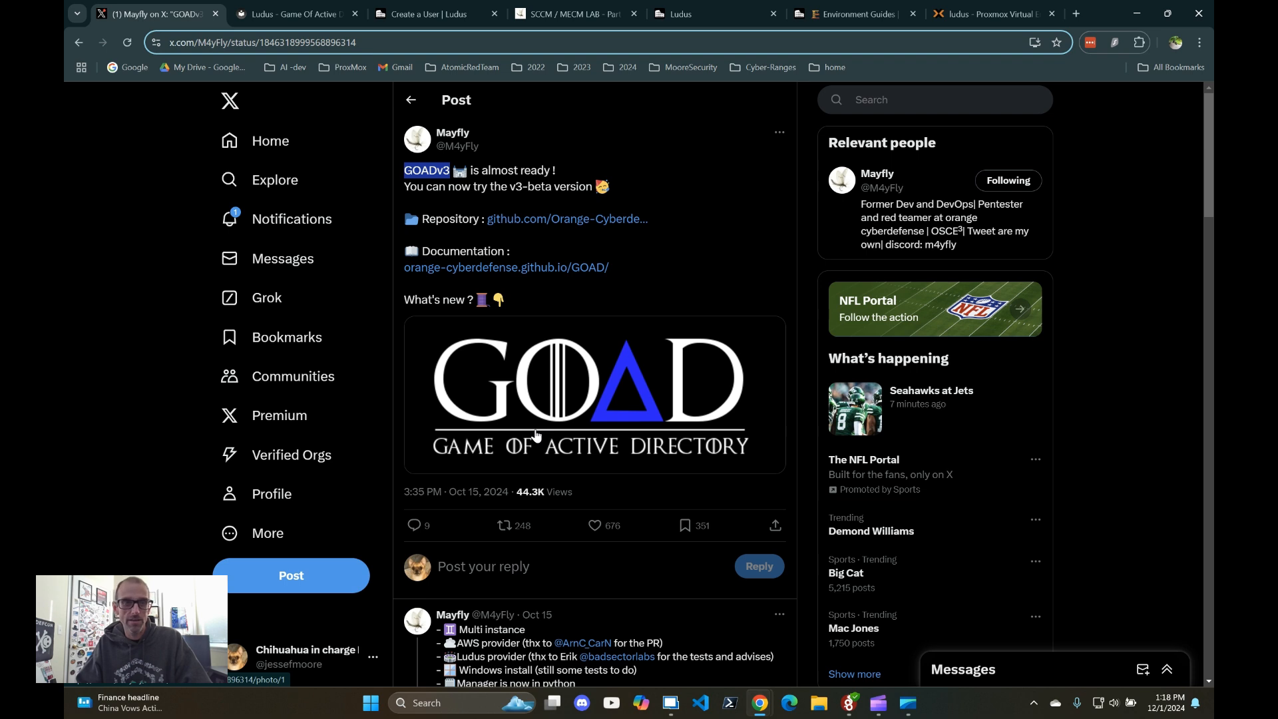